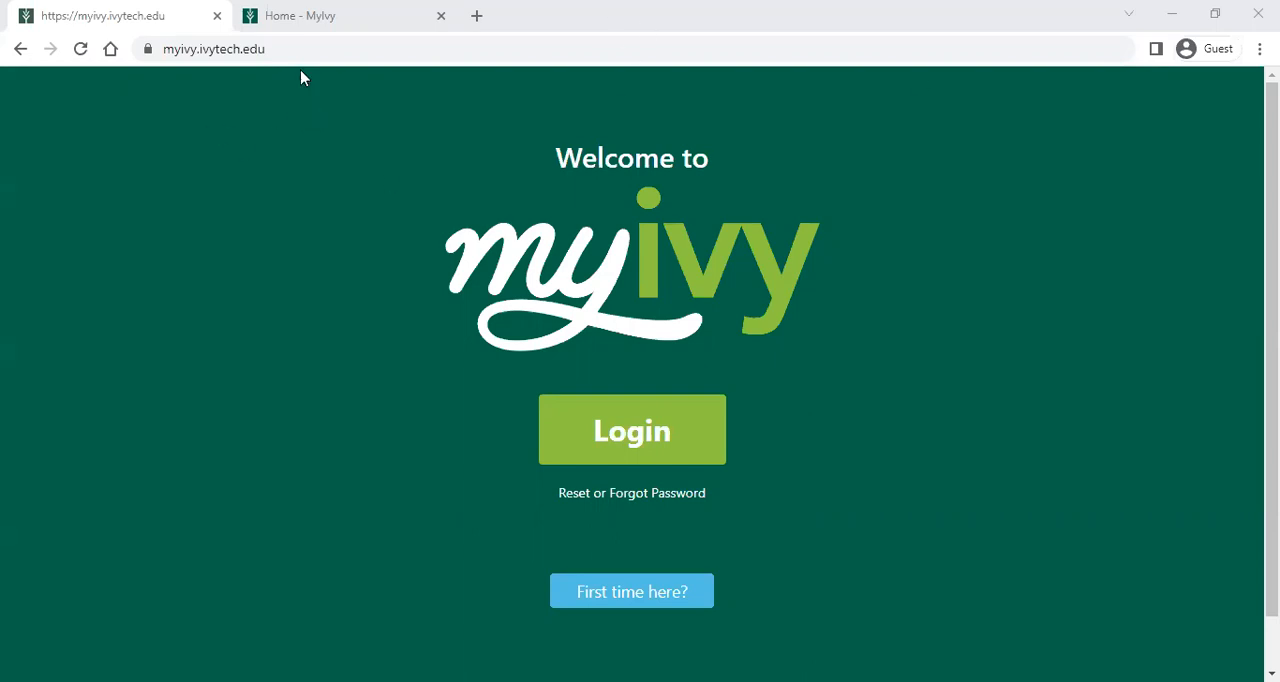
Switch from the portal welcome page to the already signed-in MyIvy home tab
left_click(212, 48)
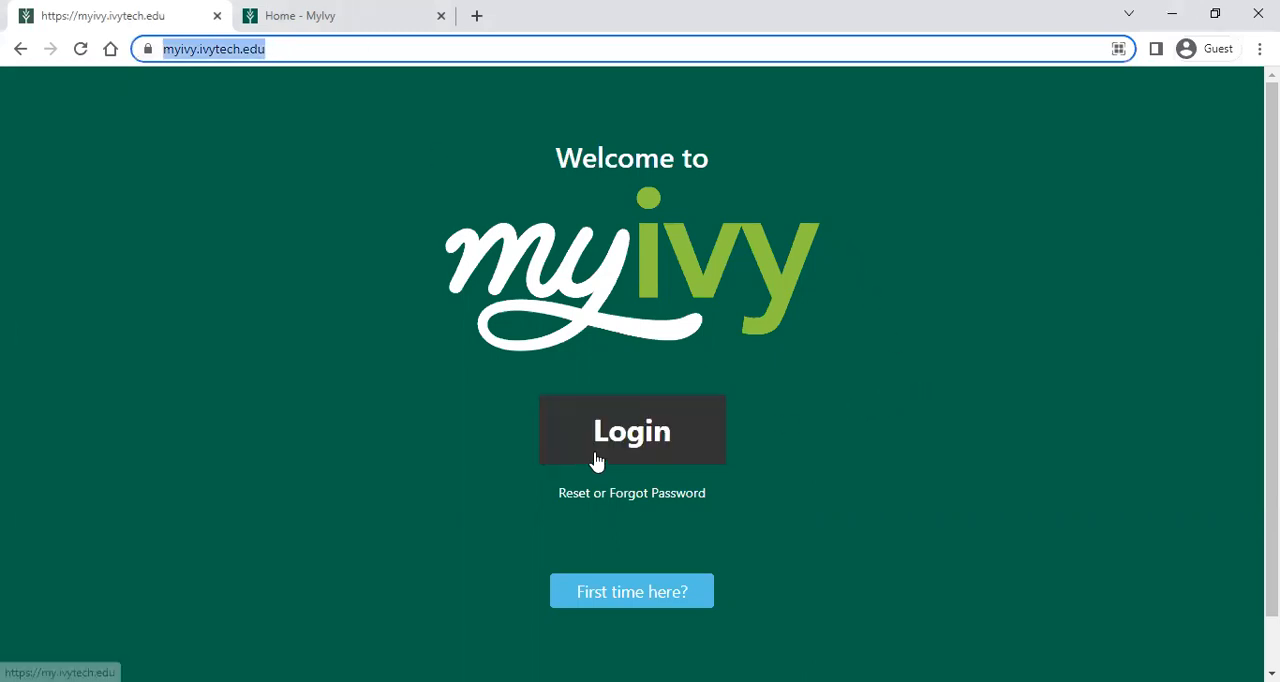
mouse_move(772, 448)
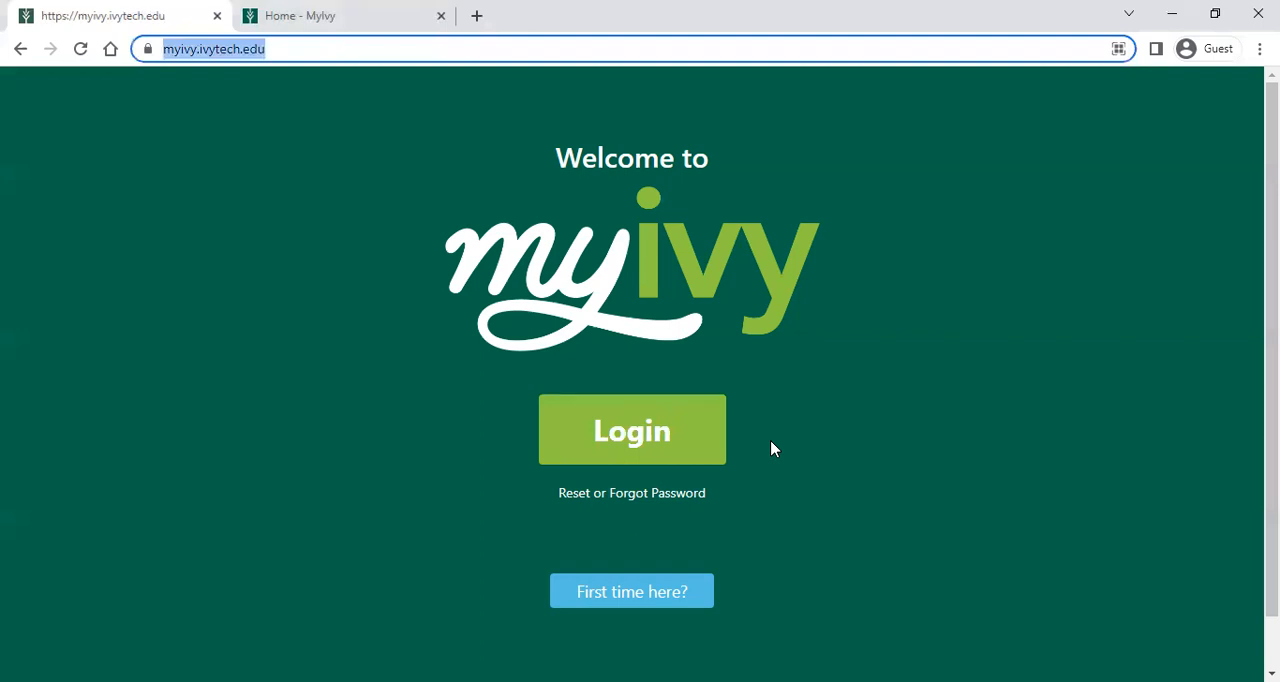
mouse_move(632, 492)
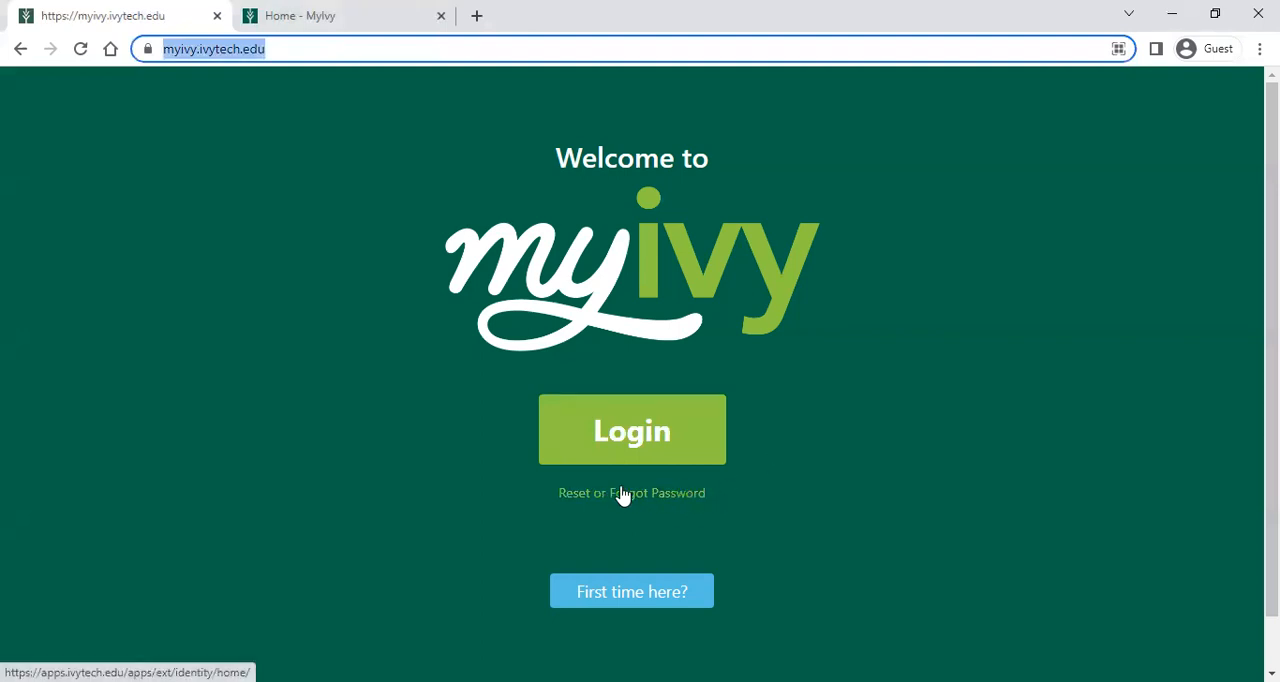
mouse_move(624, 500)
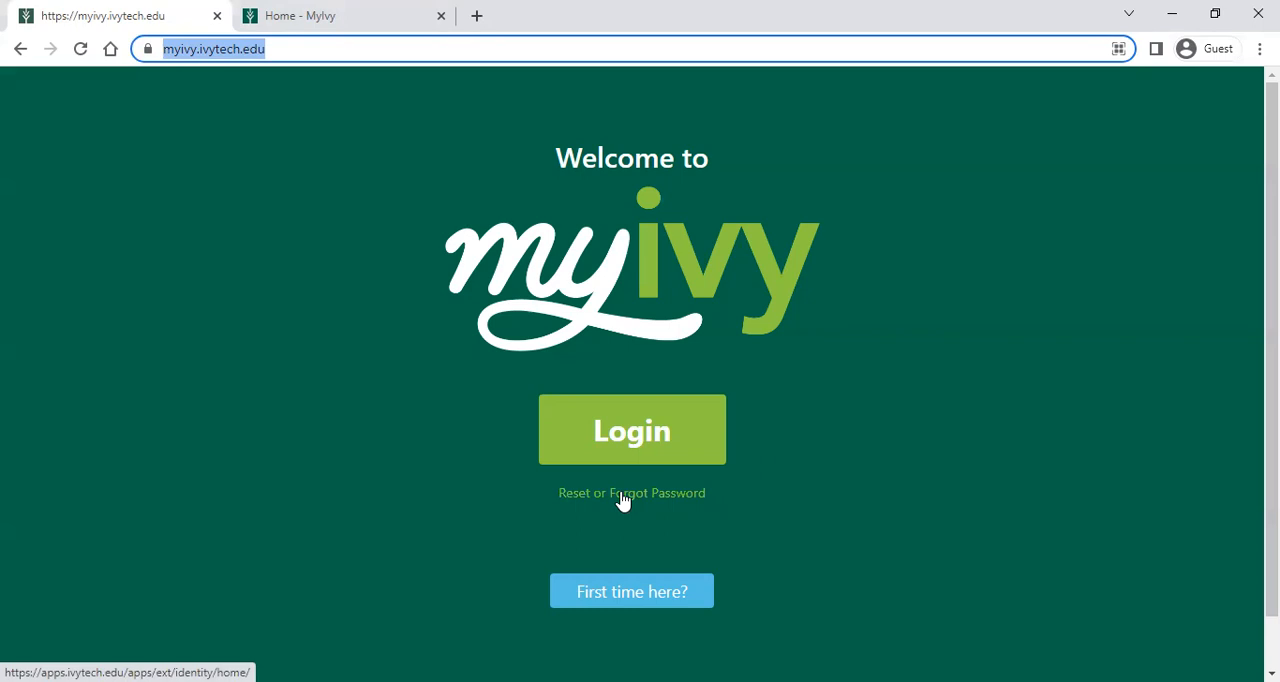
mouse_move(758, 548)
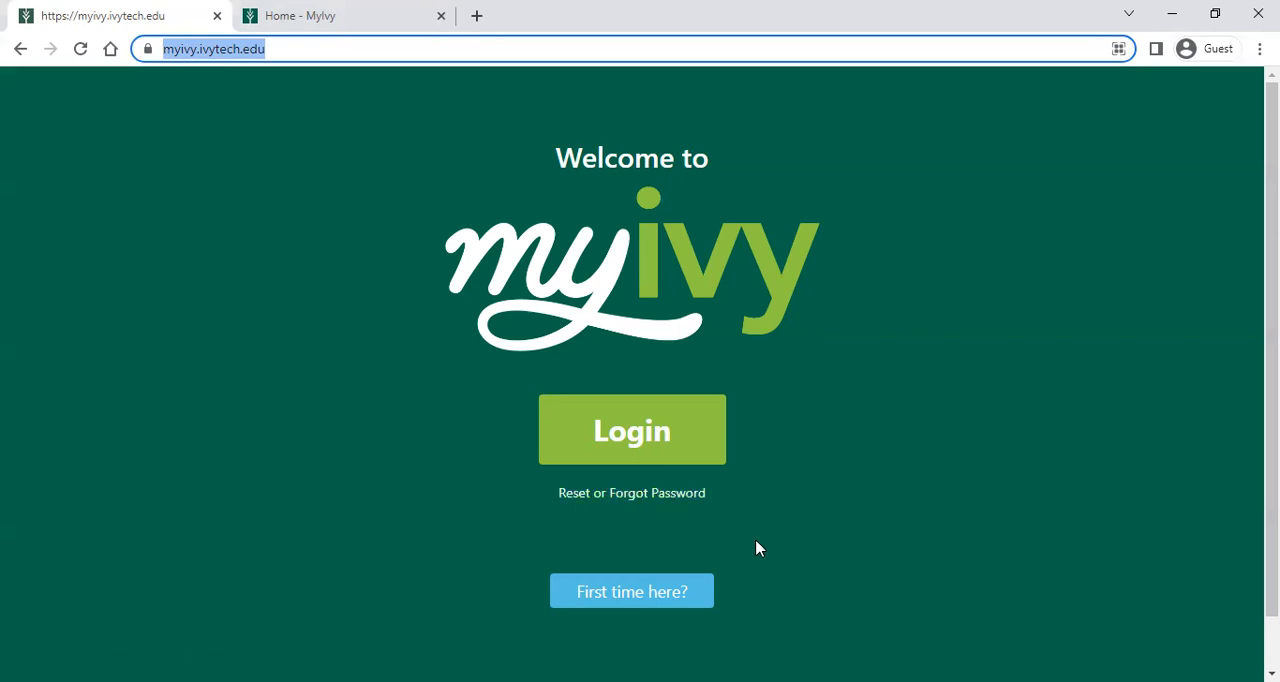
mouse_move(724, 550)
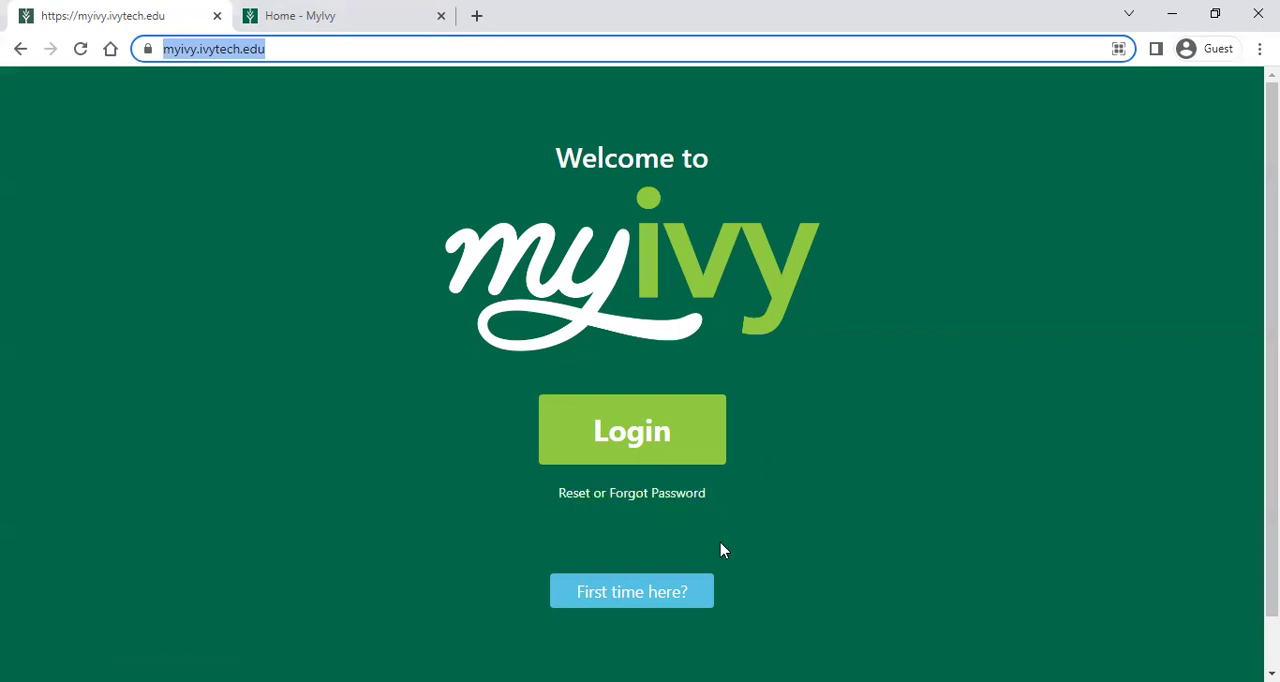
mouse_move(936, 560)
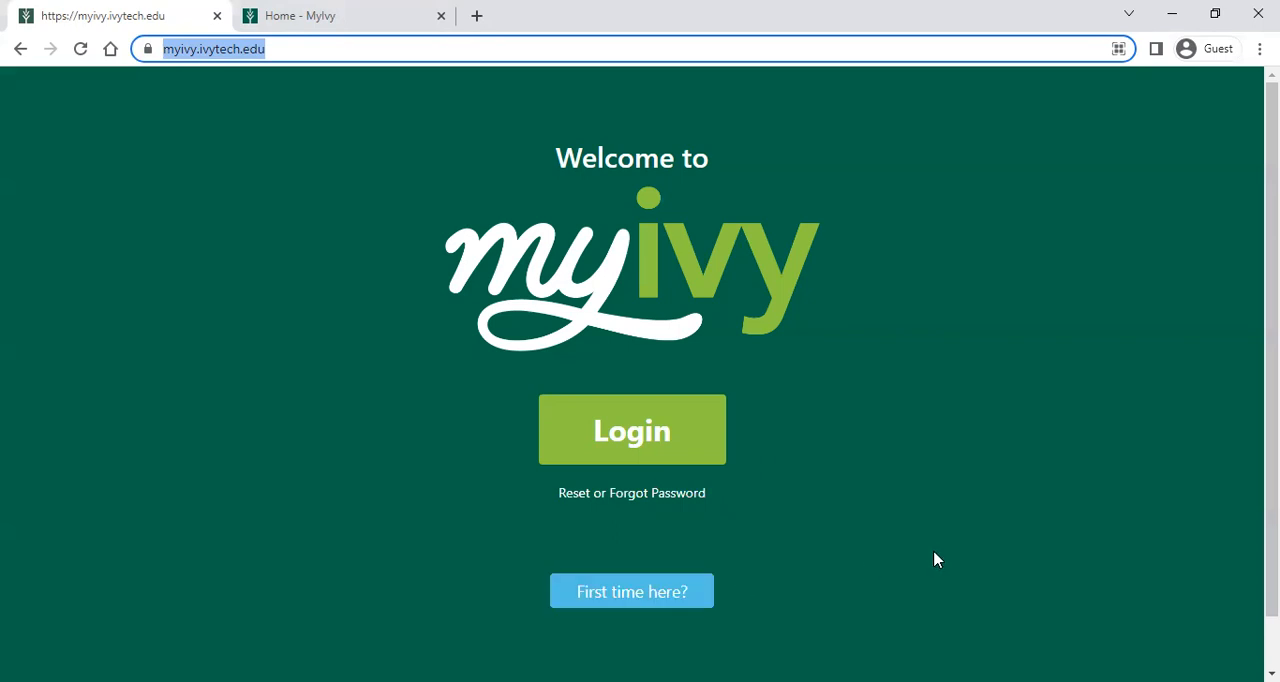
mouse_move(876, 488)
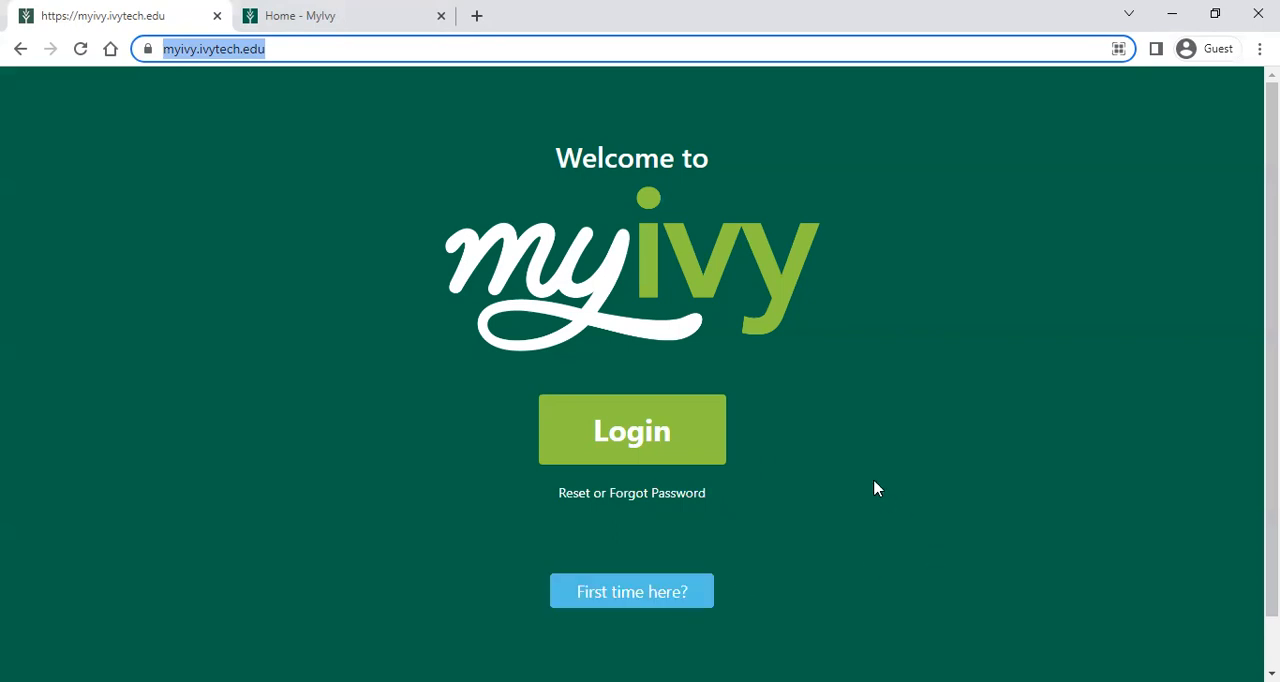
left_click(632, 428)
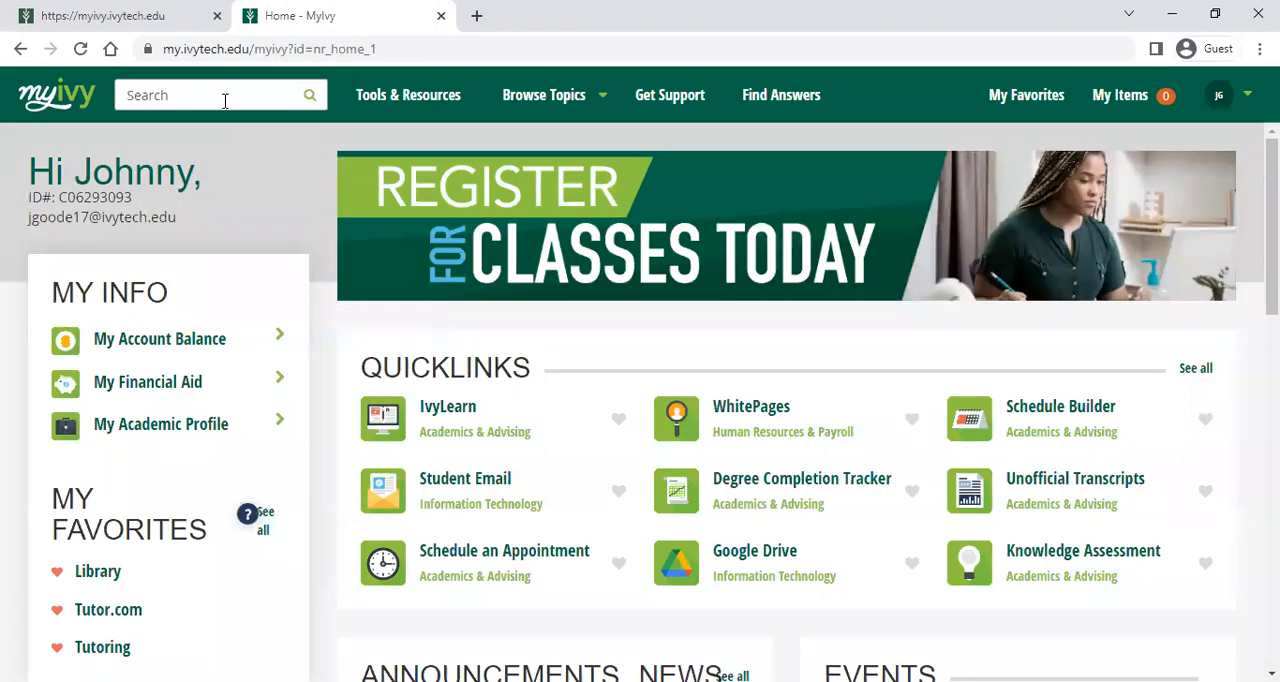
Search MyIvy for 'transcript'
type("tran")
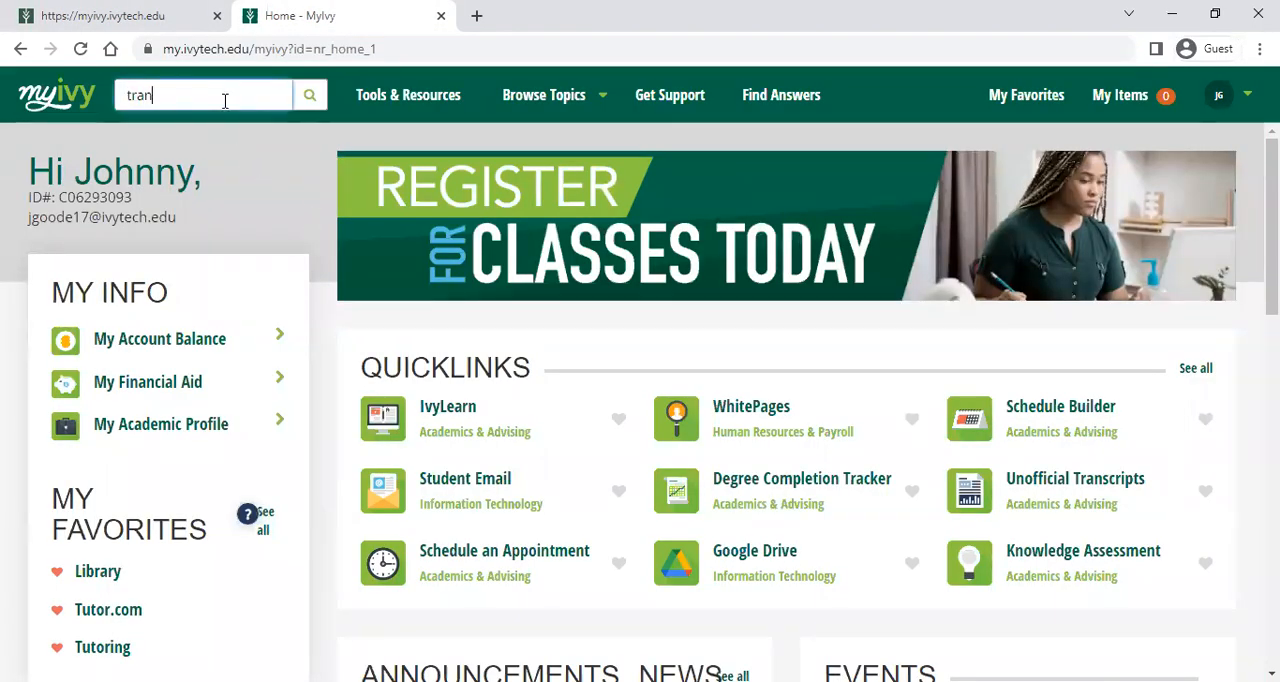
type("script")
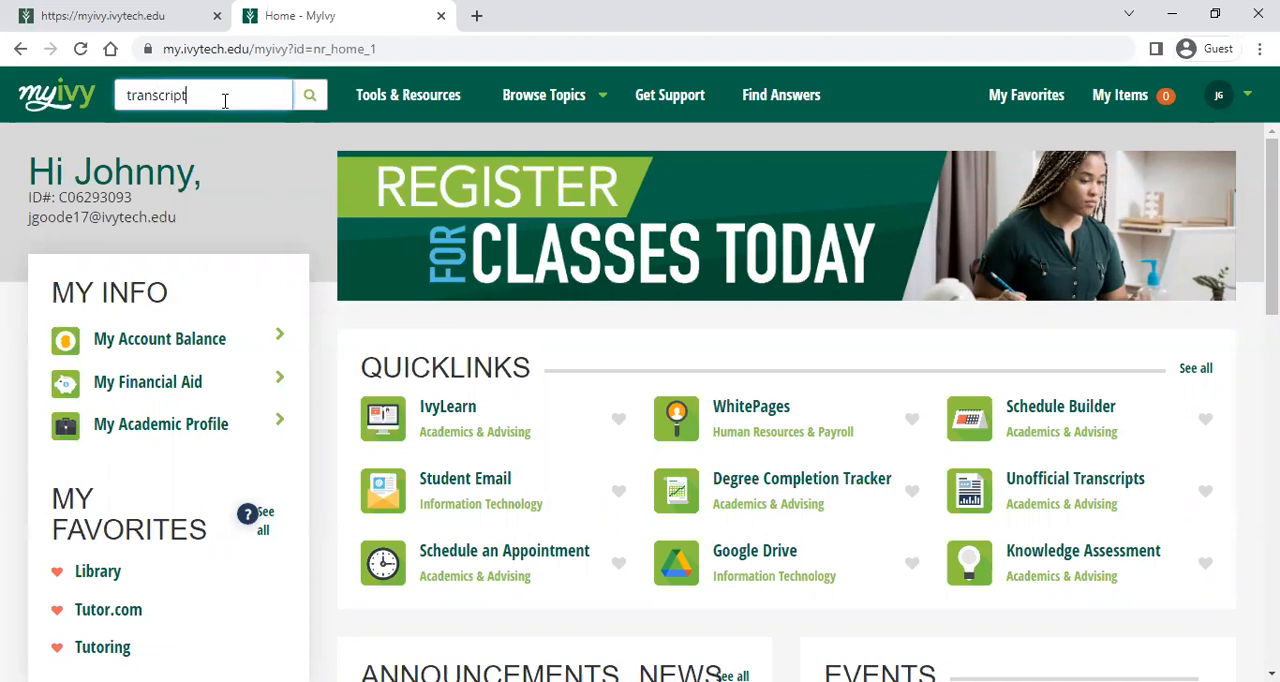
left_click(308, 94)
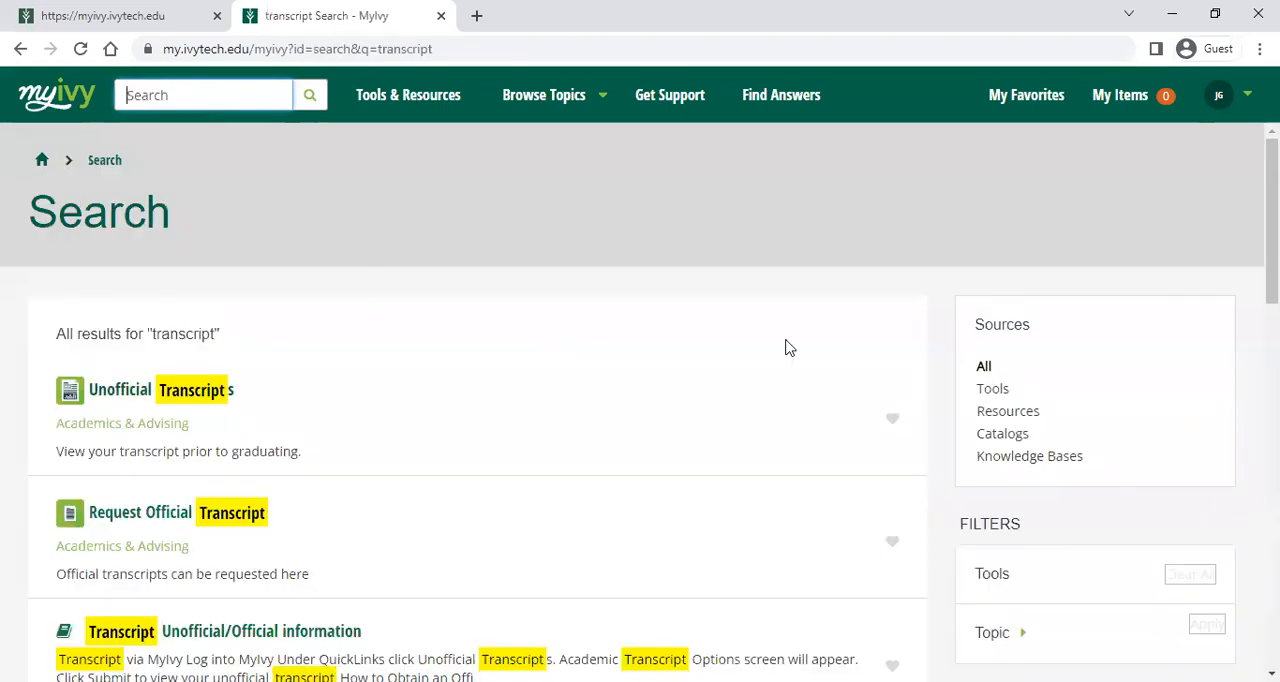
mouse_move(892, 420)
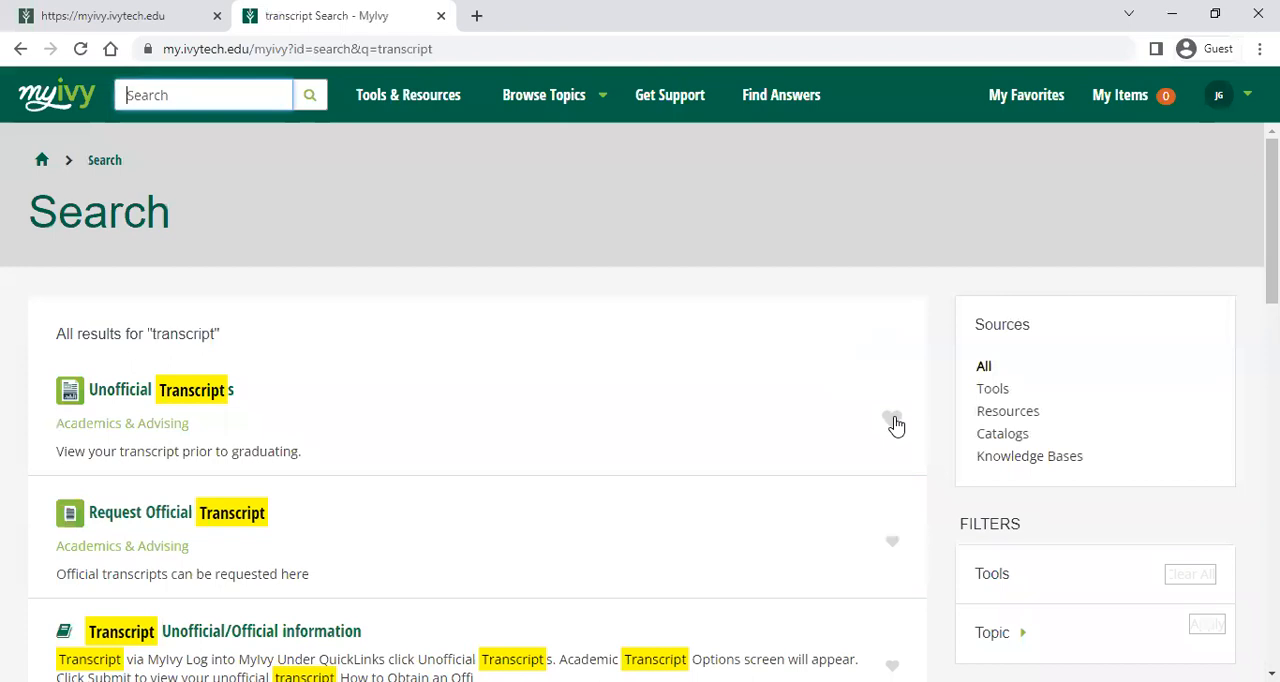
Favorite Unofficial Transcripts and Request Official Transcript, then return to the home page
left_click(892, 420)
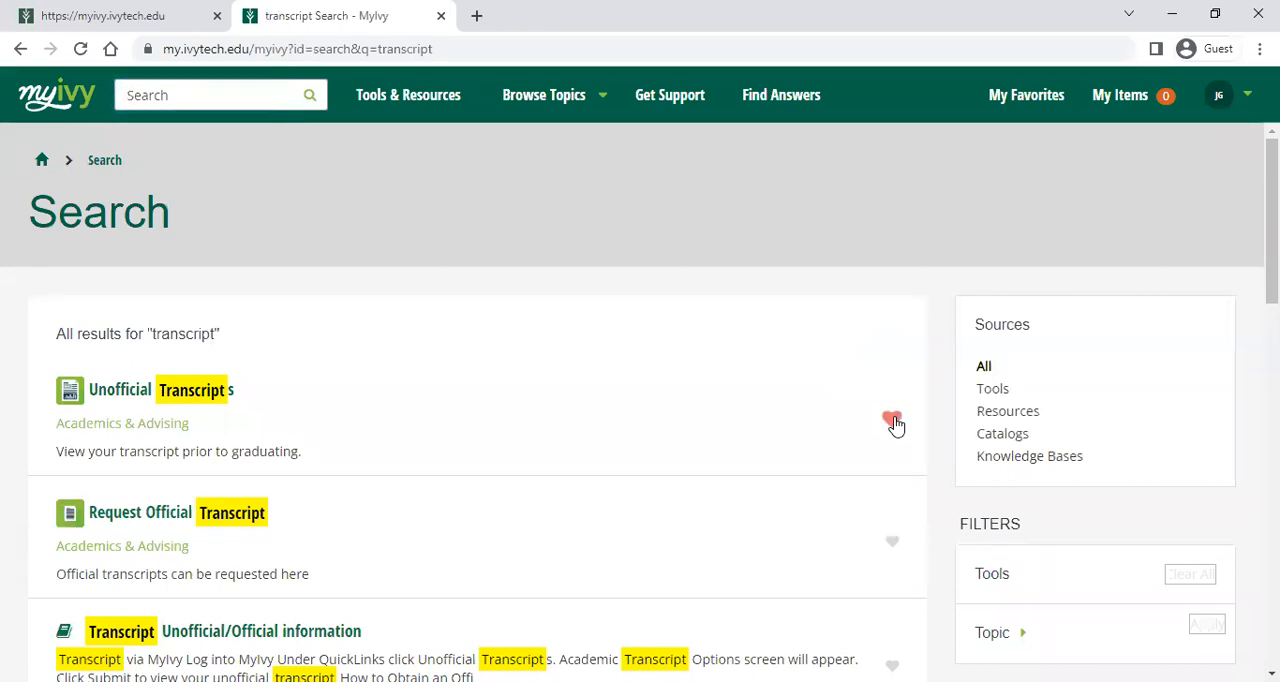
left_click(892, 420)
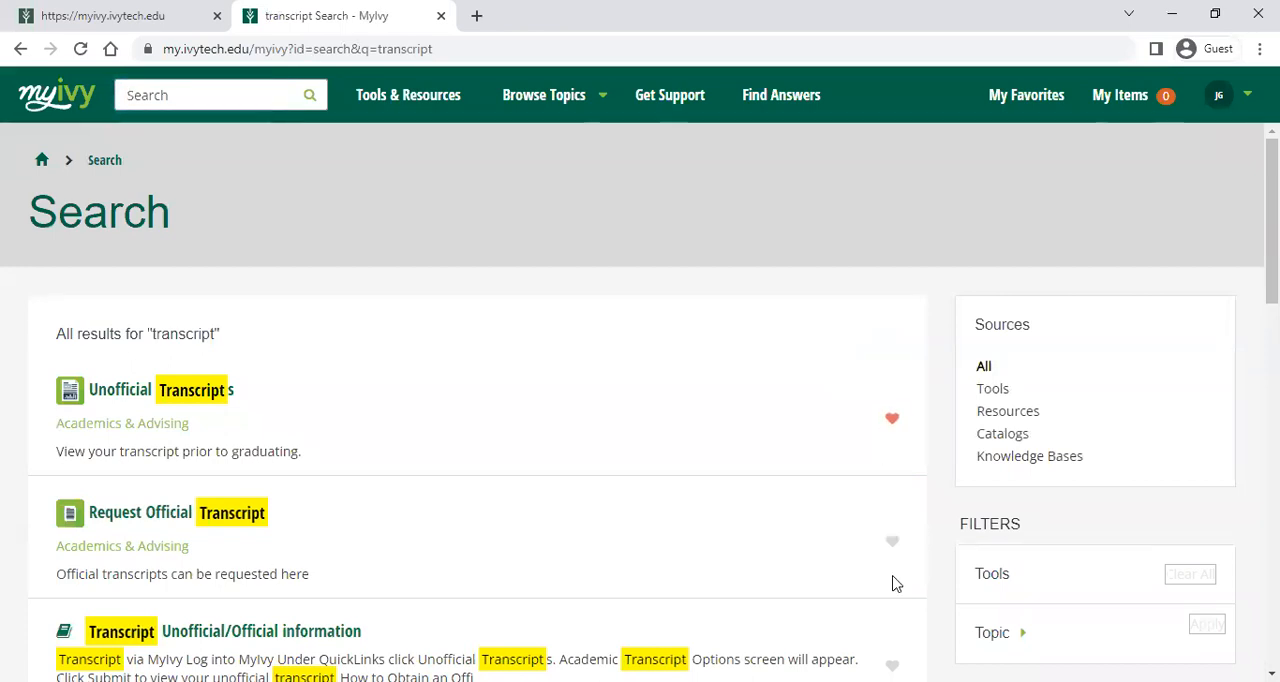
left_click(892, 540)
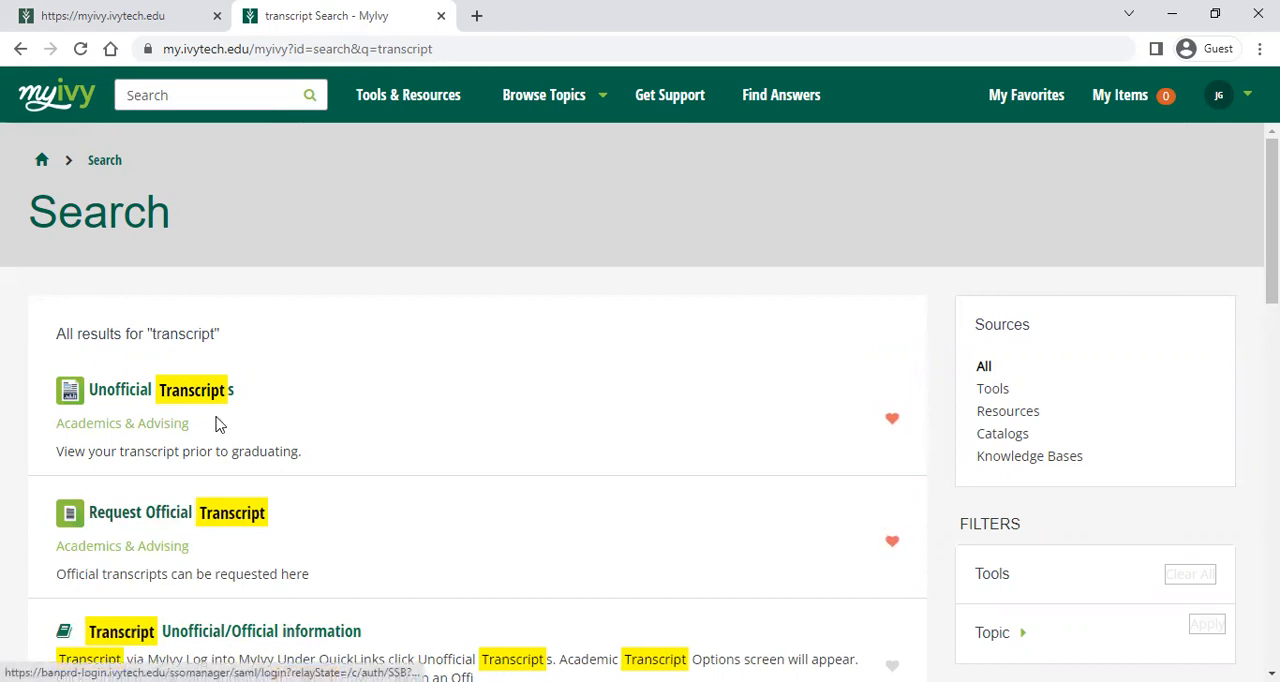
mouse_move(308, 382)
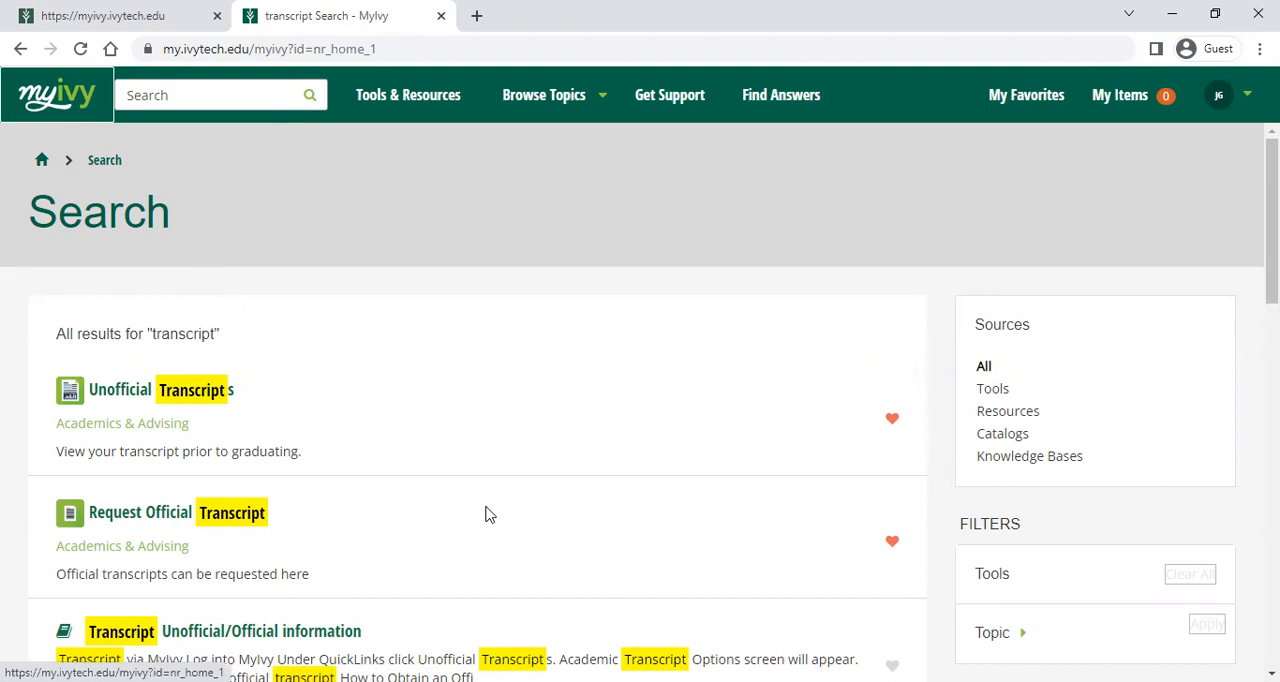
left_click(56, 94)
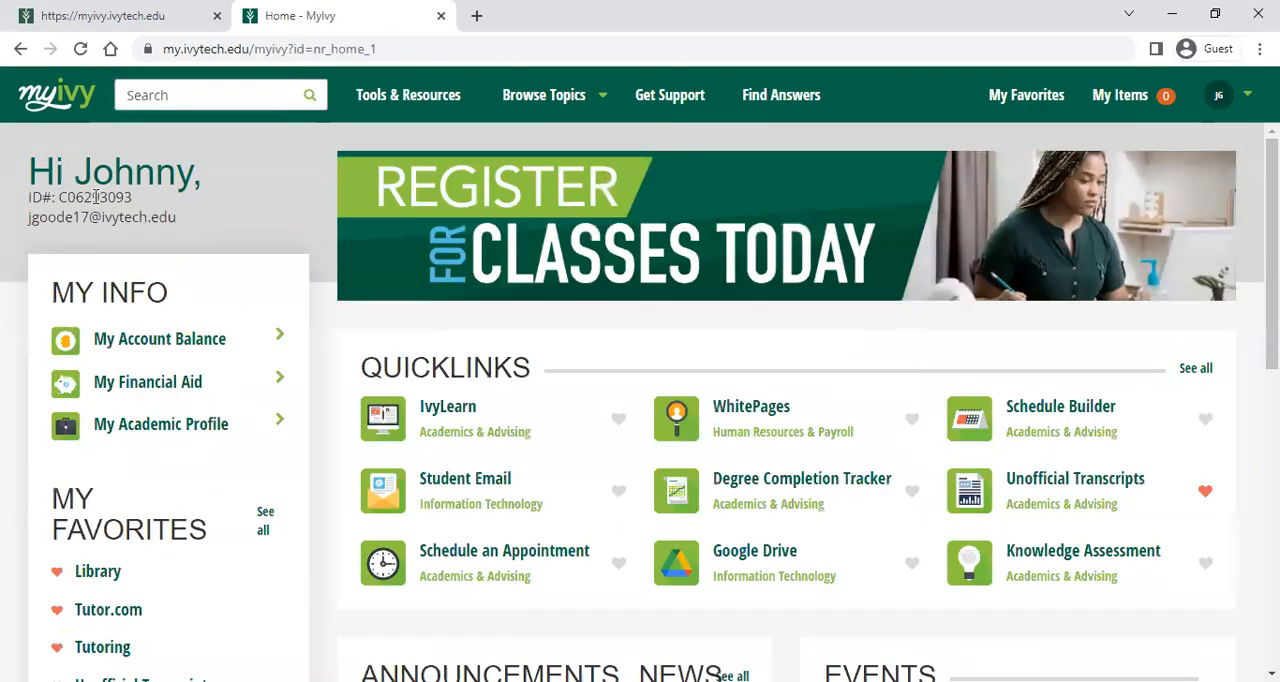
Launch Unofficial Transcripts from My Favorites to reach Academic Transcript Options
scroll("down", 3)
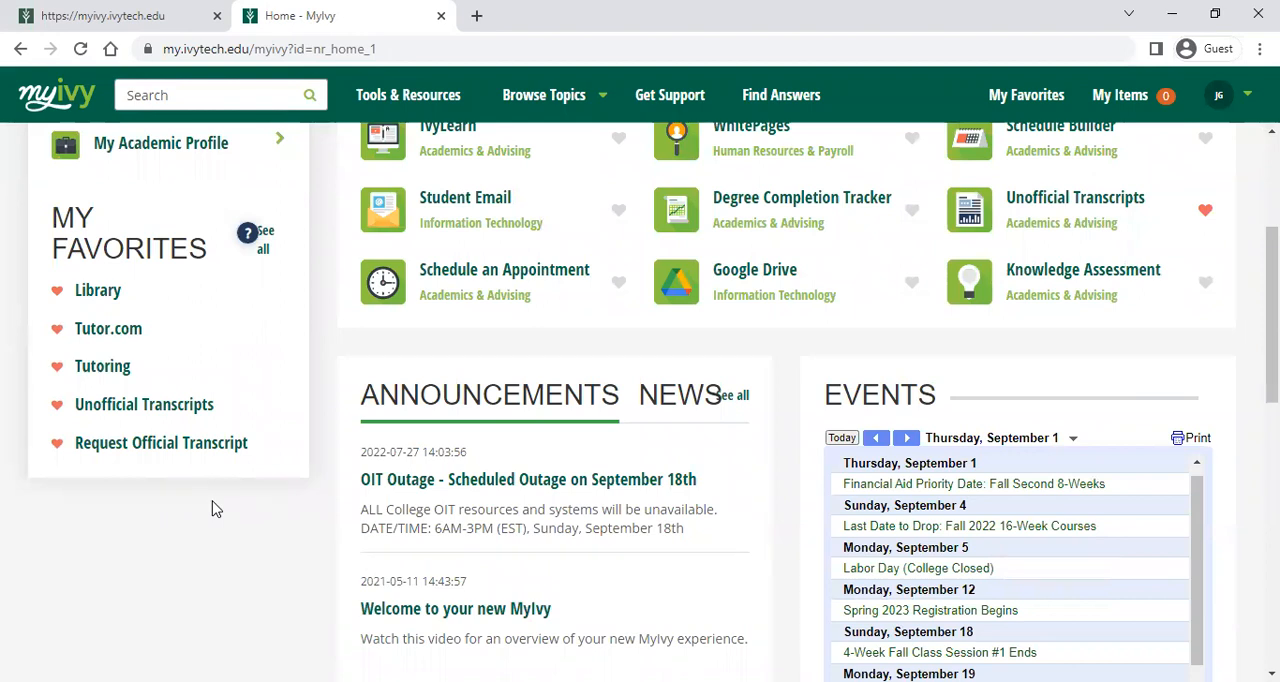
mouse_move(144, 404)
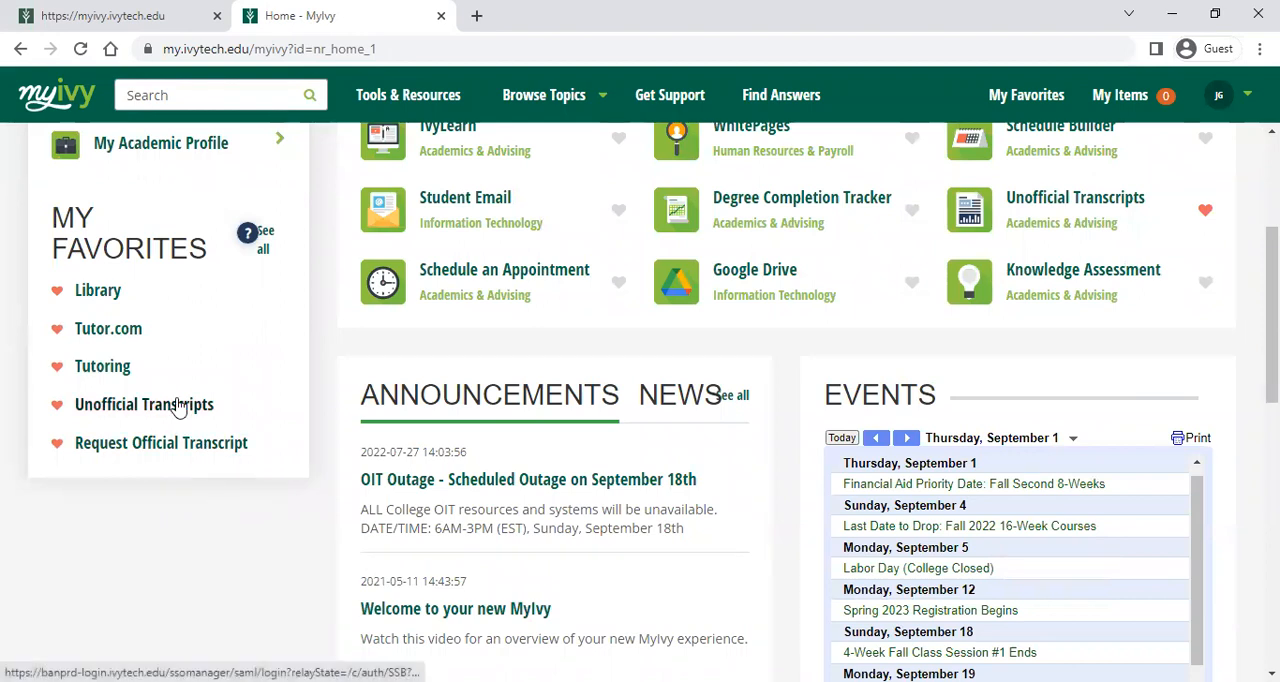
mouse_move(144, 404)
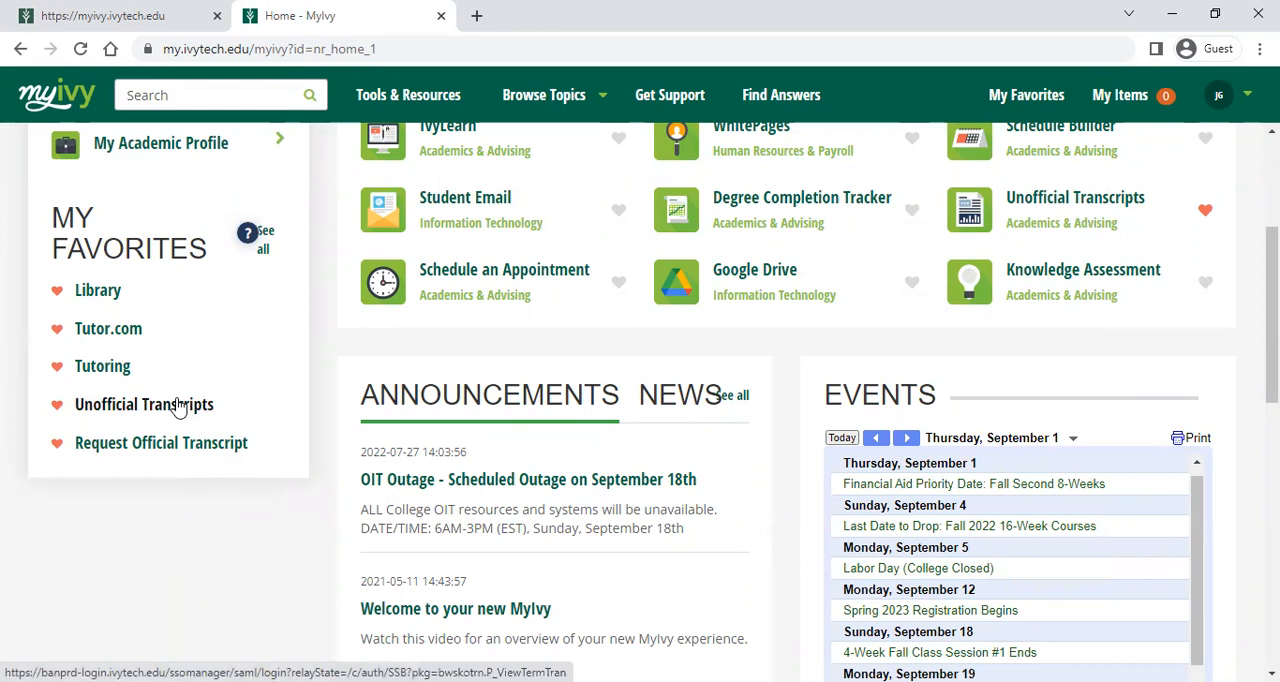
left_click(144, 404)
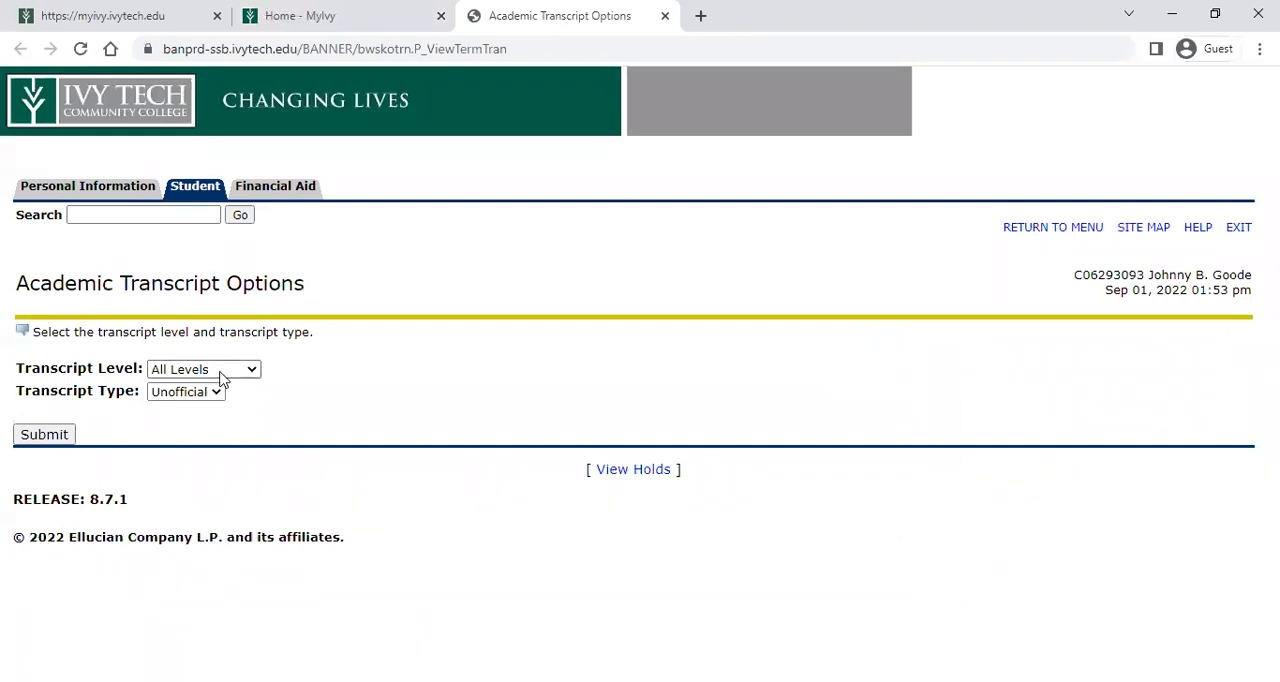
Display the Undergraduate level, Unofficial type academic transcript
left_click(204, 368)
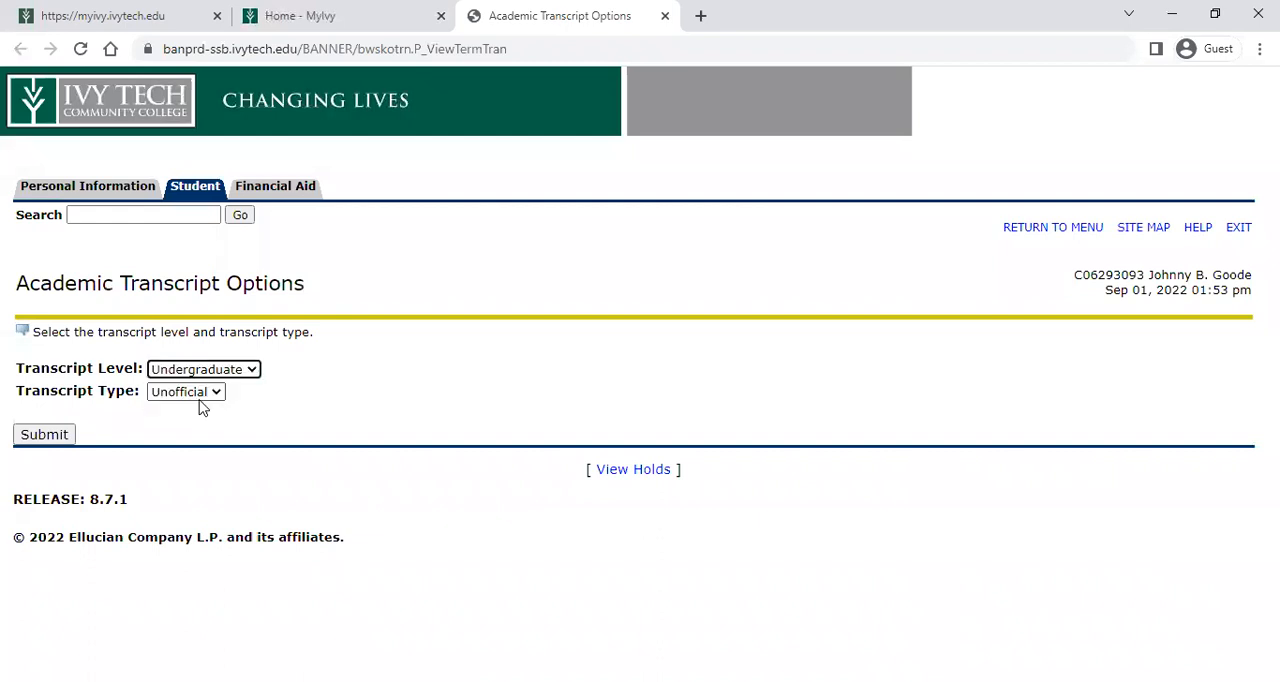
left_click(184, 392)
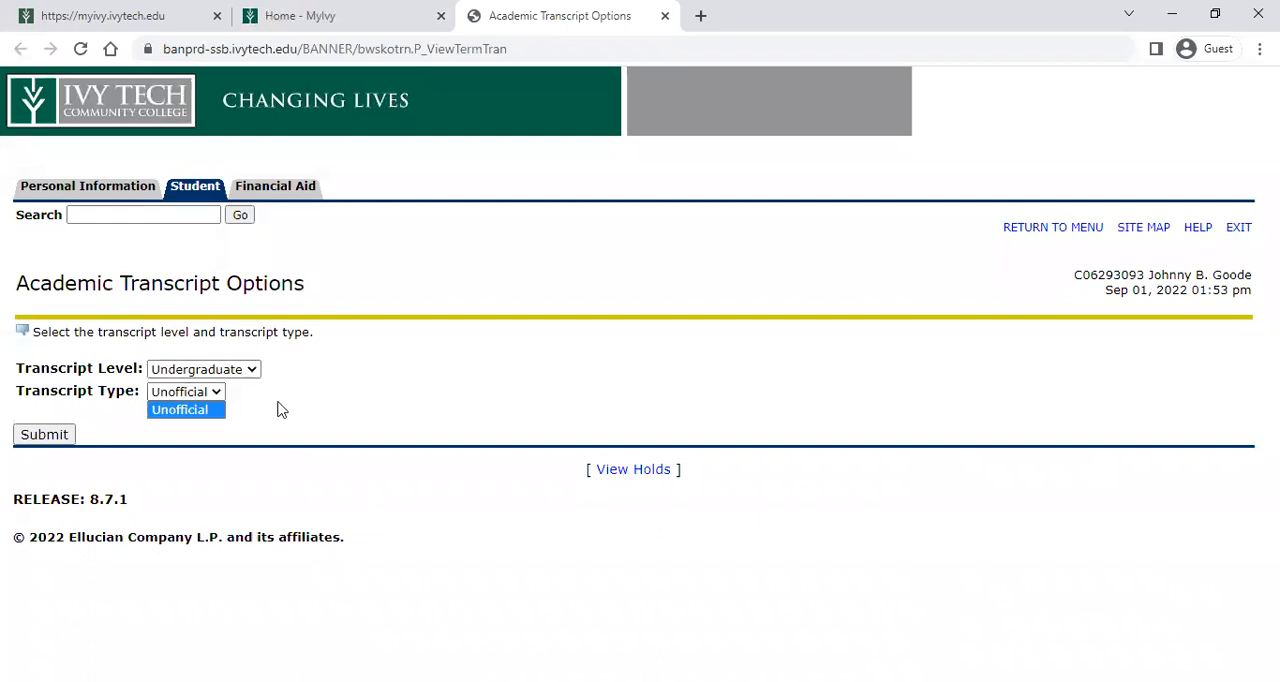
left_click(44, 434)
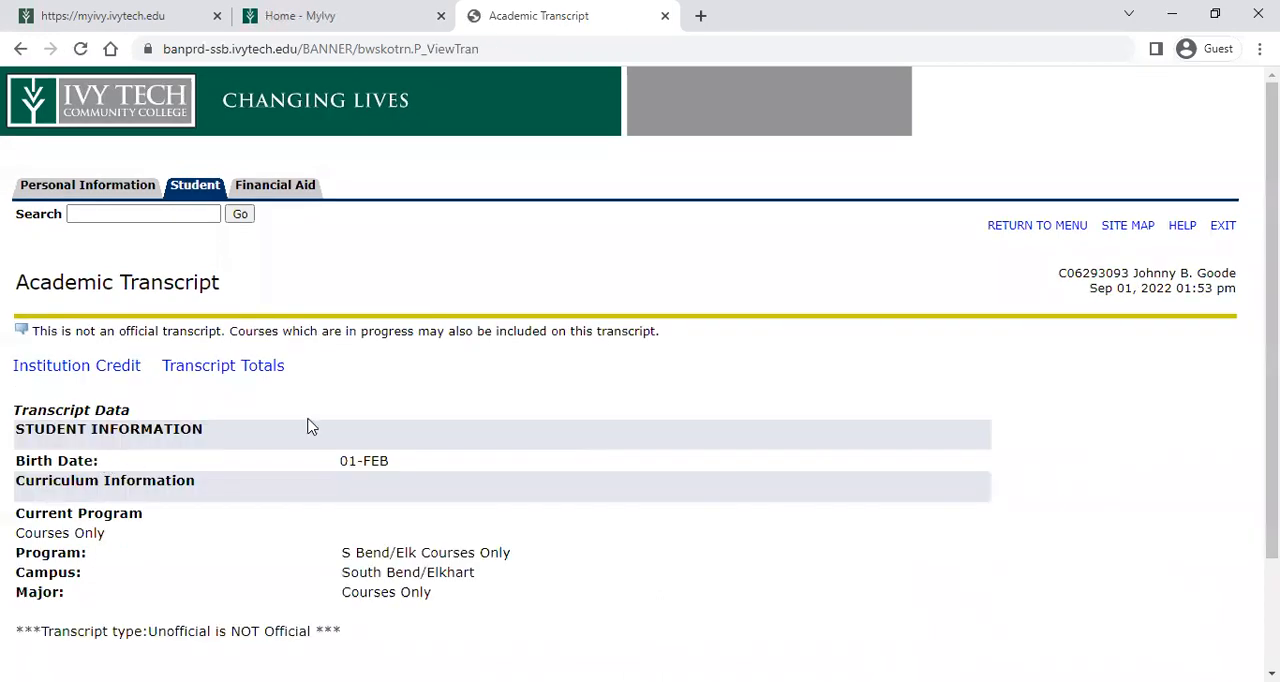
scroll("down", 3)
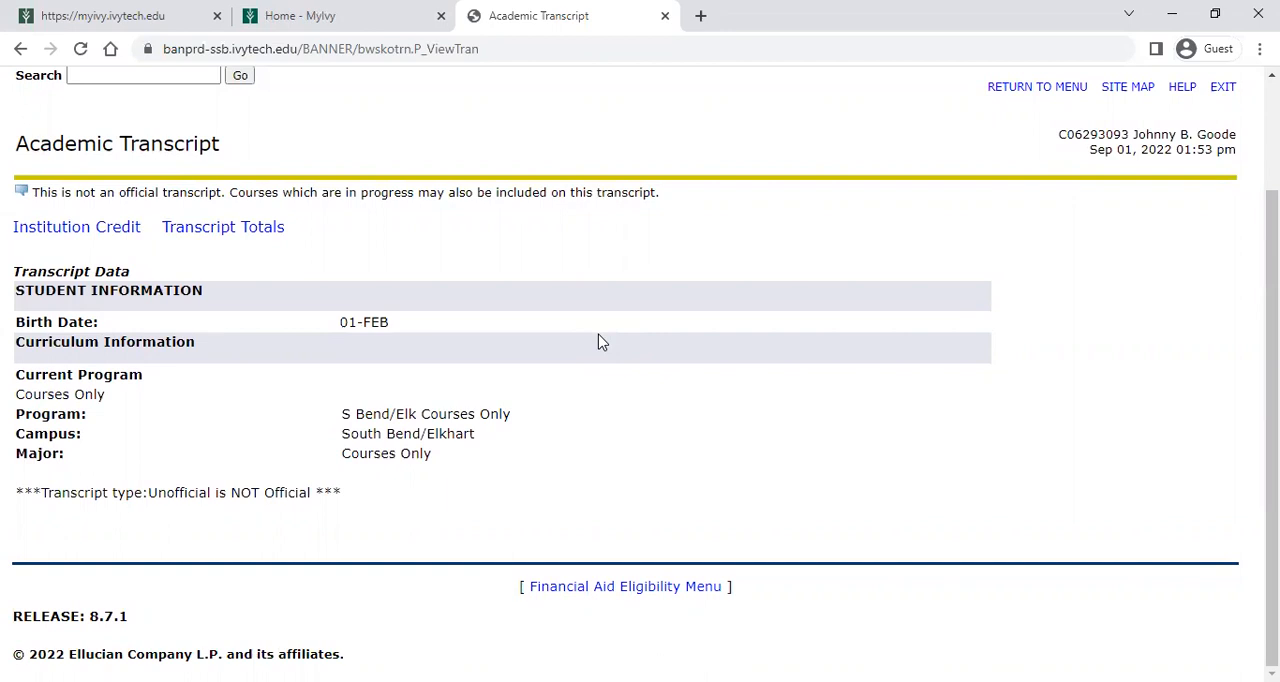
mouse_move(684, 352)
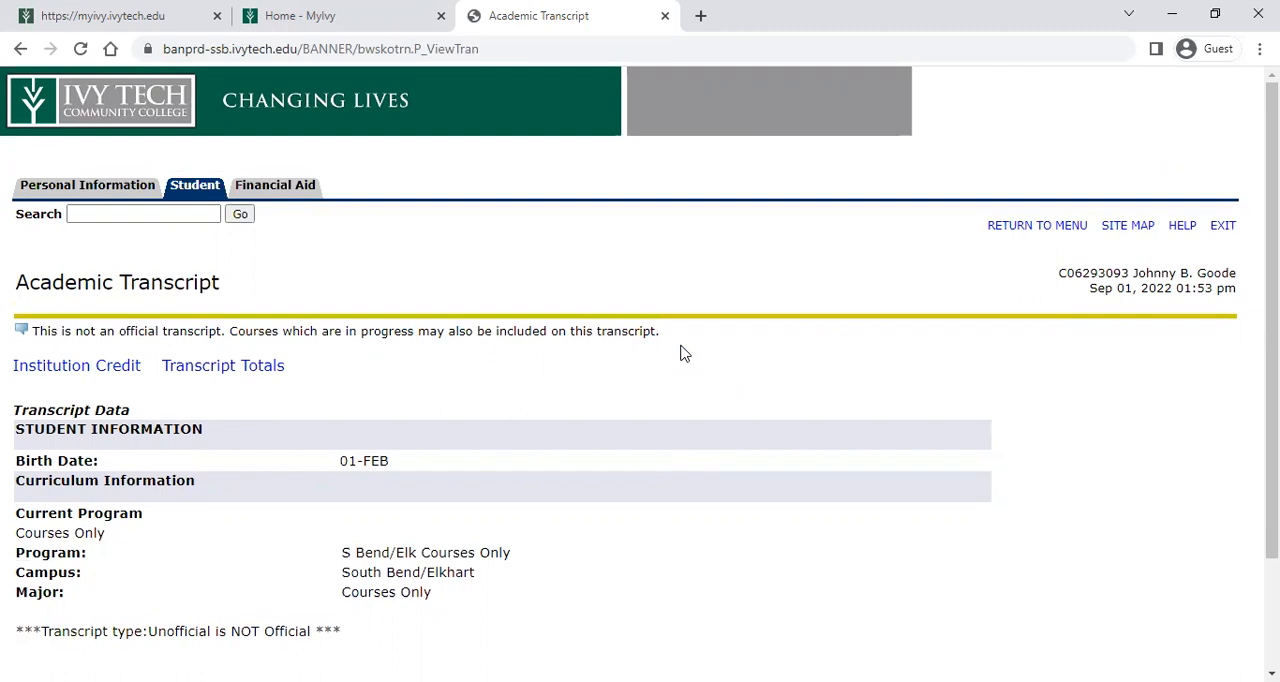
mouse_move(424, 460)
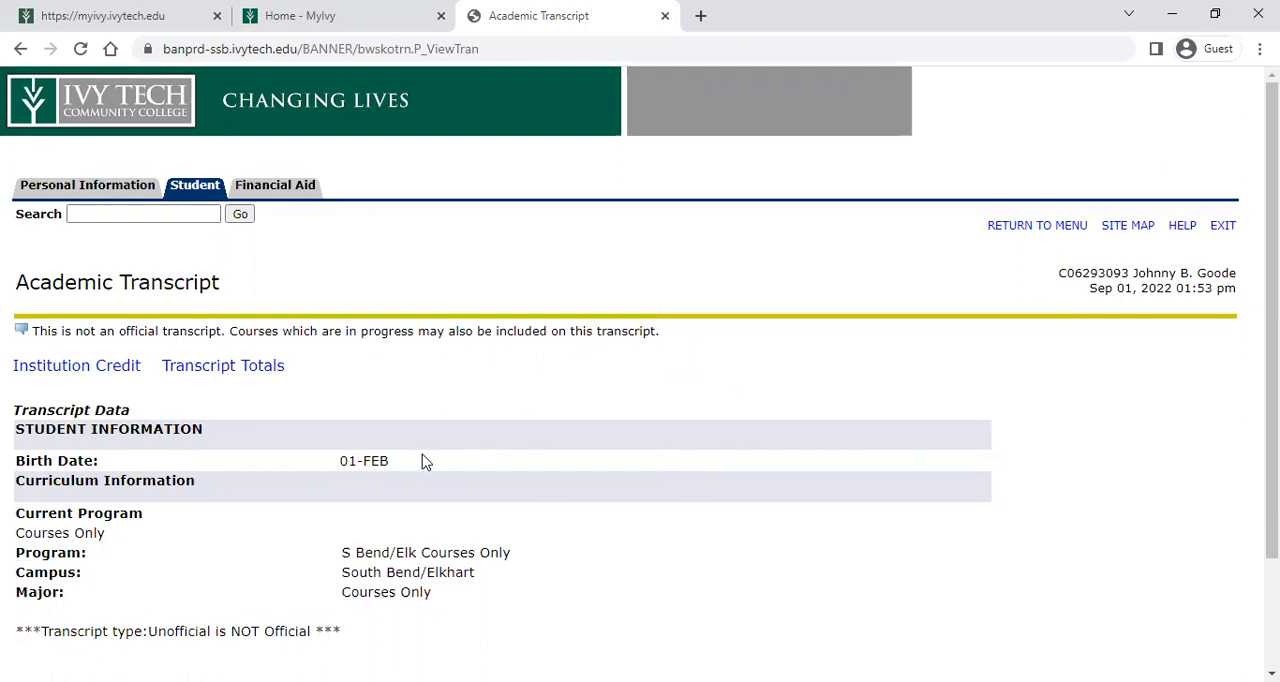
mouse_move(620, 408)
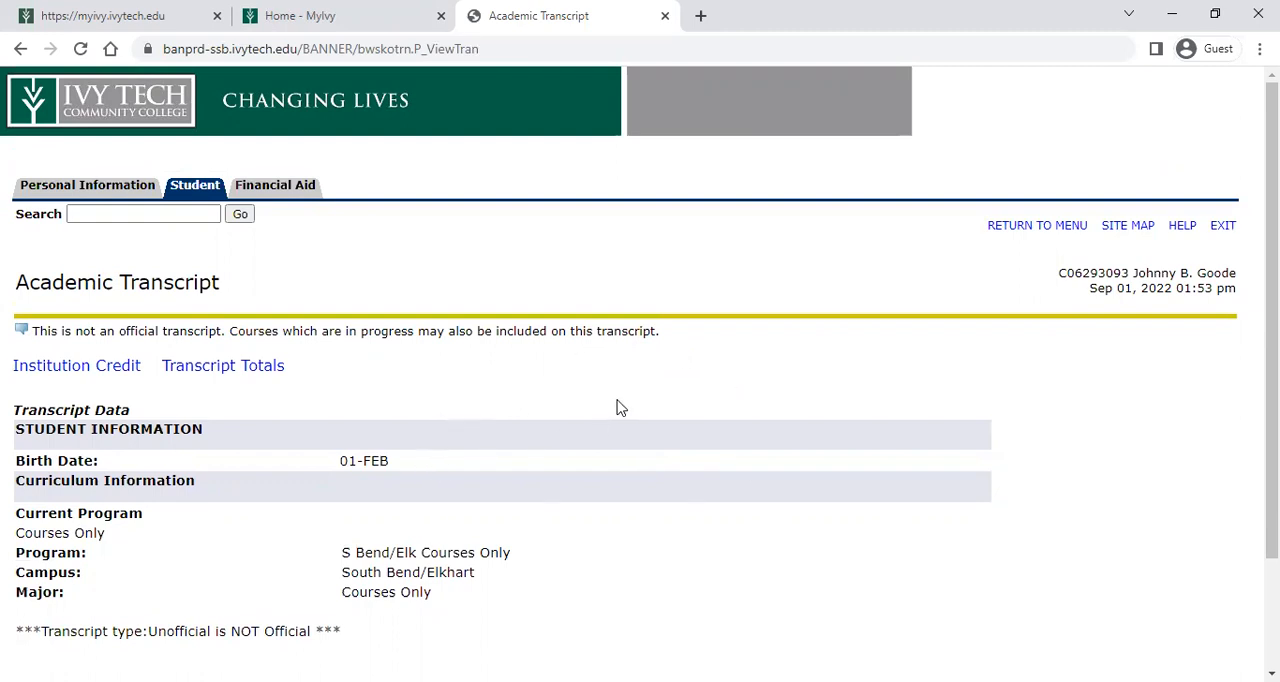
Scroll through the unofficial transcript's student and curriculum information
scroll("down", 3)
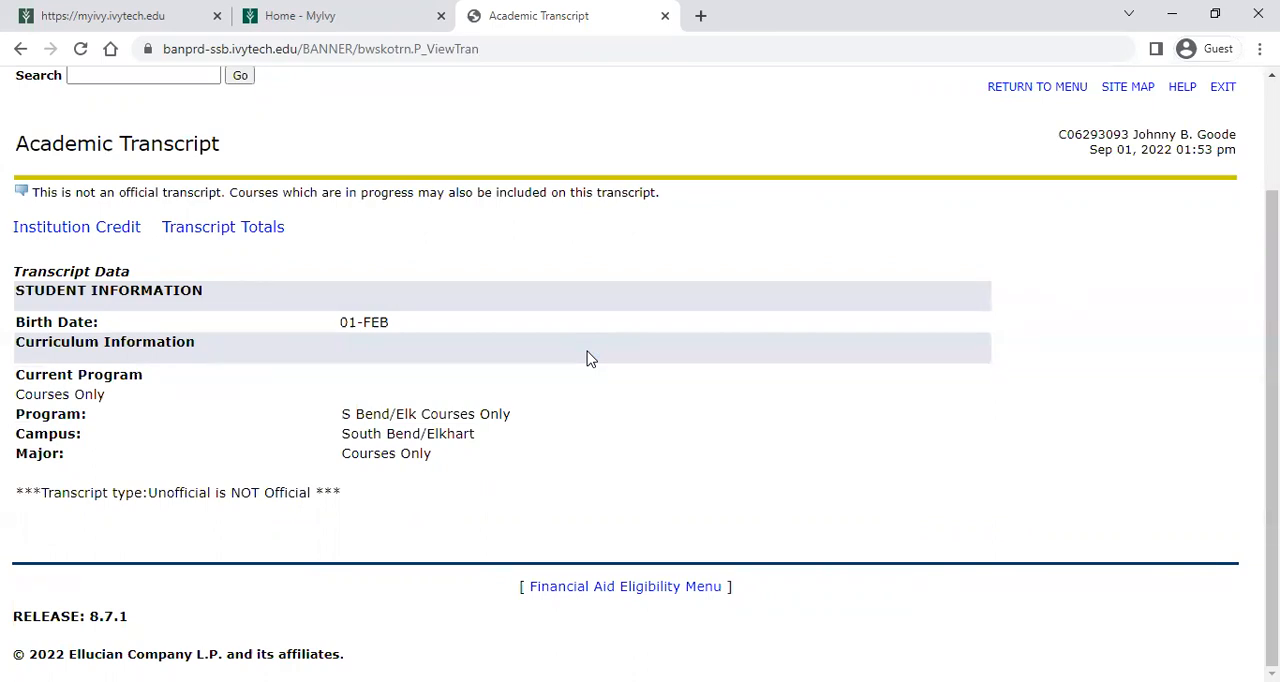
mouse_move(620, 416)
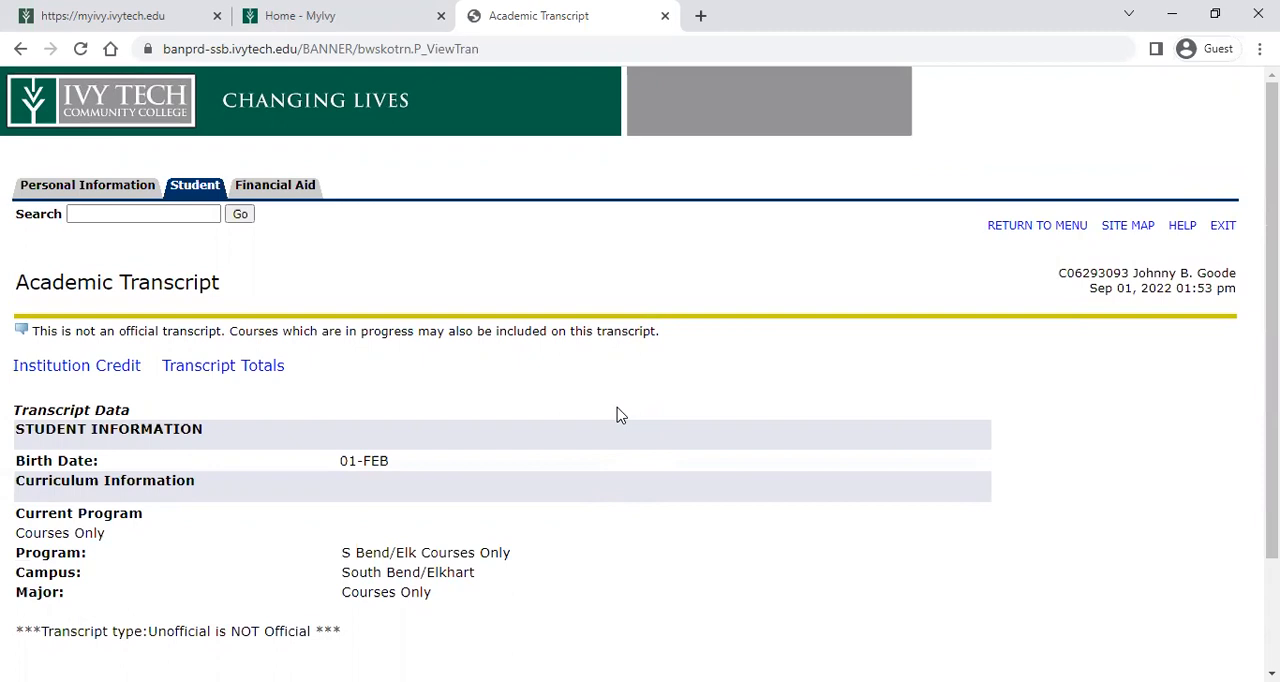
mouse_move(610, 414)
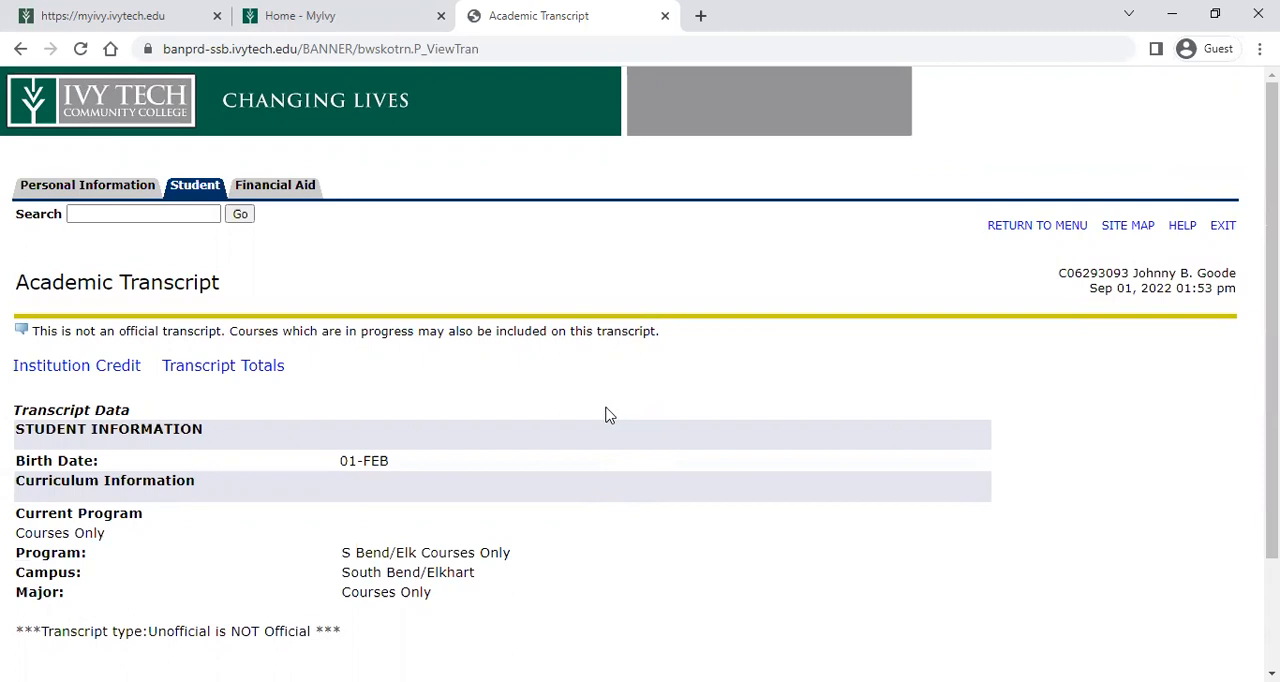
mouse_move(664, 16)
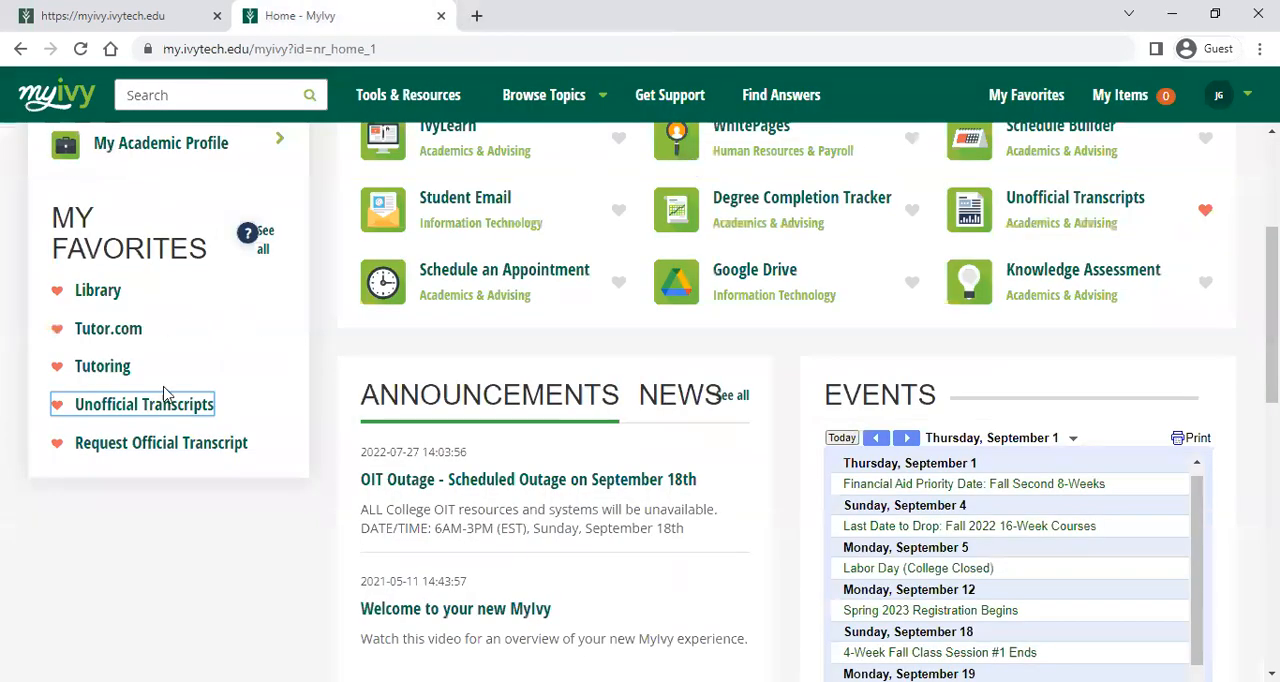
mouse_move(160, 442)
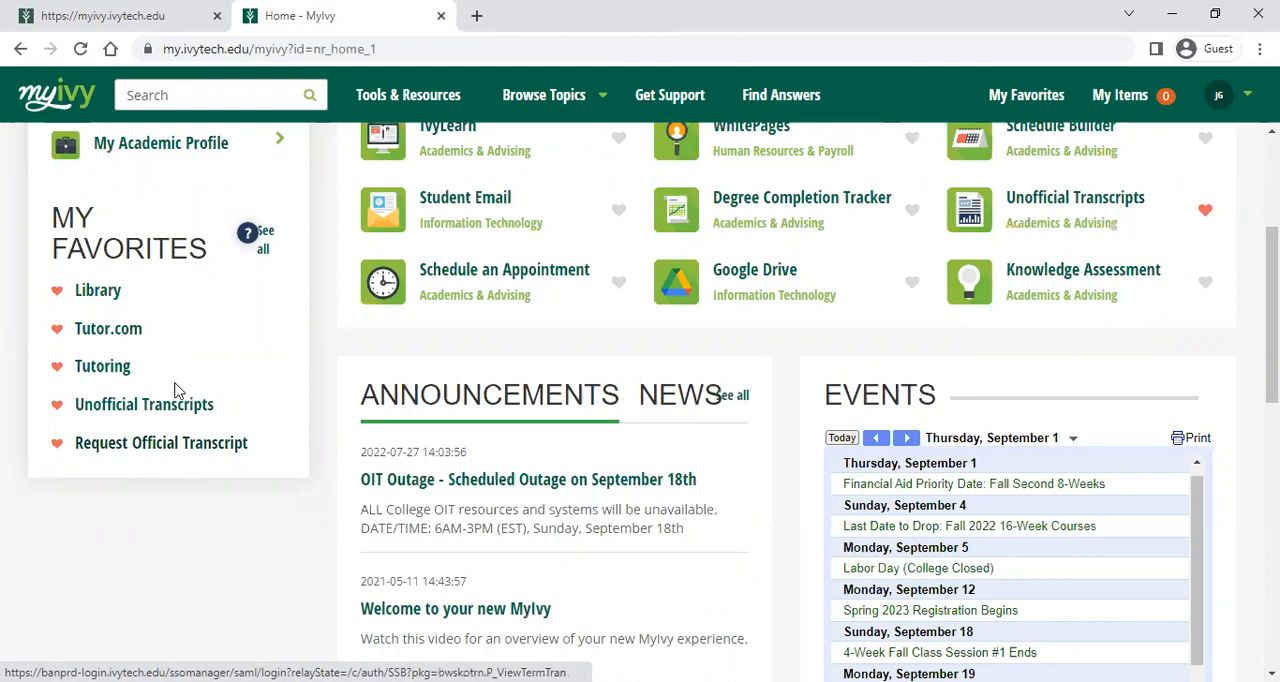
mouse_move(144, 404)
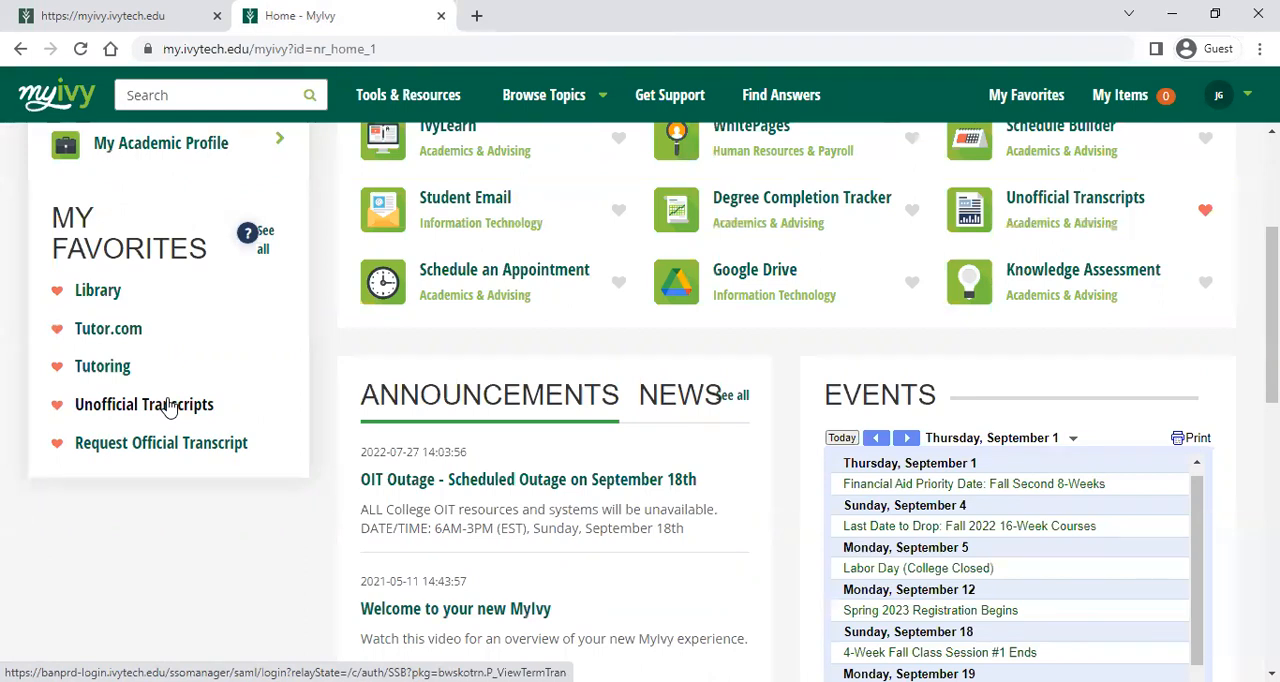
mouse_move(160, 442)
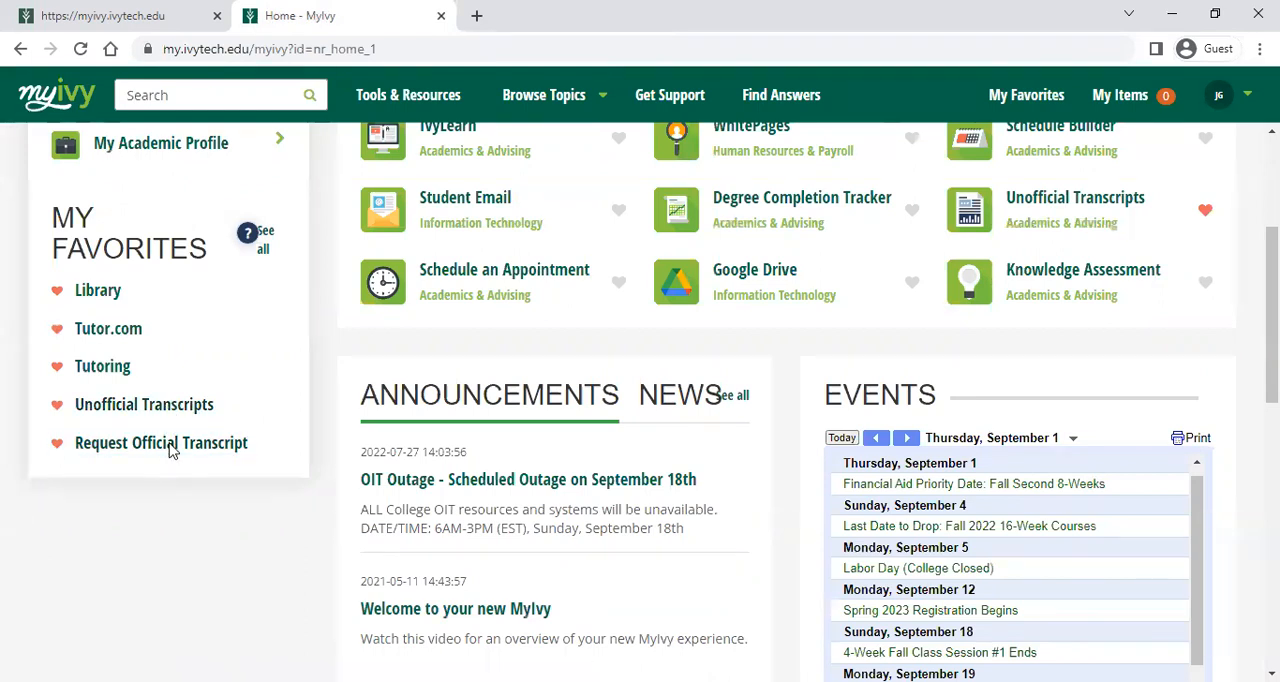
Request an official transcript and access the Parchment Transcript Ordering Site
left_click(160, 442)
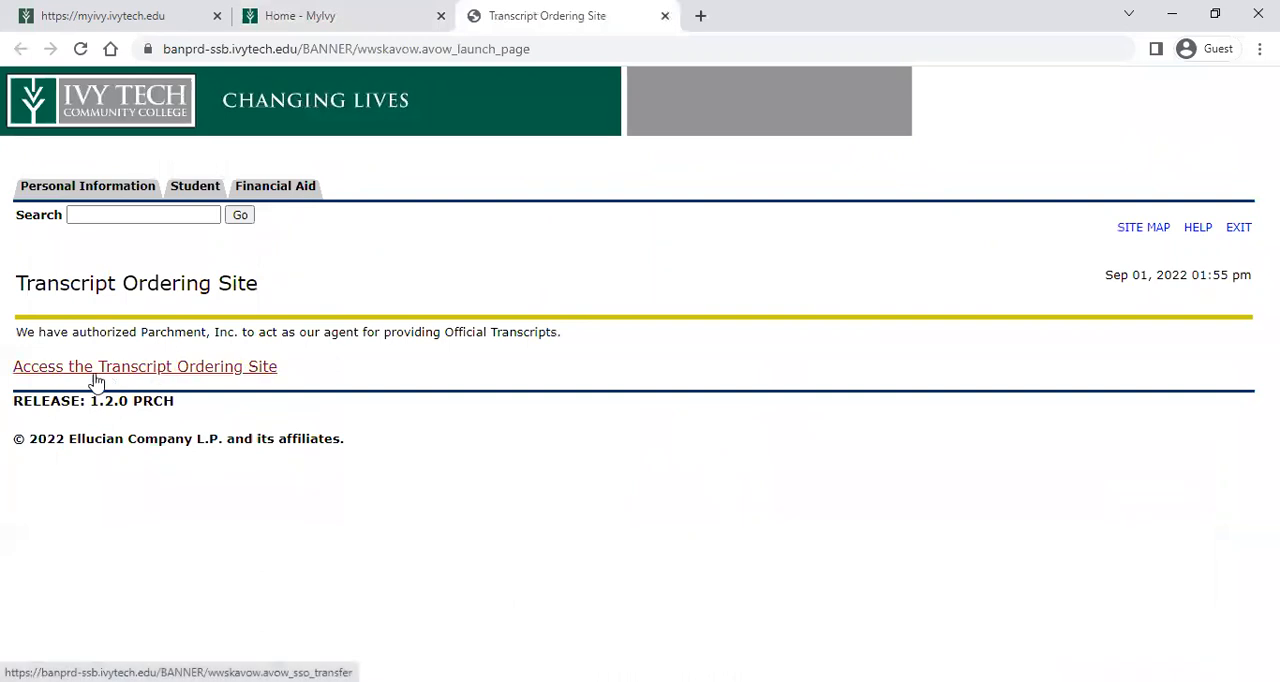
left_click(144, 366)
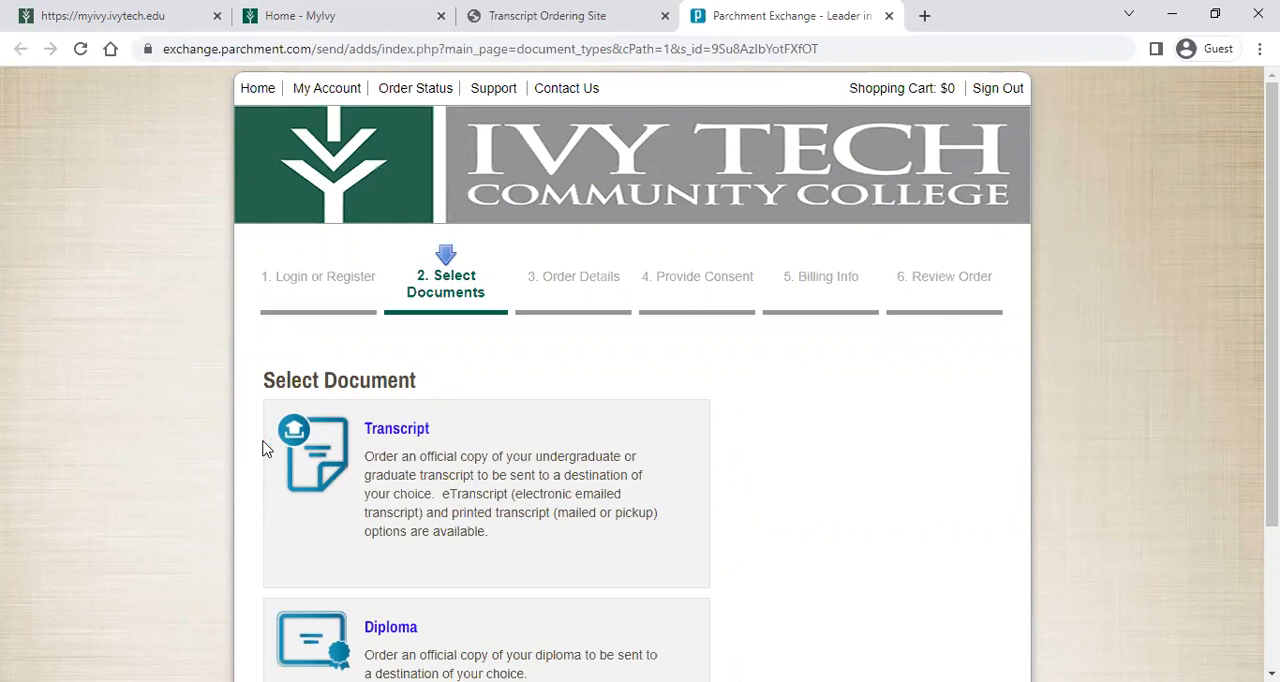
mouse_move(816, 398)
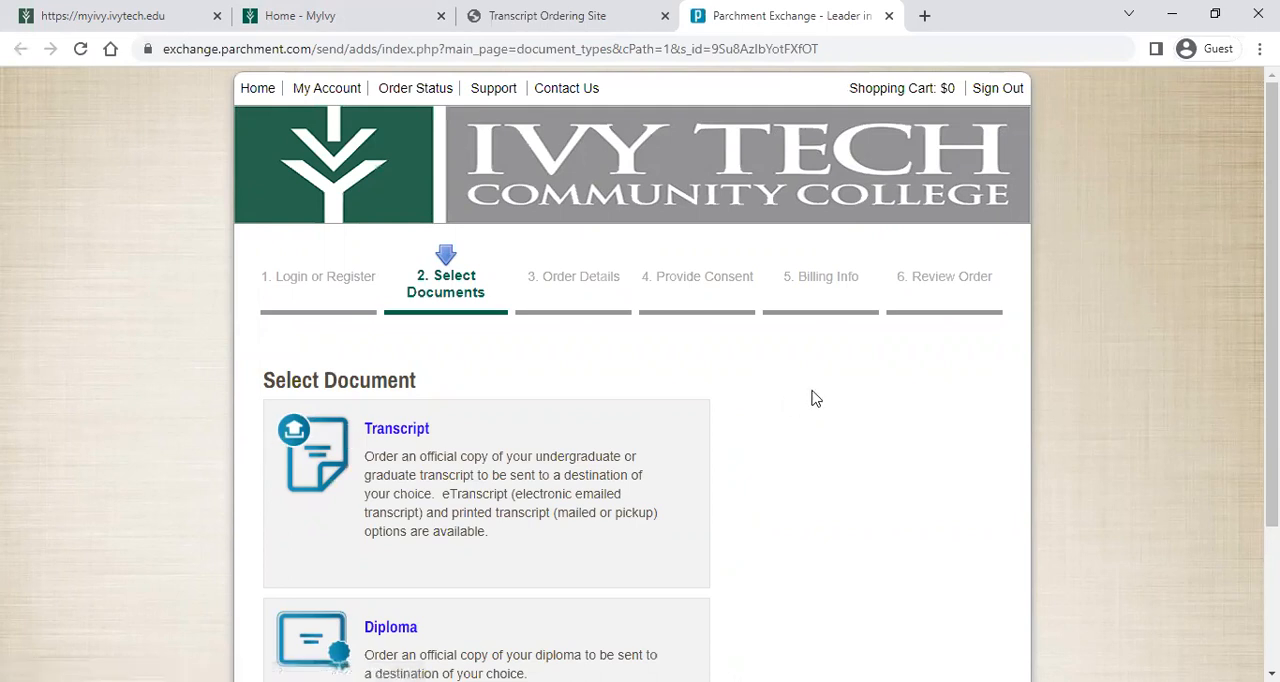
mouse_move(608, 272)
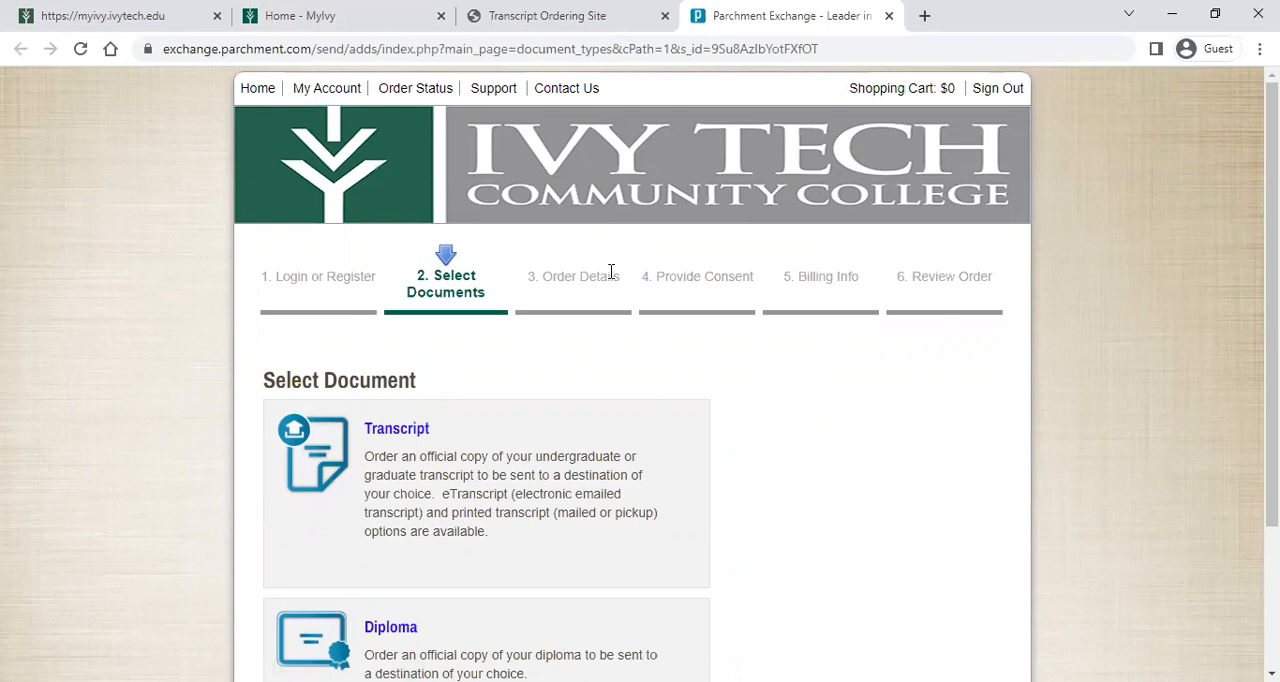
mouse_move(678, 180)
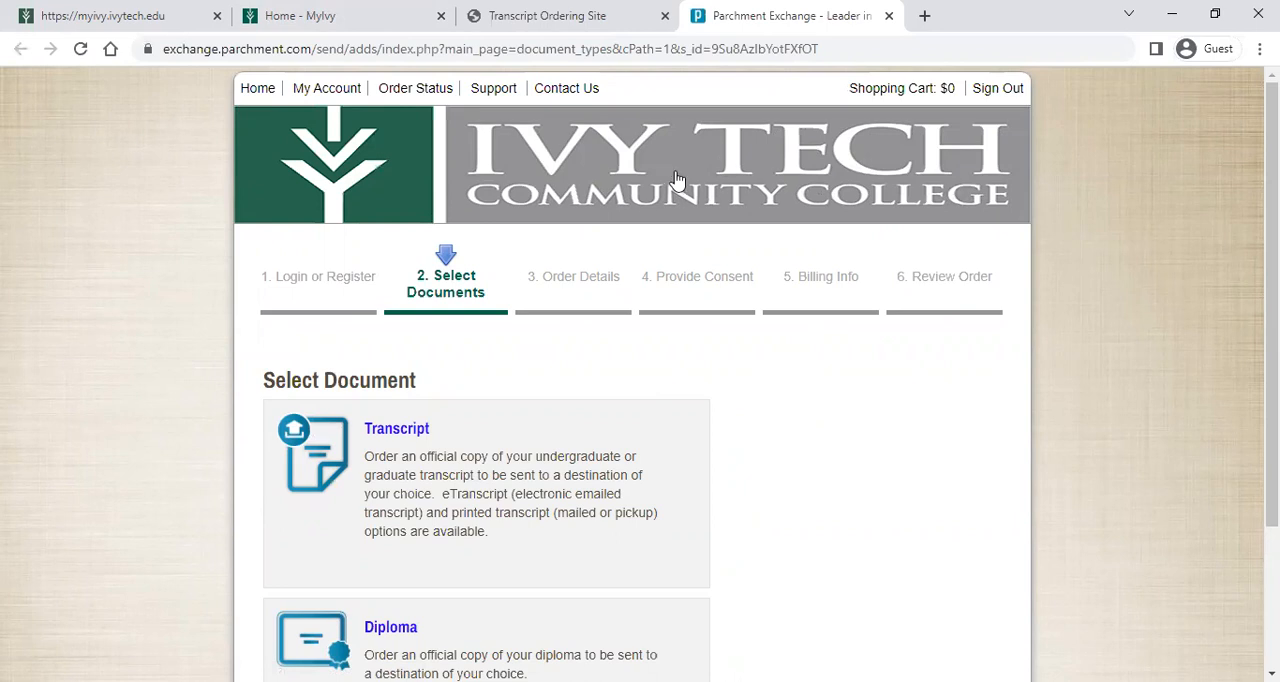
Choose Transcript as the document, reaching the destination search page
scroll("down", 3)
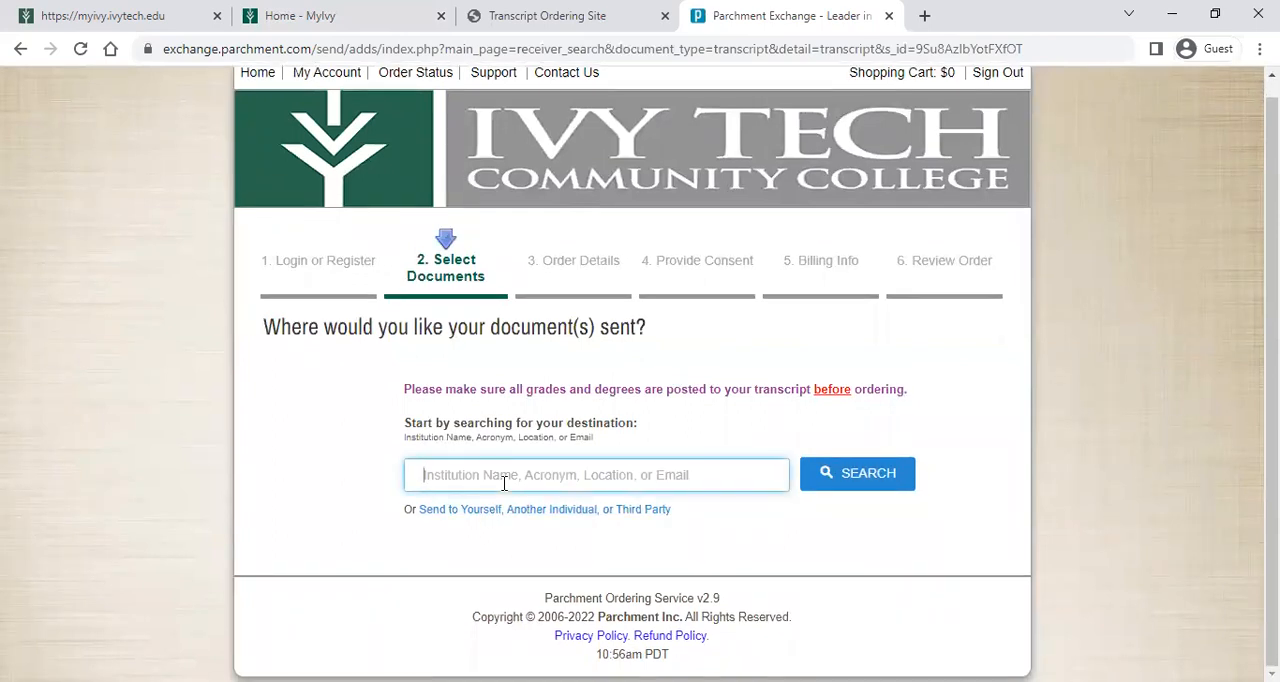
Search destinations for 'Indiana University'
type("Indiana Uni")
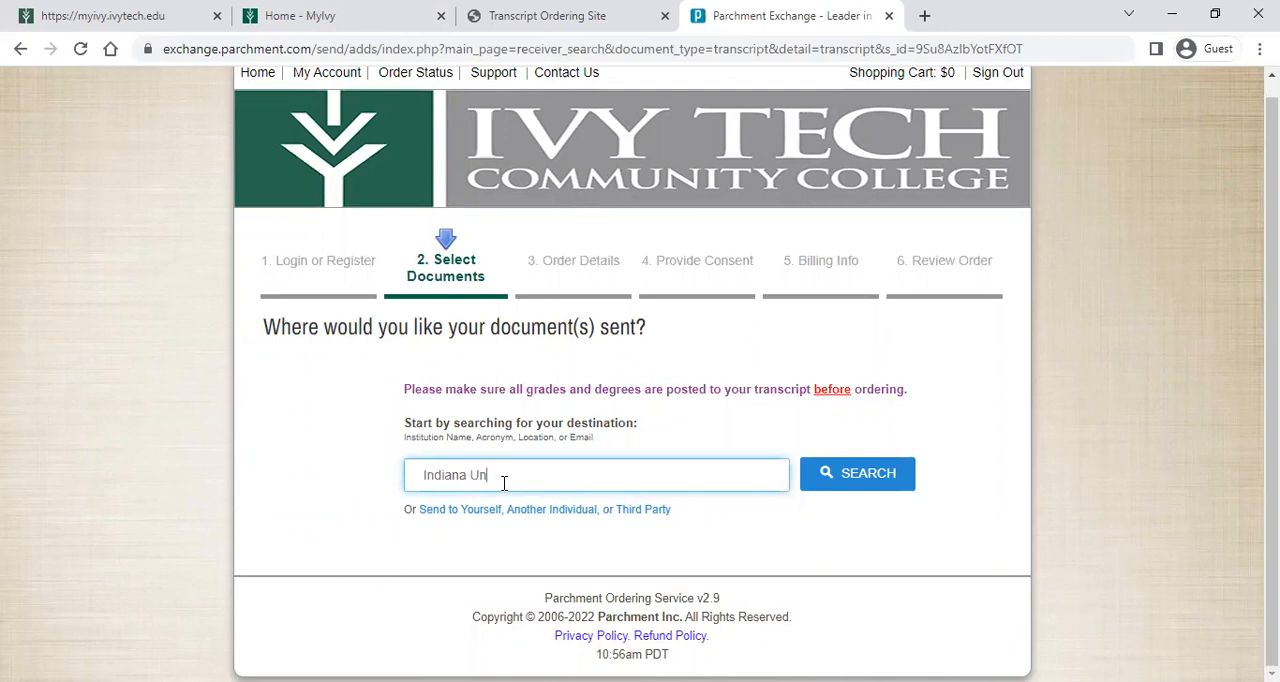
type("iversity")
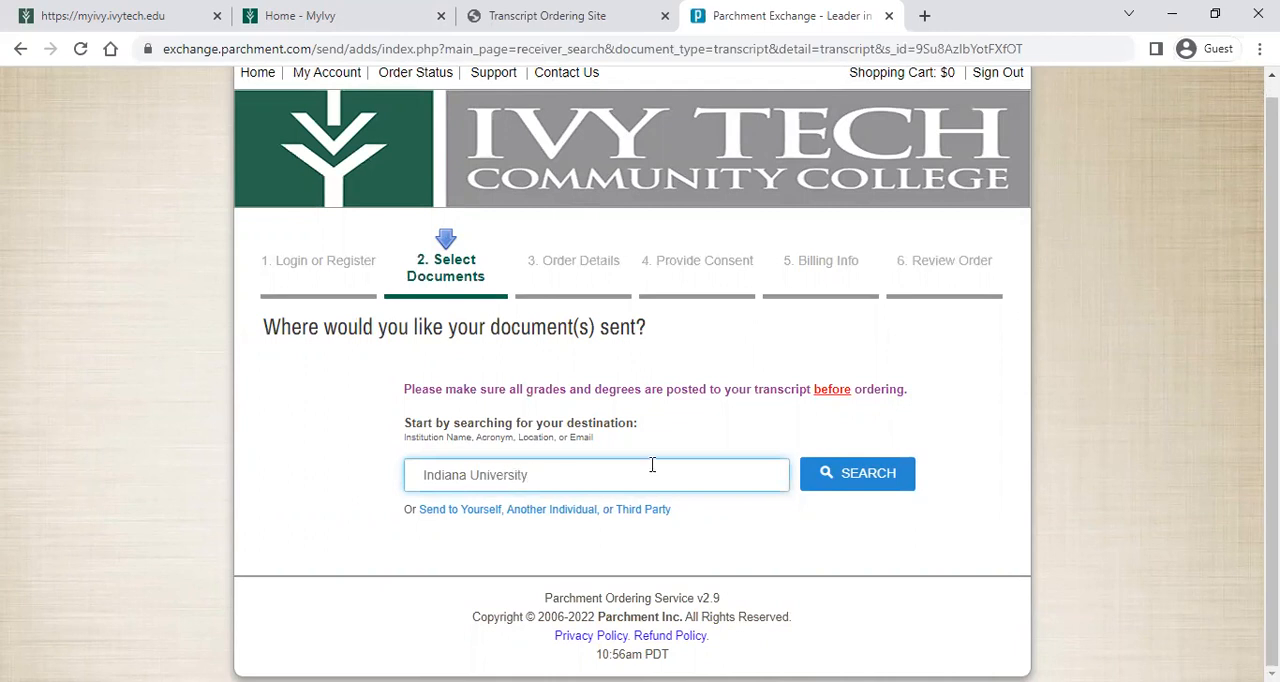
left_click(856, 474)
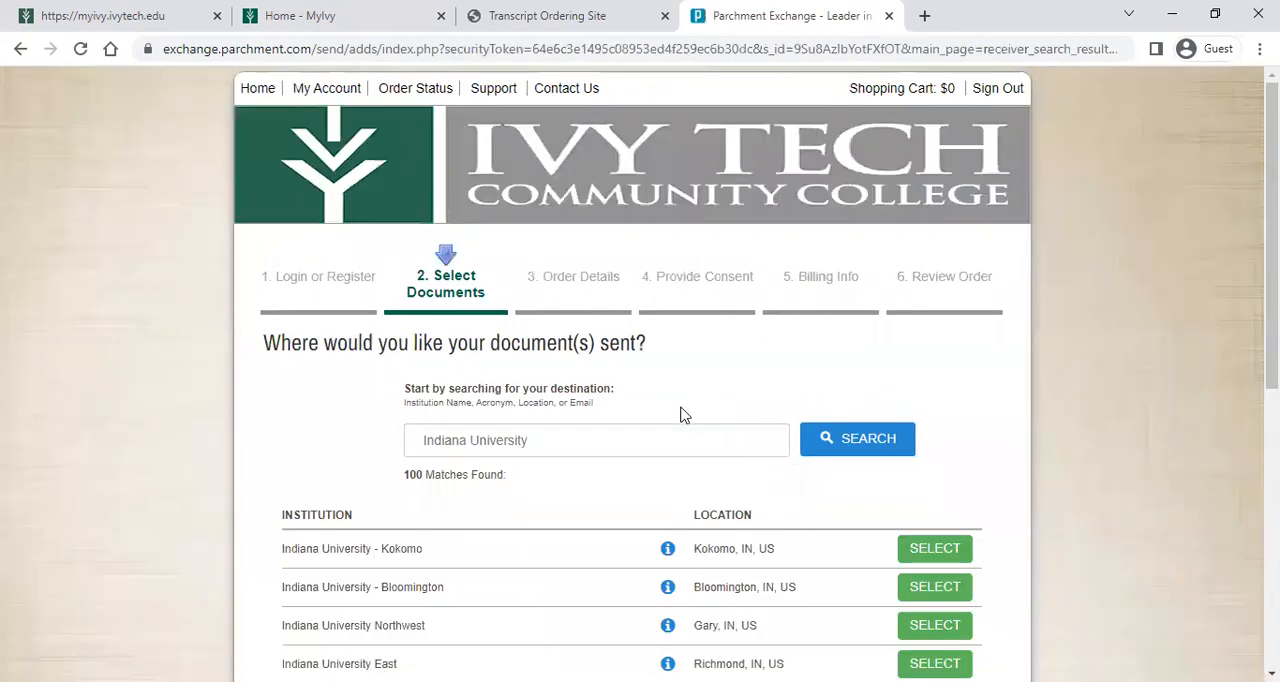
Select Indiana University - Bloomington as the transcript destination
scroll("down", 3)
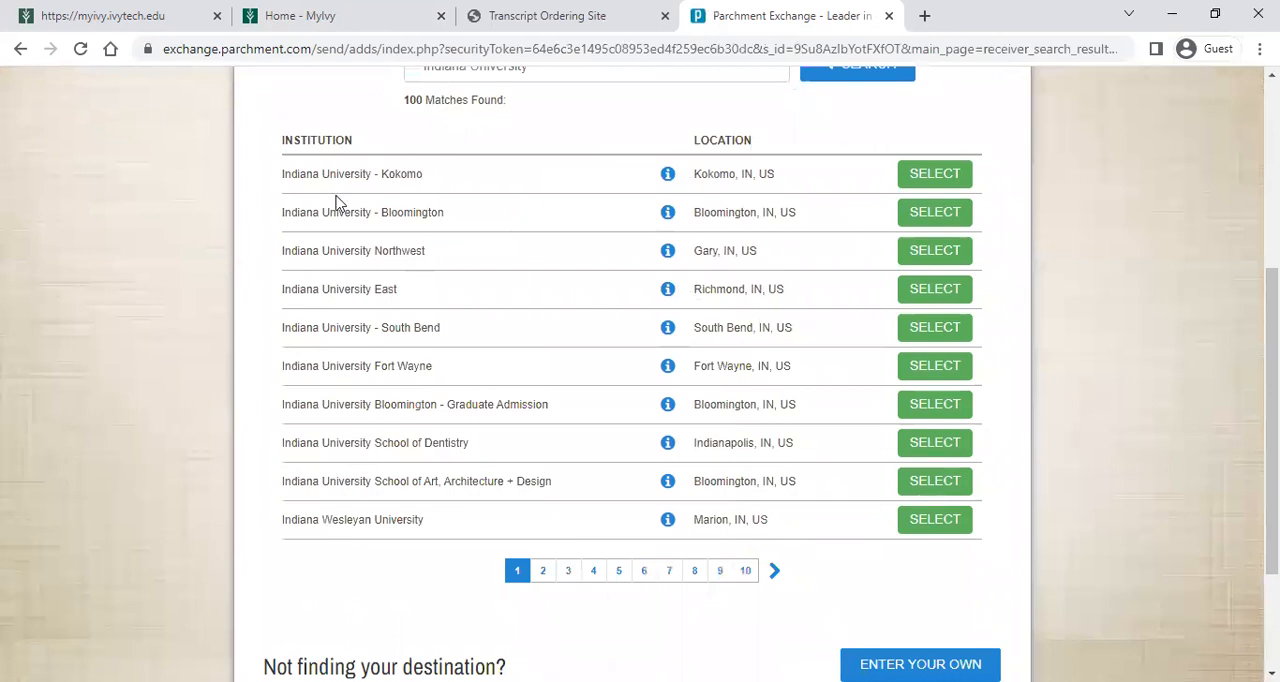
mouse_move(420, 196)
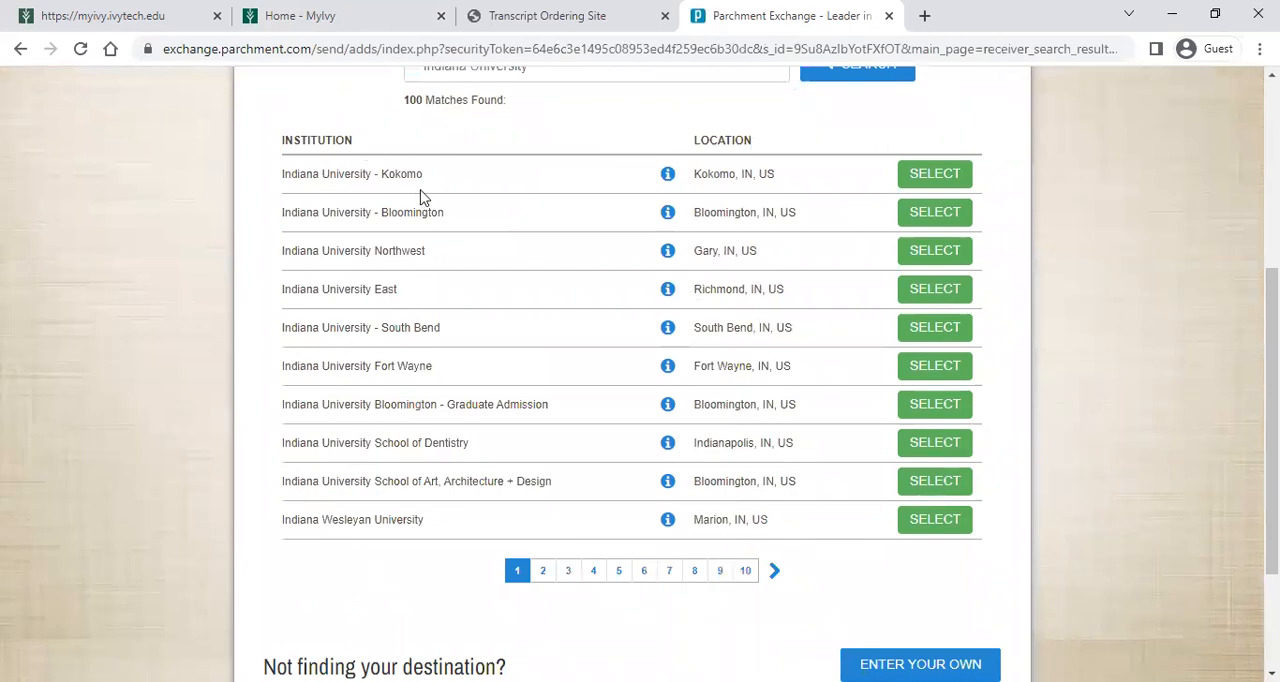
double_click(412, 212)
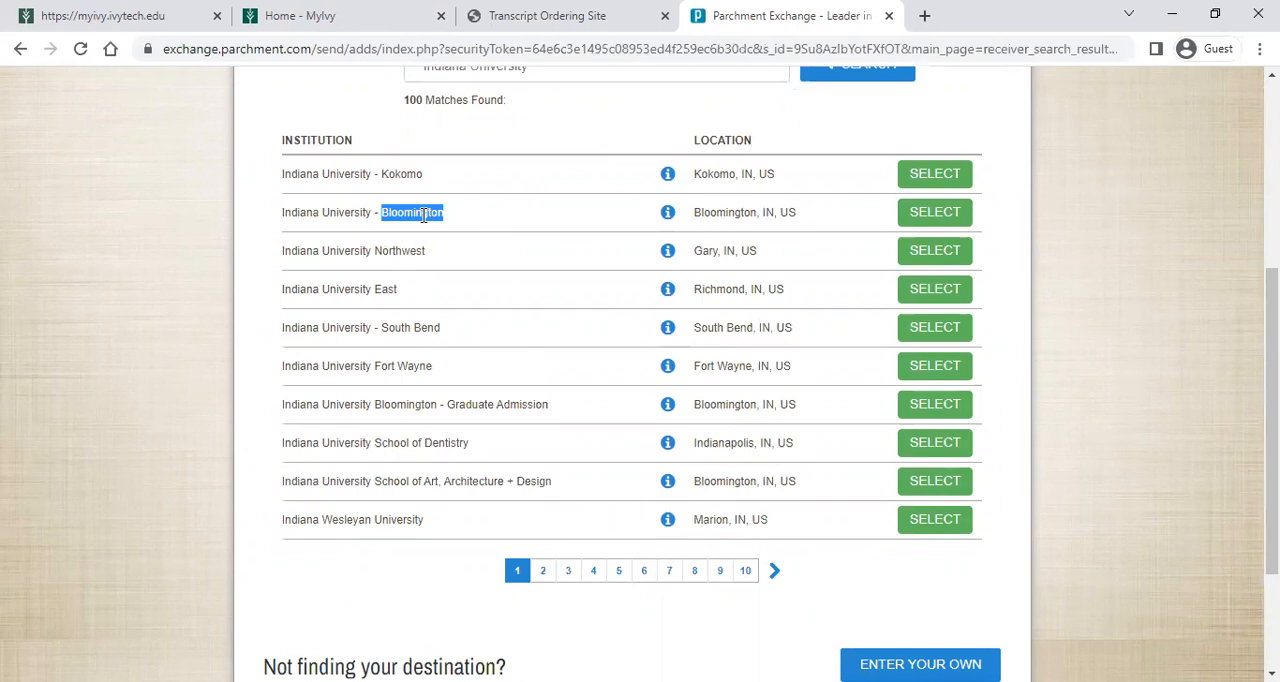
left_click(934, 212)
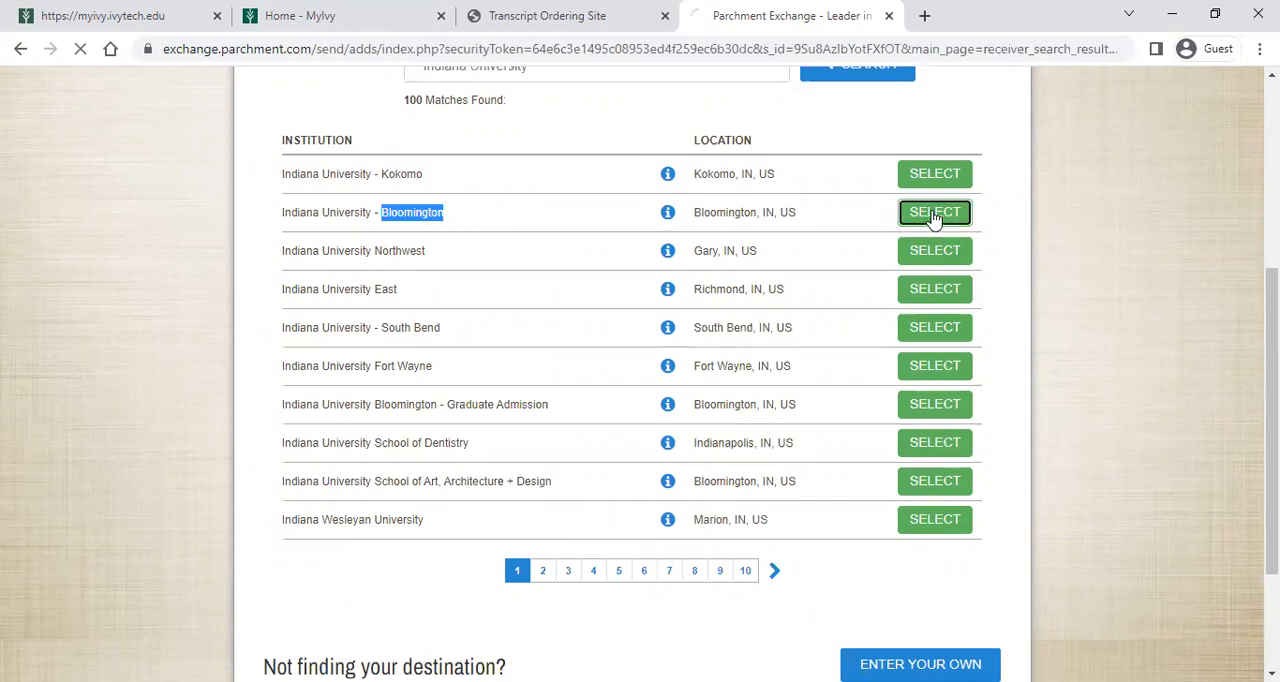
left_click(934, 212)
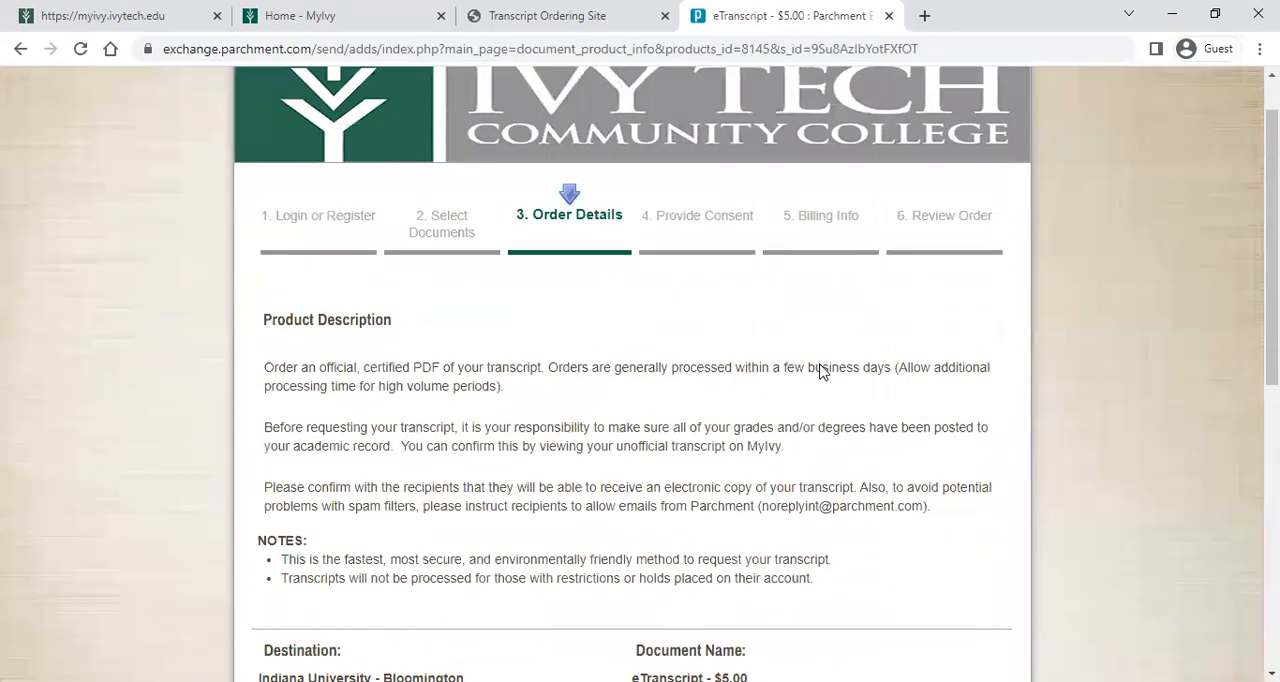
Set purpose to 'Apply for undergraduate admission' and add the $5.00 Bloomington eTranscript to the cart
scroll("down", 3)
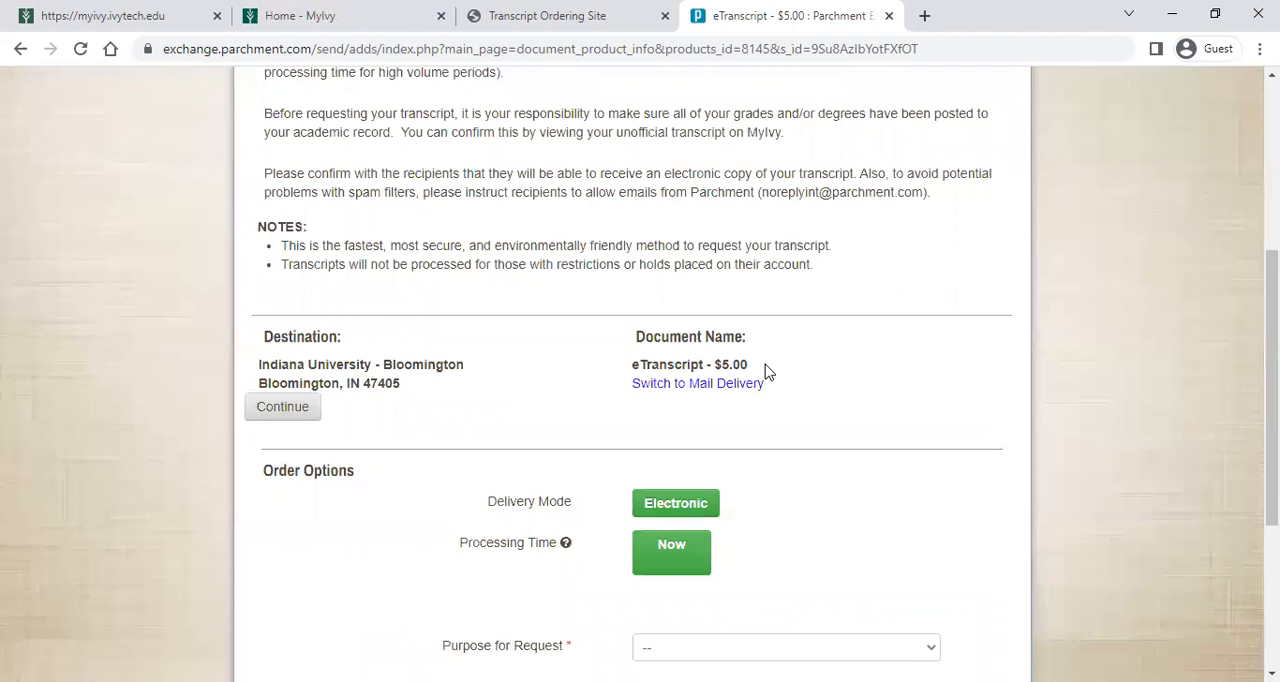
mouse_move(696, 382)
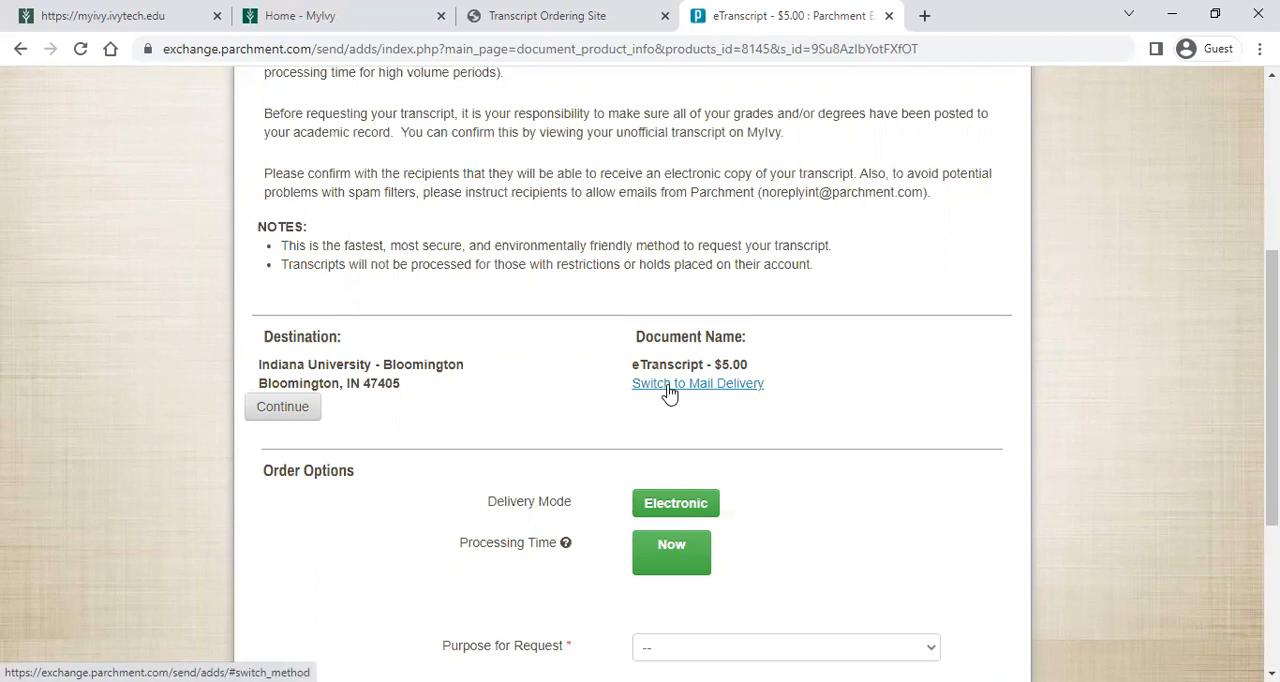
mouse_move(786, 382)
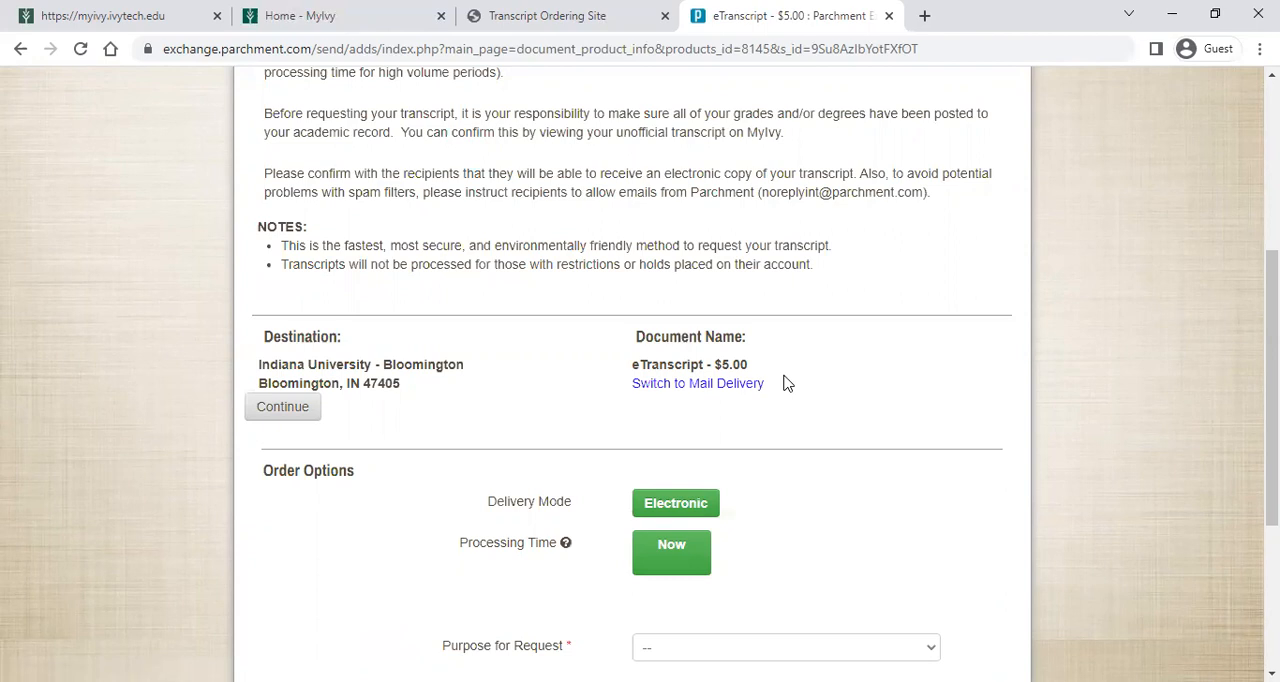
scroll("down", 3)
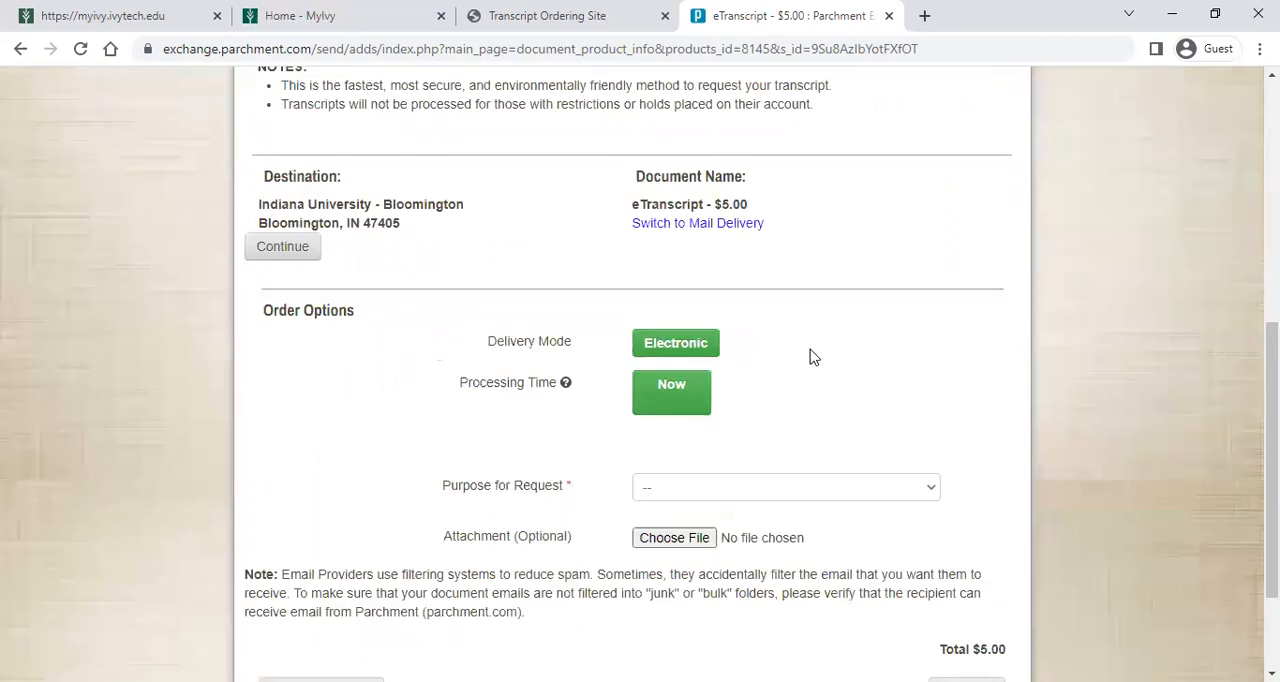
left_click(784, 488)
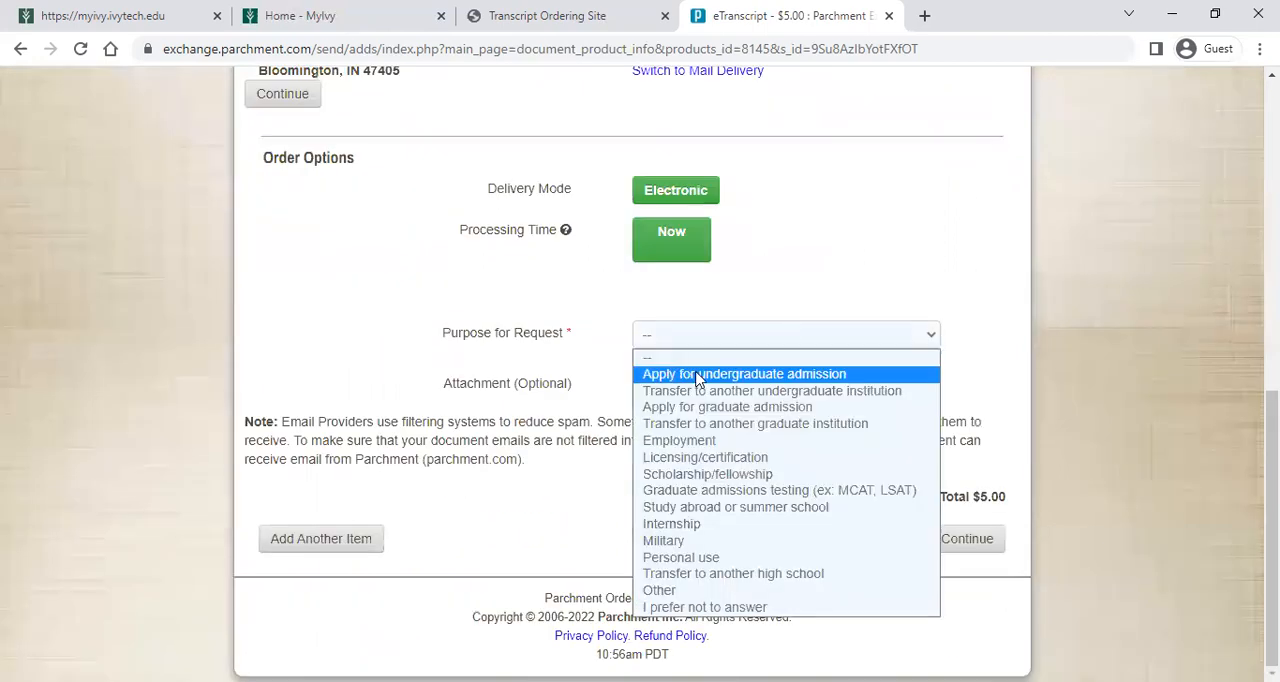
mouse_move(758, 378)
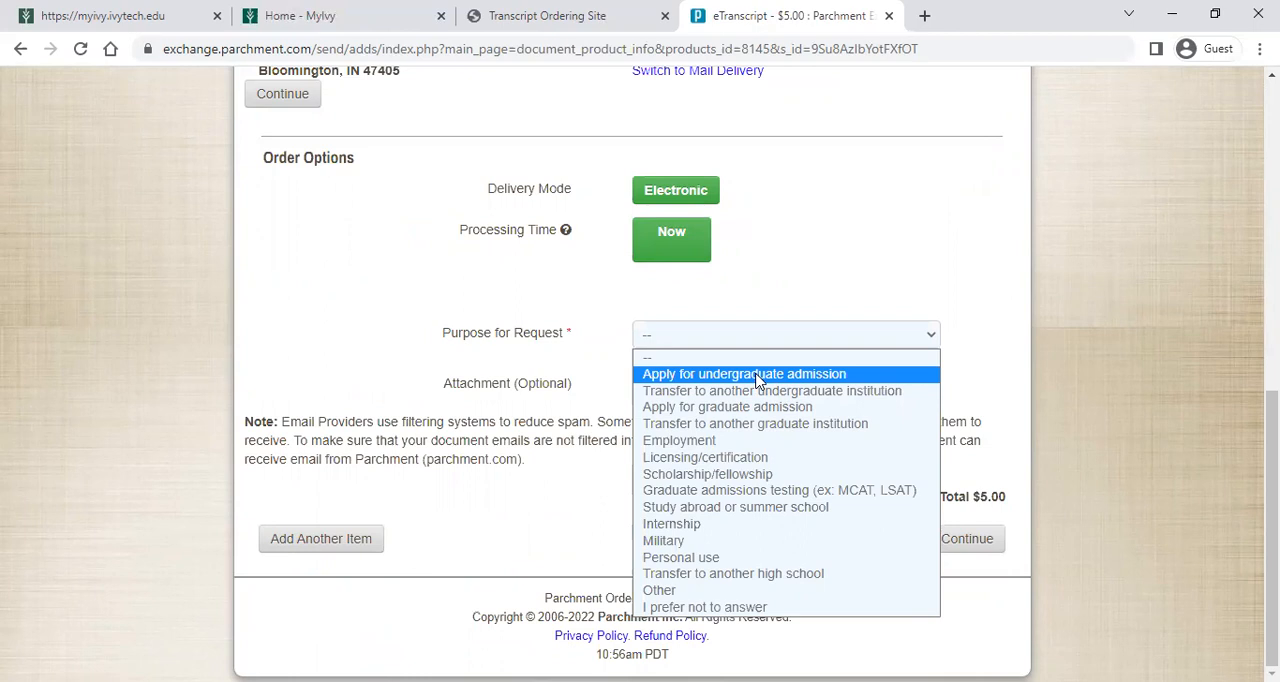
left_click(744, 372)
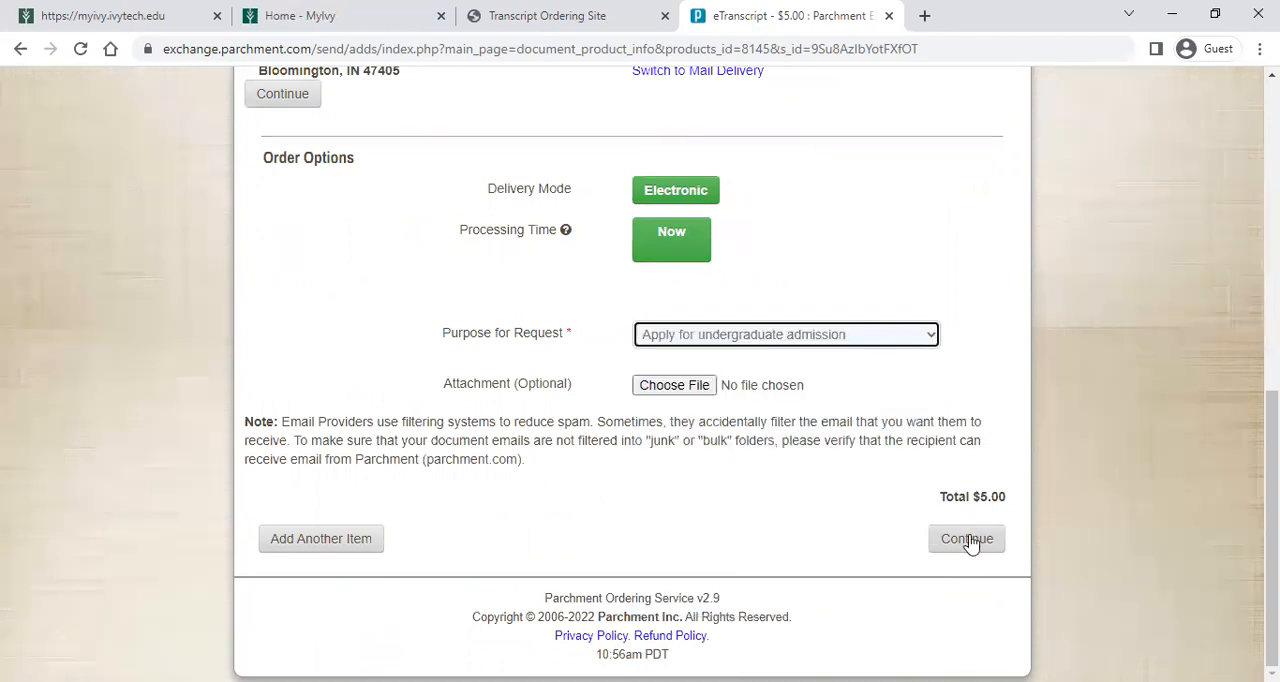
left_click(966, 540)
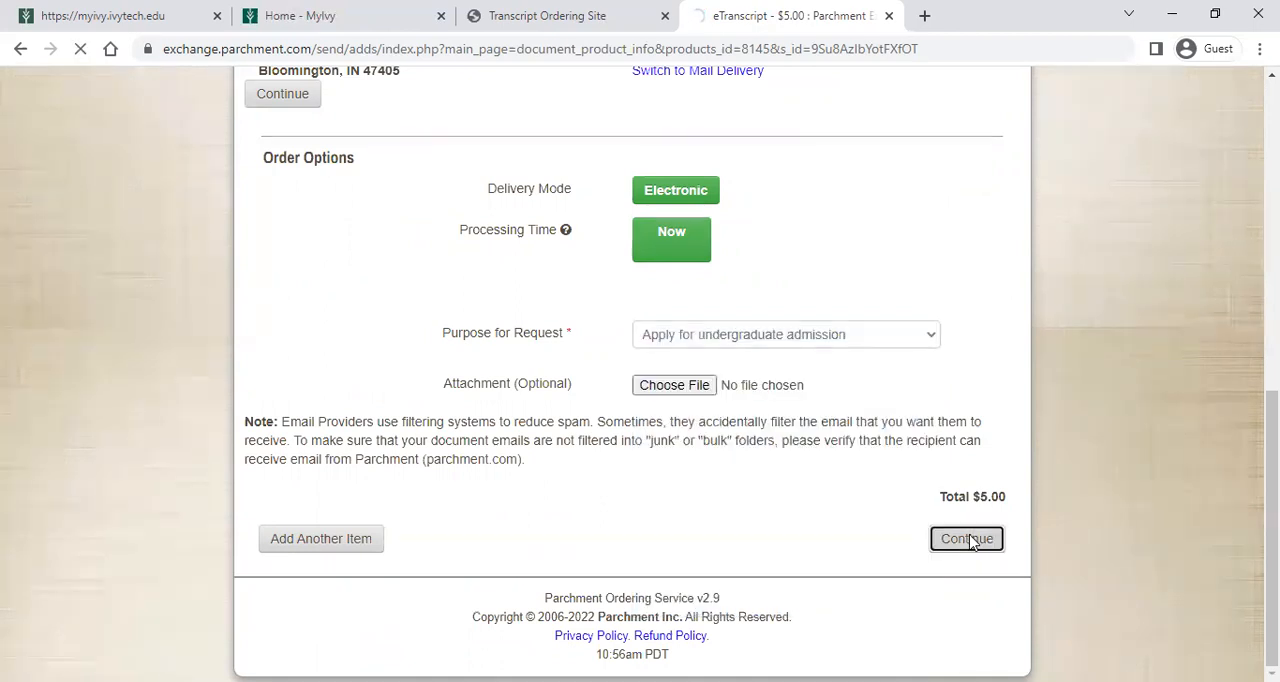
left_click(966, 538)
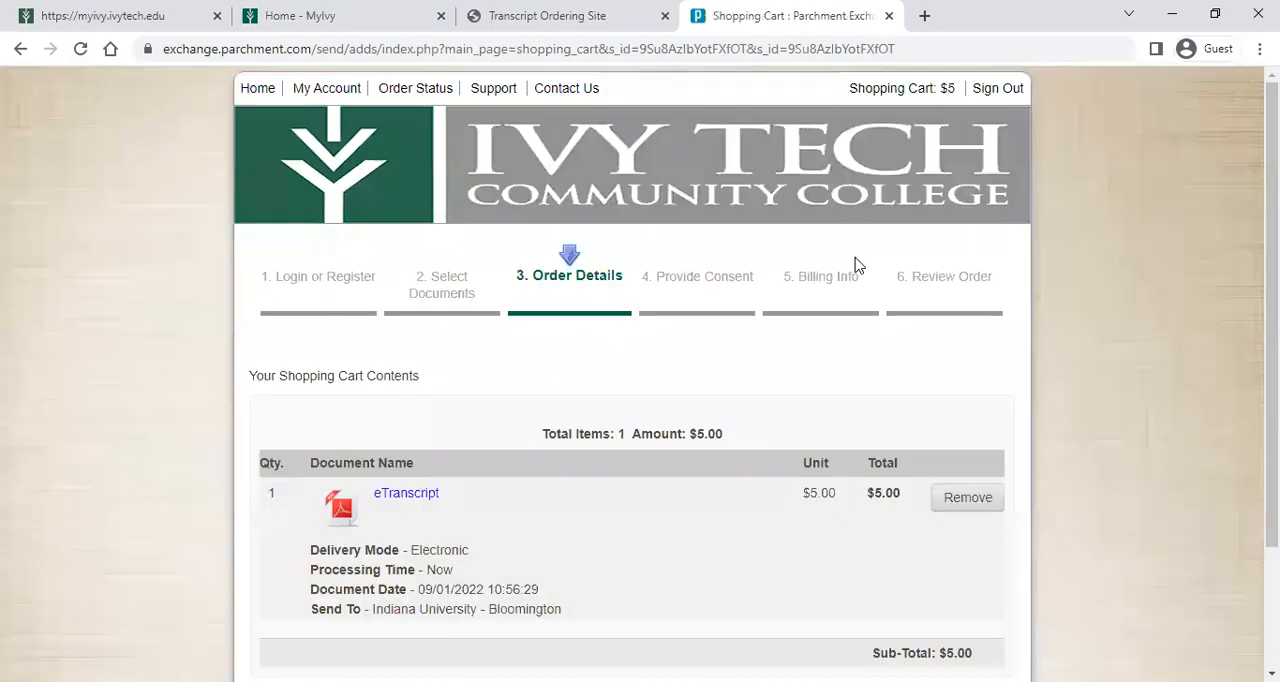
Review the Bloomington cart item and continue shopping for another document
scroll("down", 3)
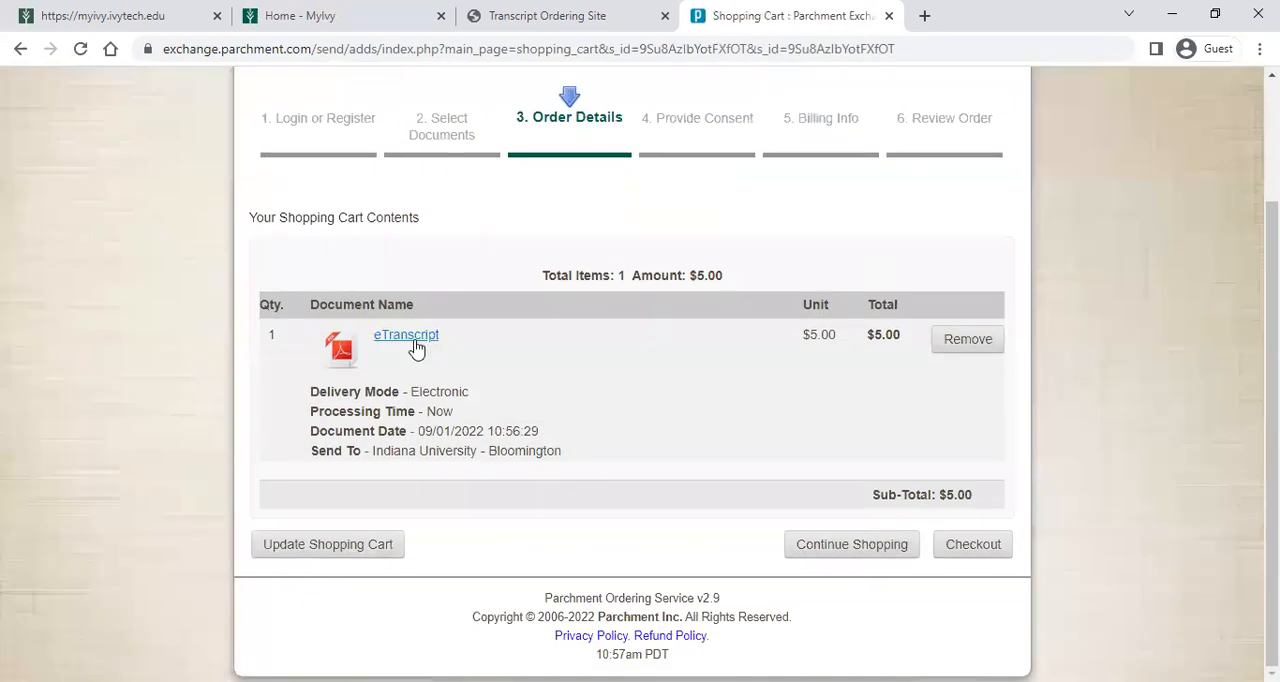
double_click(466, 450)
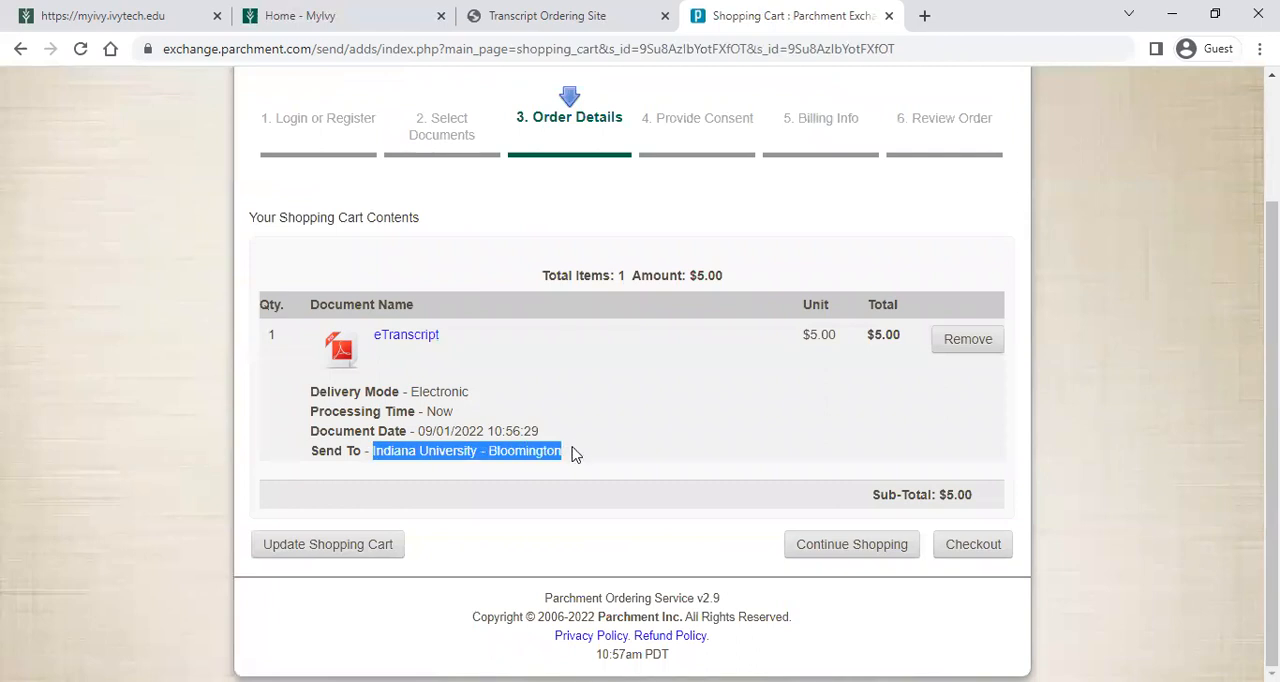
left_click(620, 448)
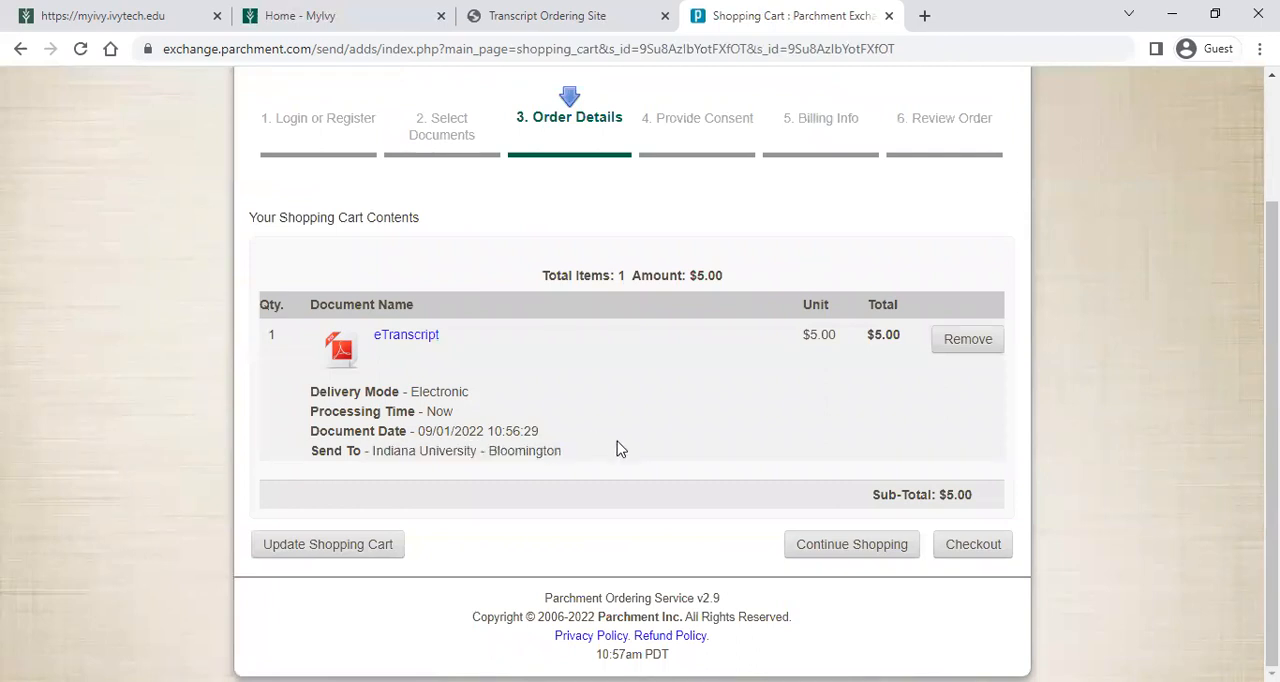
mouse_move(852, 544)
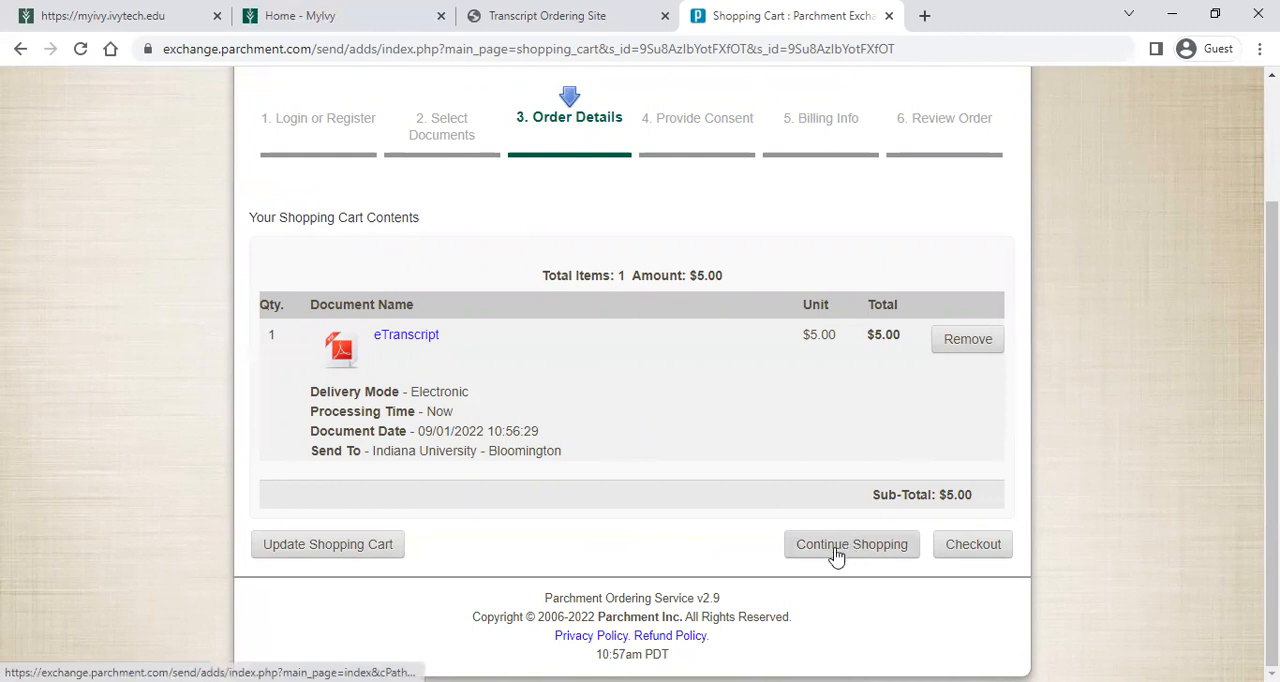
left_click(852, 544)
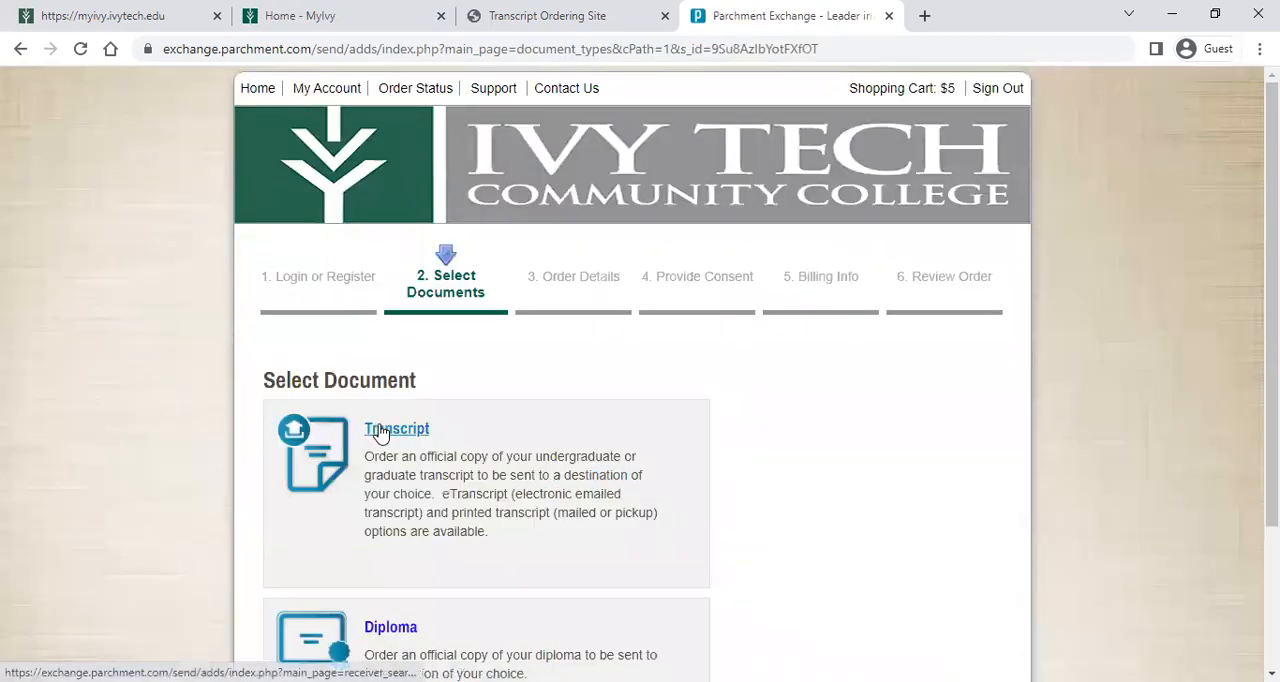
Search transcript destinations for 'Purdue' and select Purdue University - West Lafayette as recipient
left_click(396, 428)
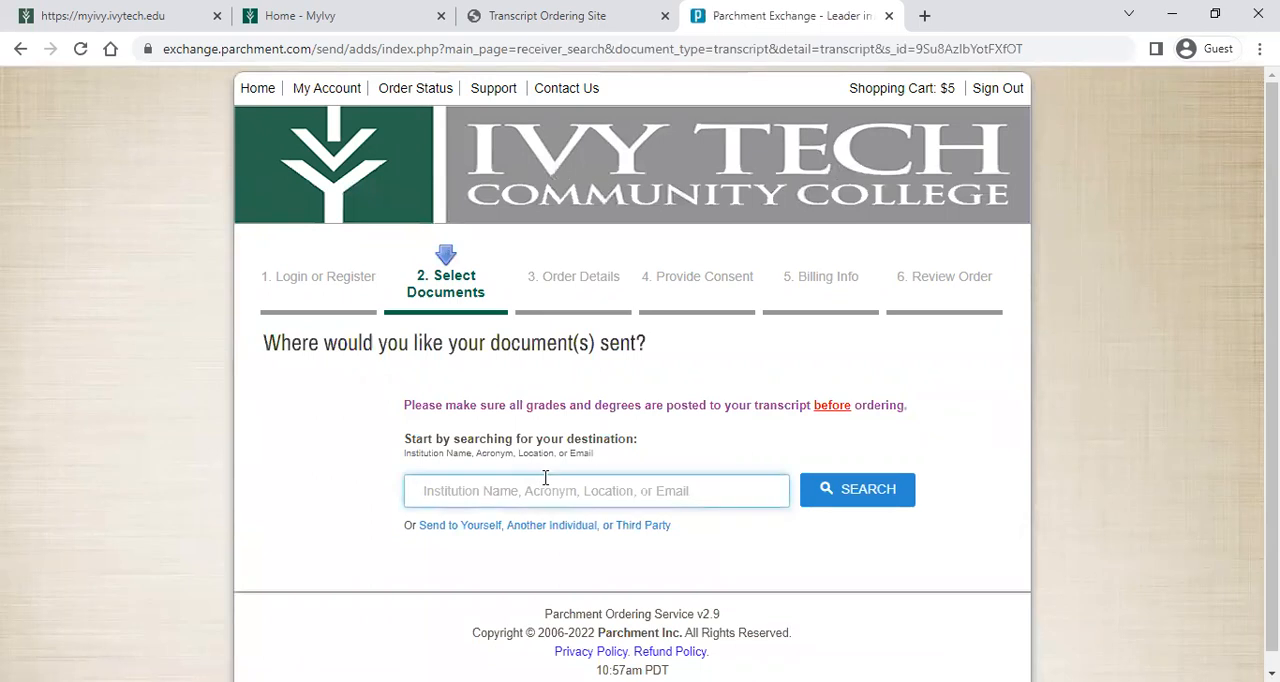
type("Purdue")
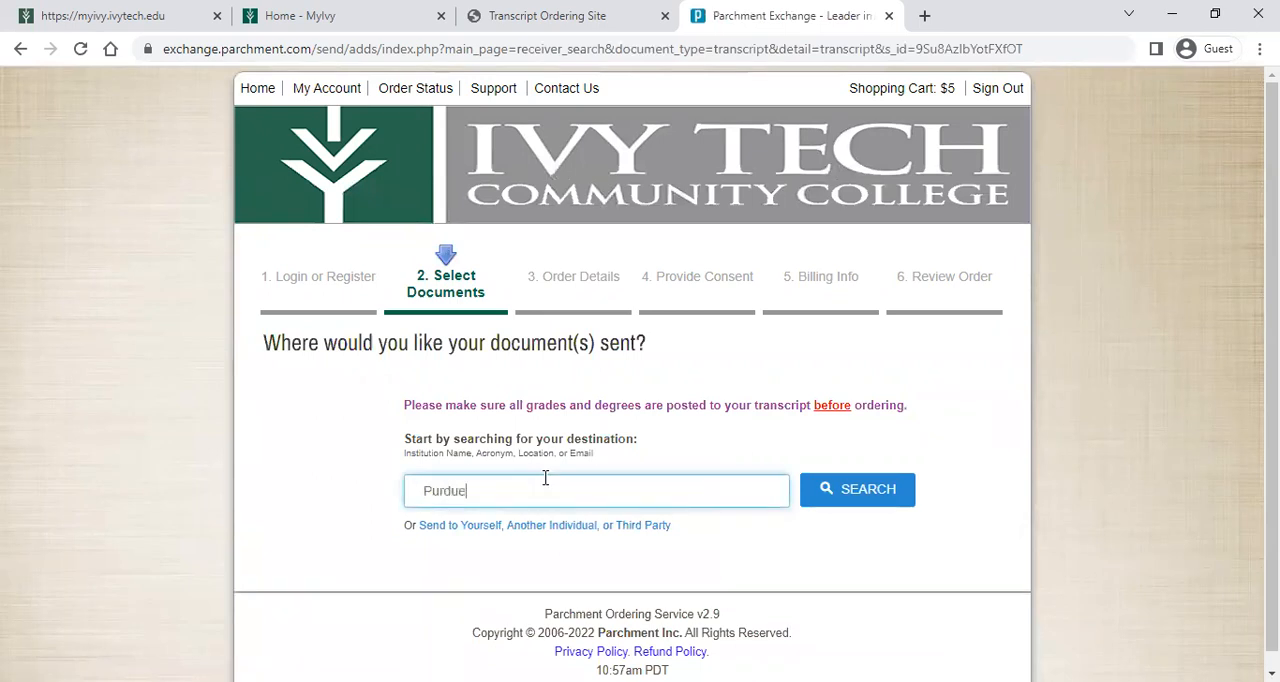
left_click(856, 488)
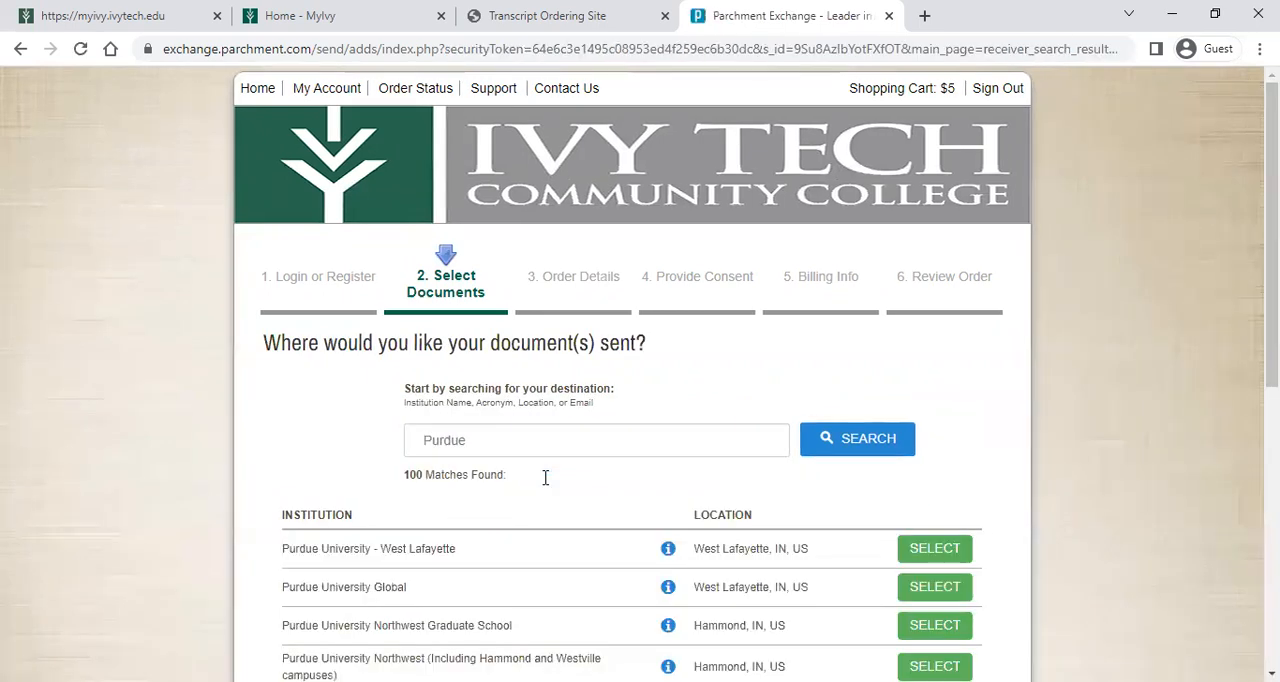
scroll("down", 3)
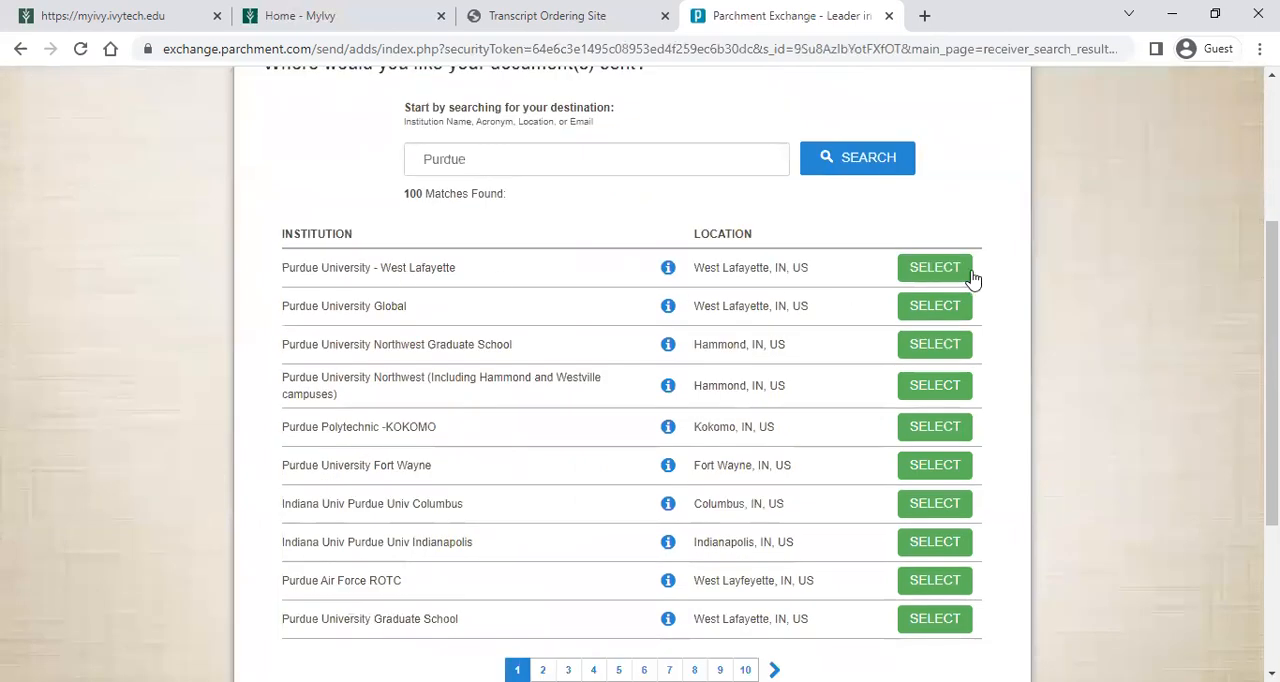
left_click(934, 268)
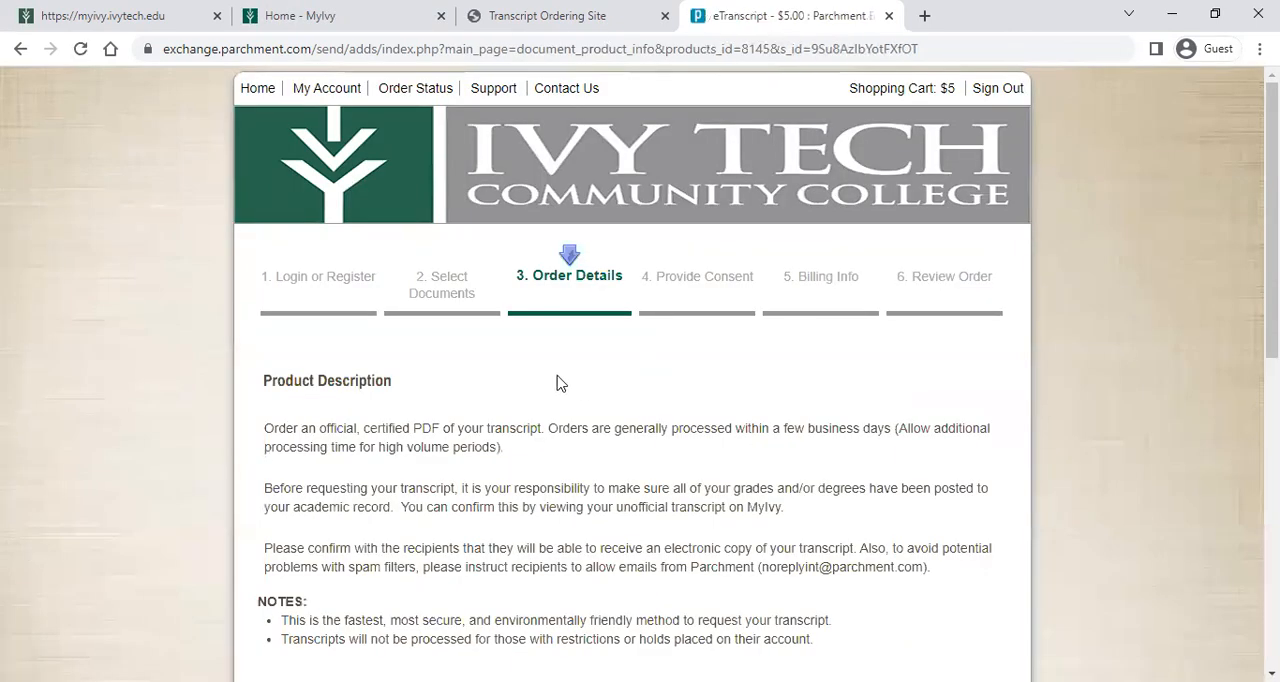
Set the purpose to 'Apply for undergraduate admission' and add the $5.00 eTranscript to the cart
scroll("down", 3)
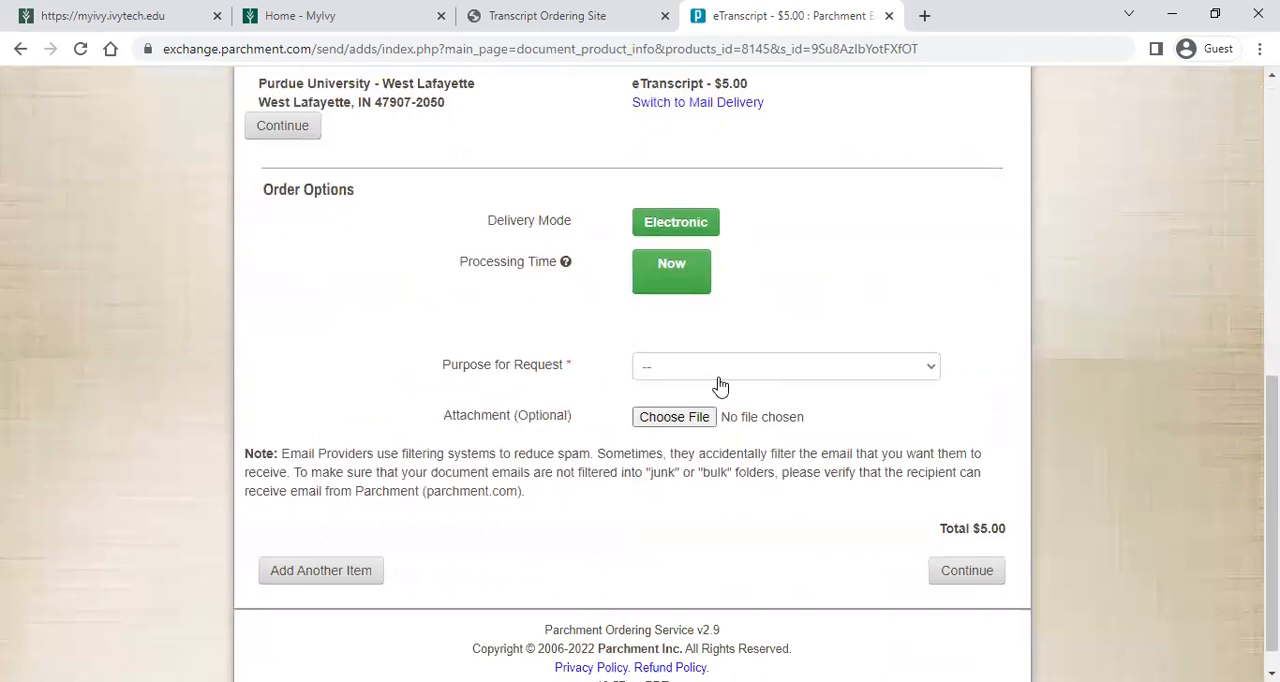
left_click(964, 570)
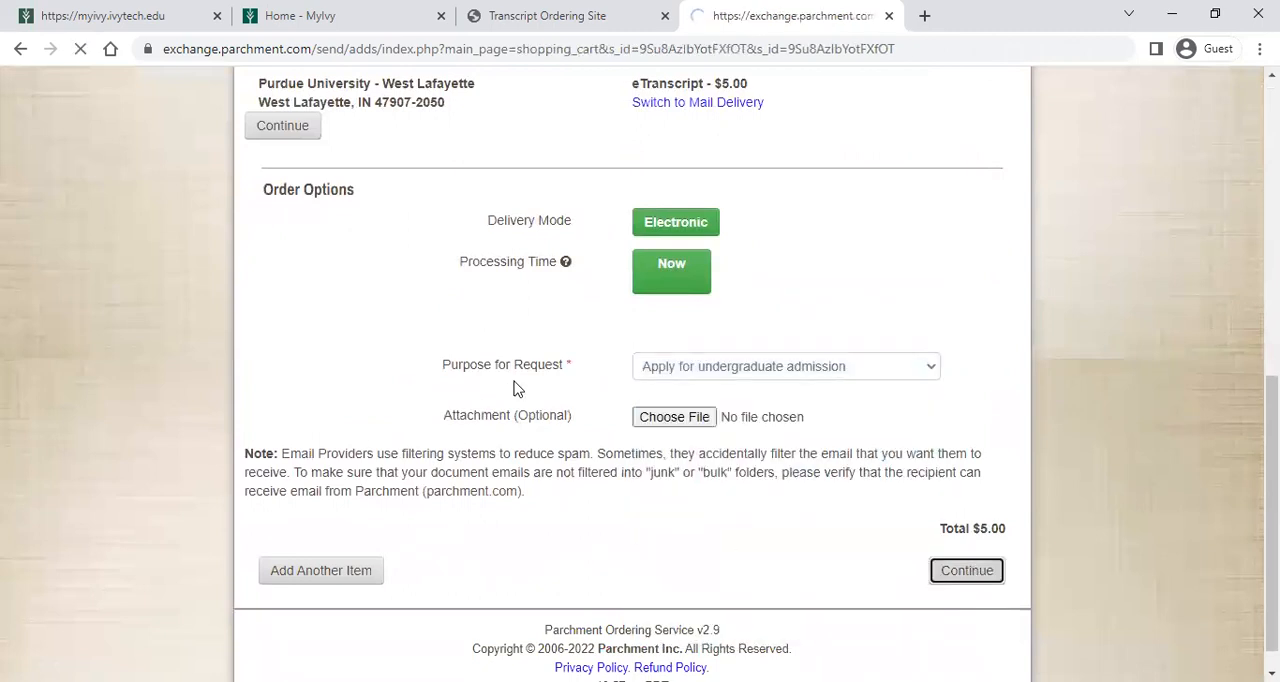
left_click(964, 570)
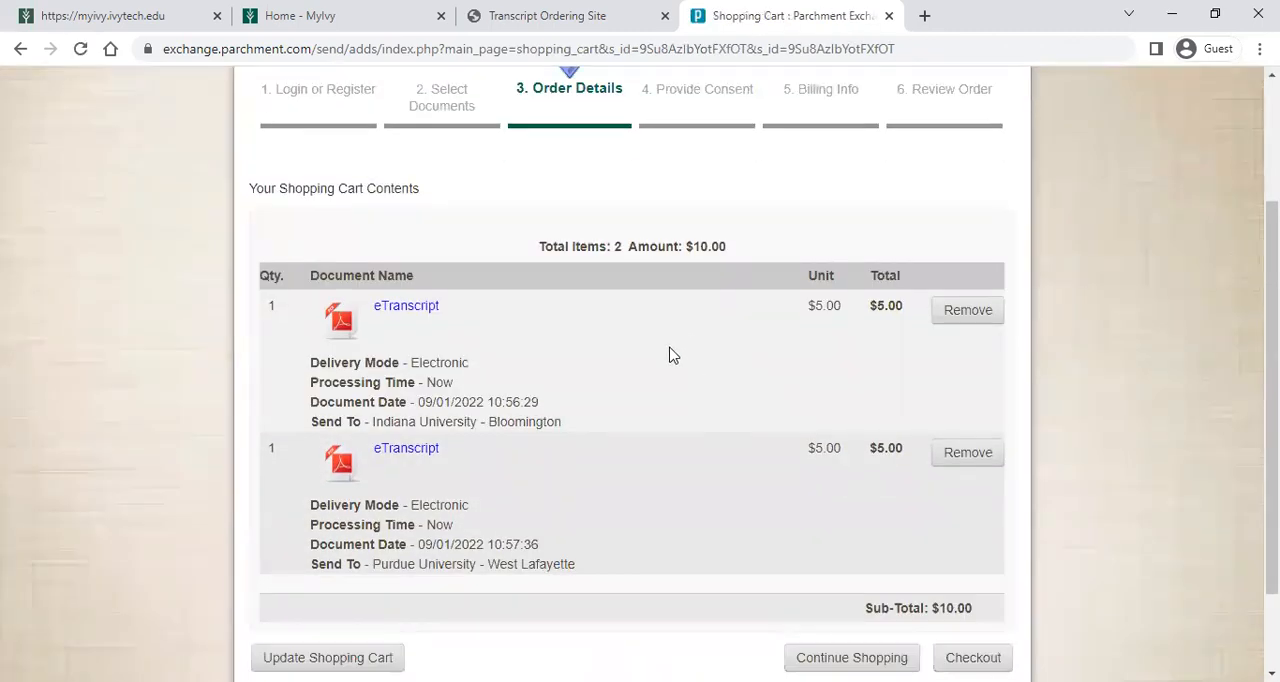
mouse_move(670, 264)
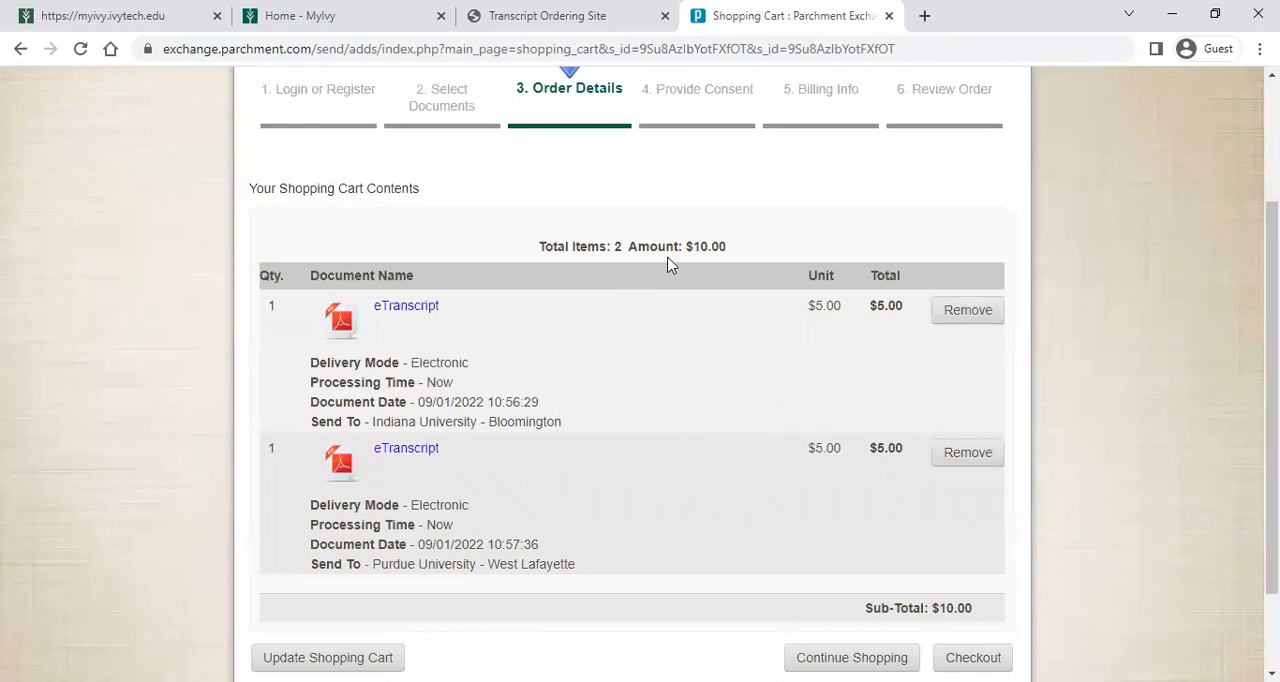
Review the two $5.00 cart items and check out the $10.00 cart
double_click(704, 246)
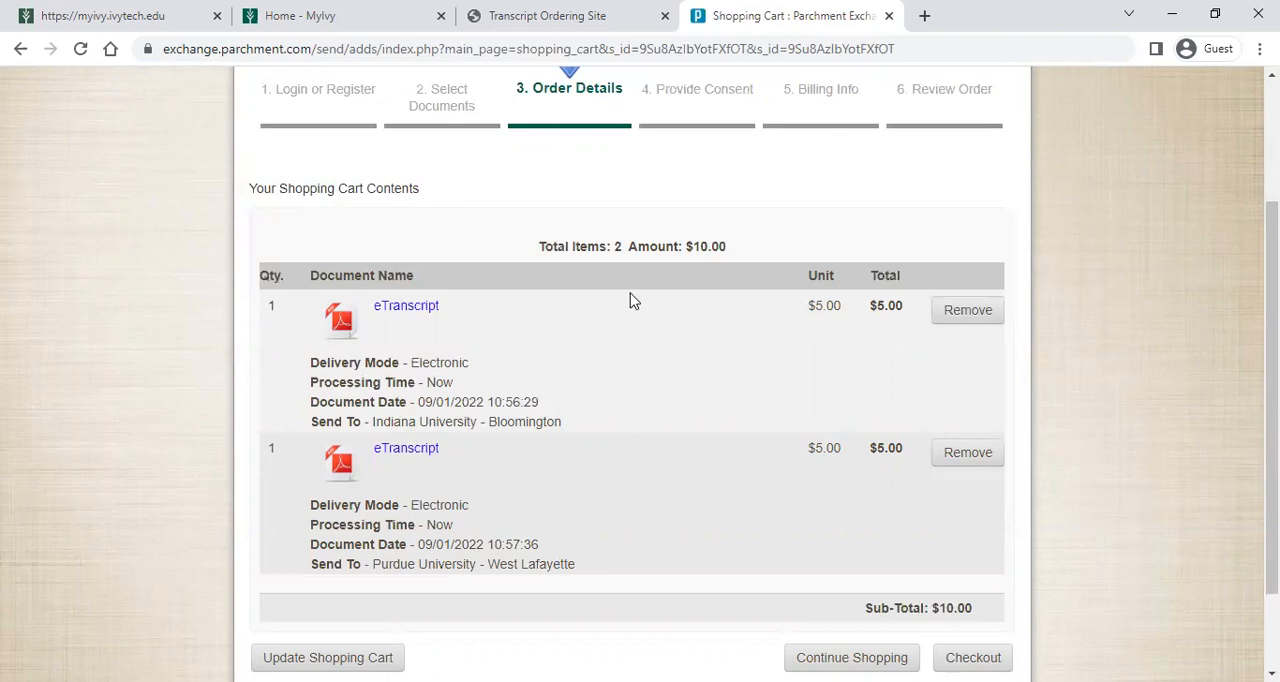
scroll("down", 3)
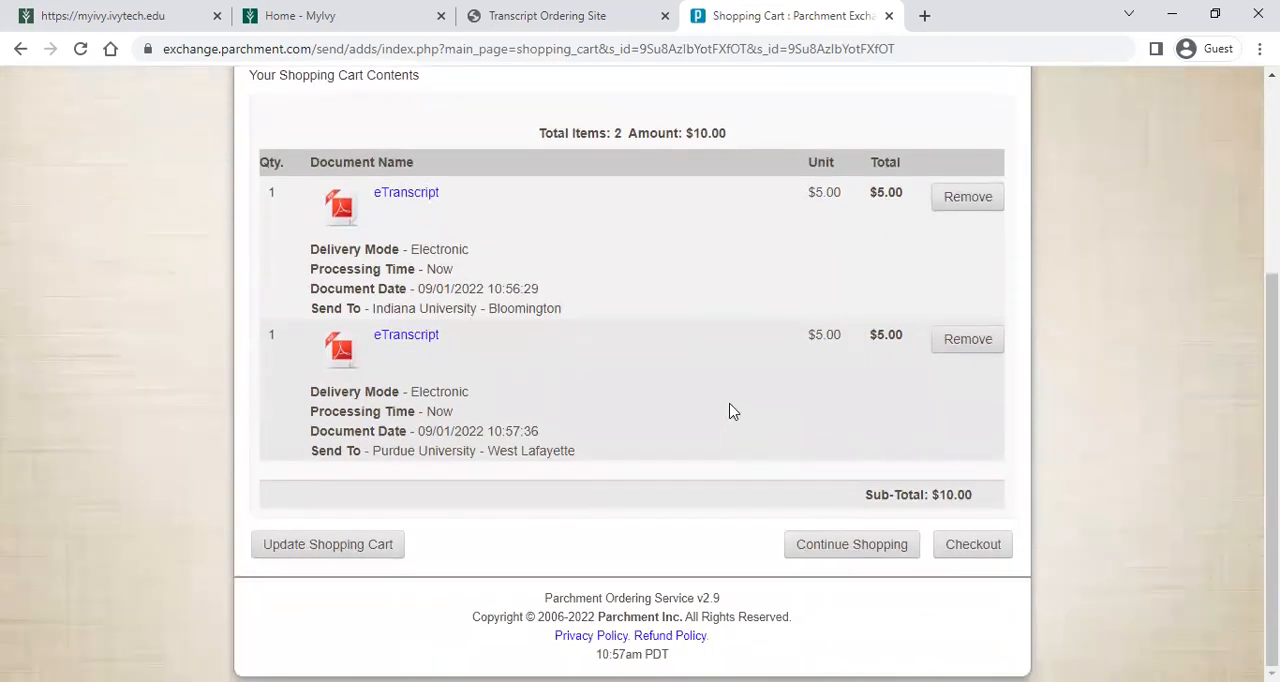
mouse_move(972, 544)
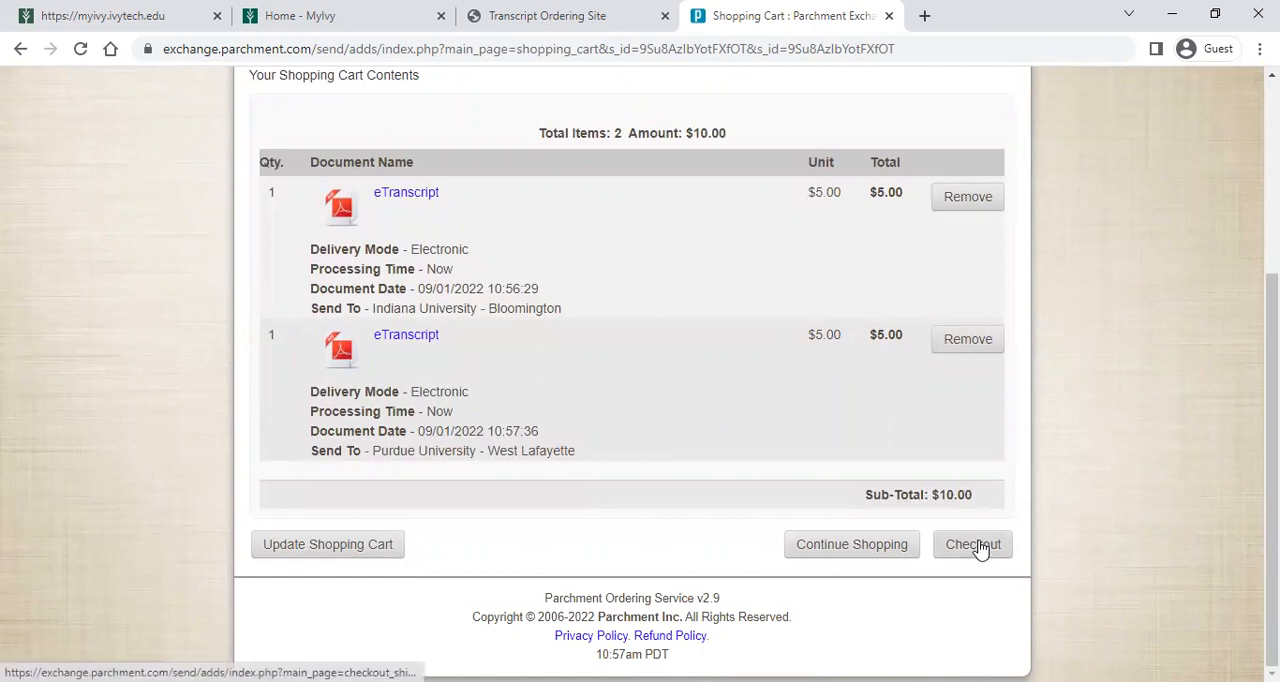
left_click(972, 544)
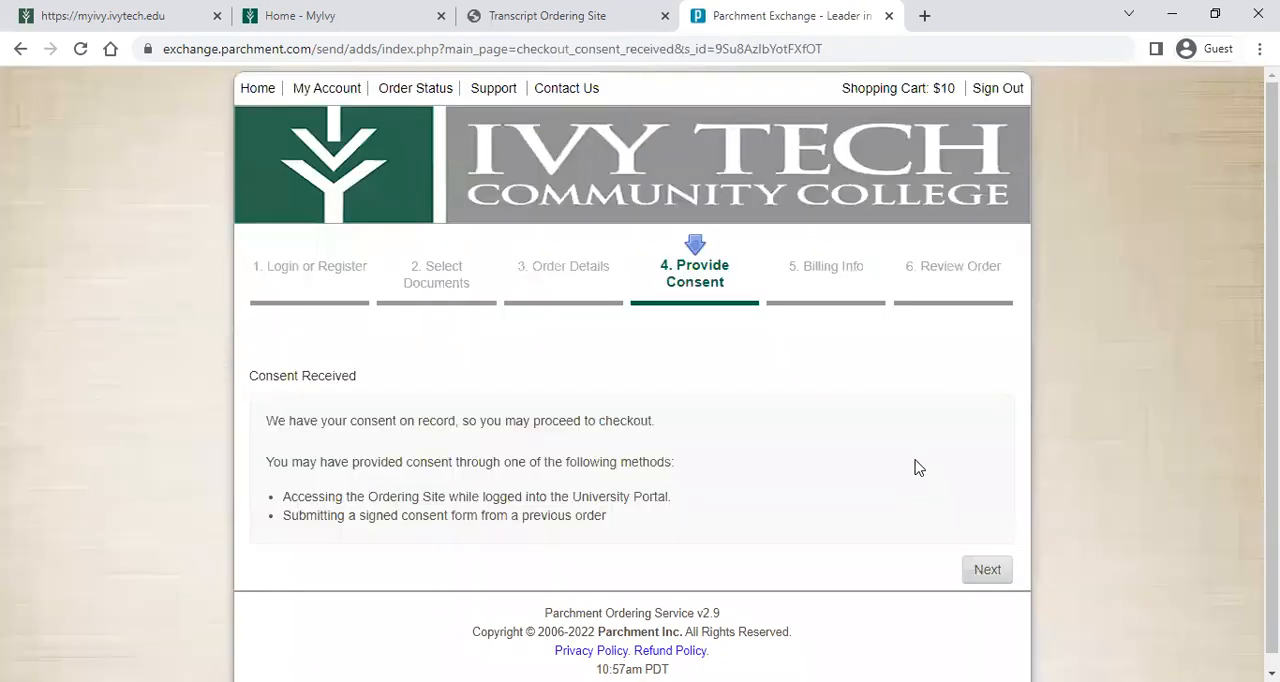
Continue past the Consent Received confirmation to the Review Order step
scroll("up", 3)
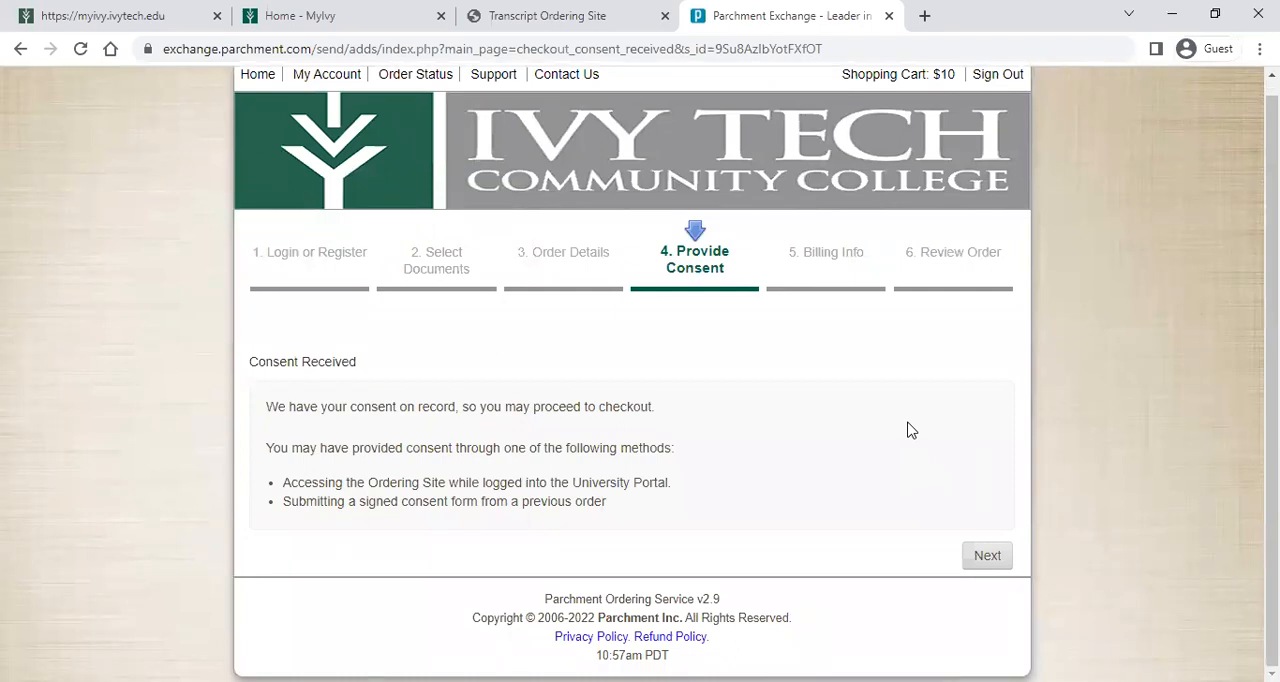
mouse_move(896, 408)
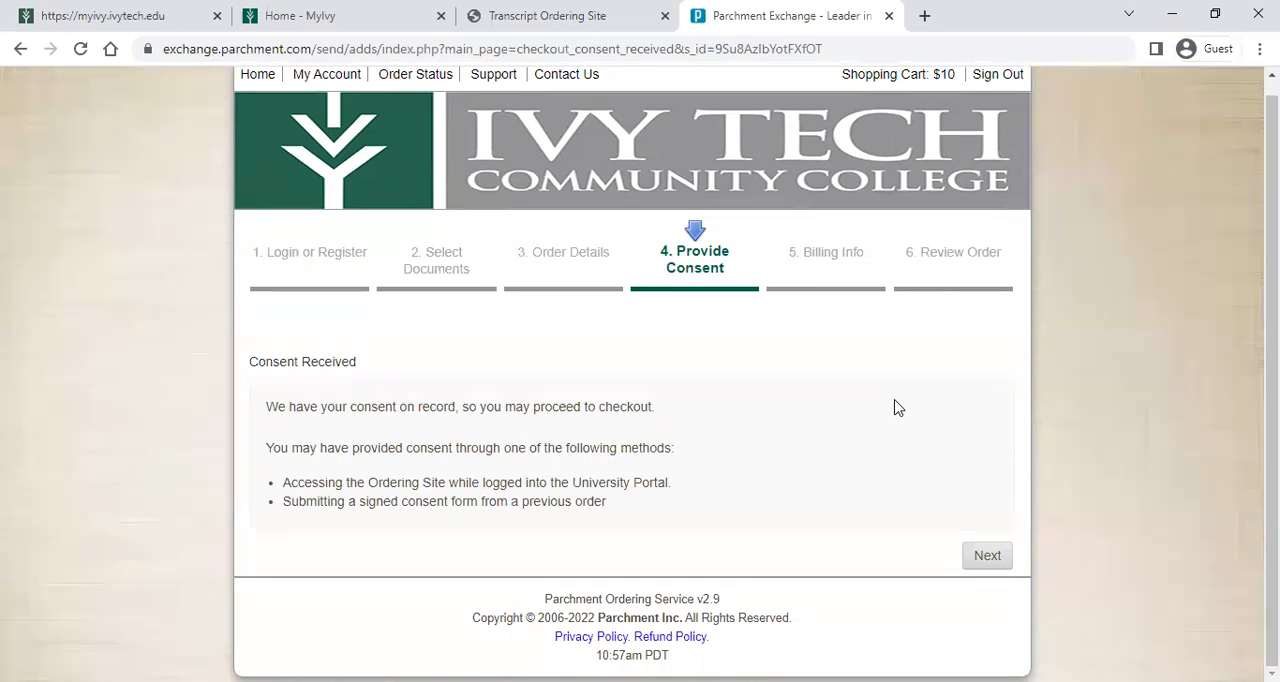
left_click(986, 556)
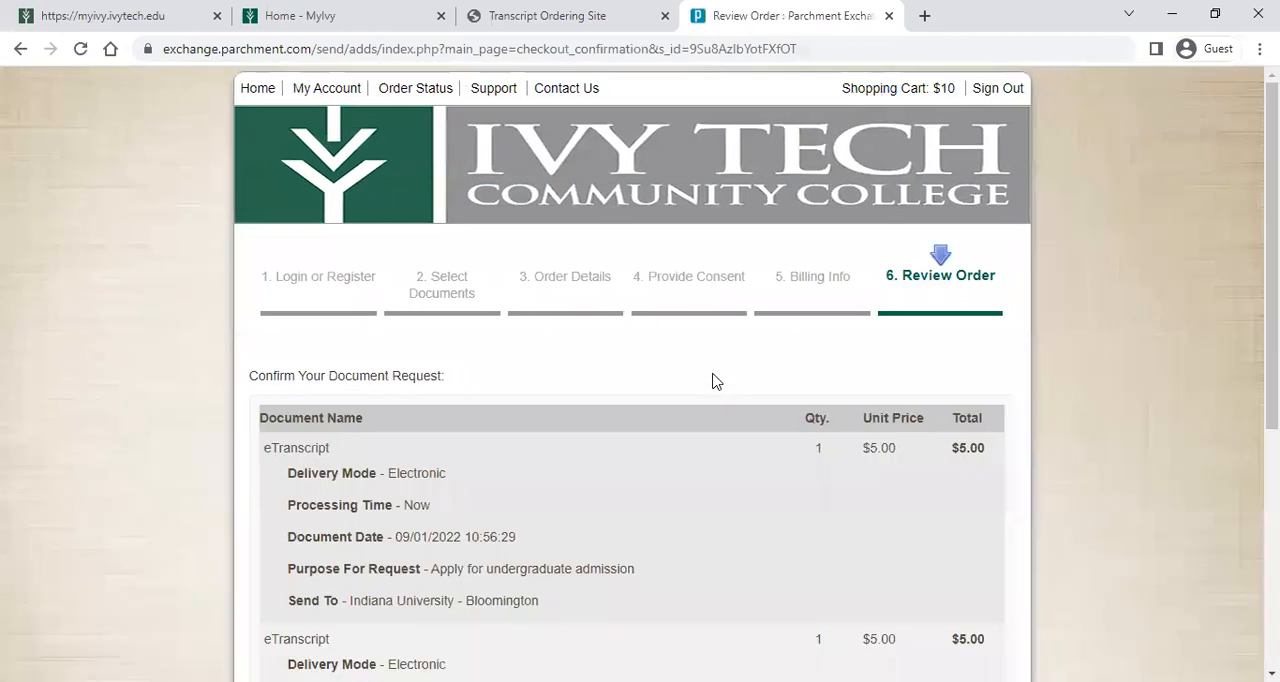
Verify the IU Bloomington and Purdue West Lafayette recipients and confirm the $10.00 order
scroll("down", 3)
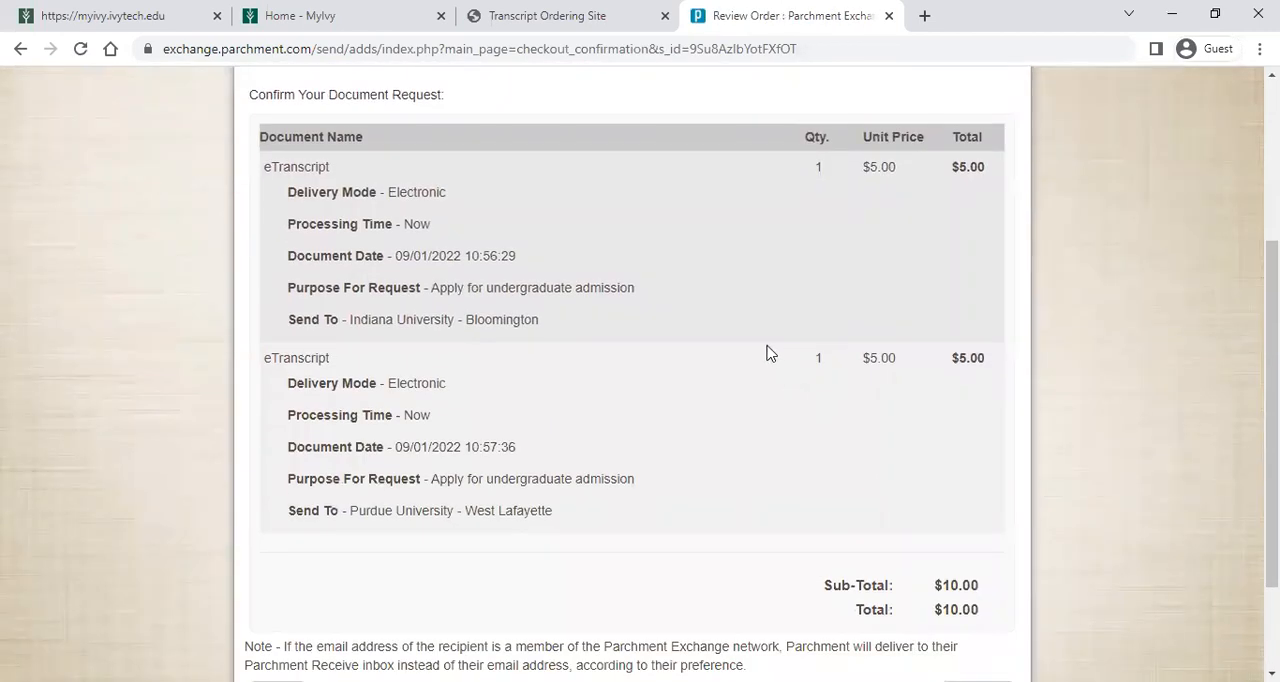
double_click(444, 320)
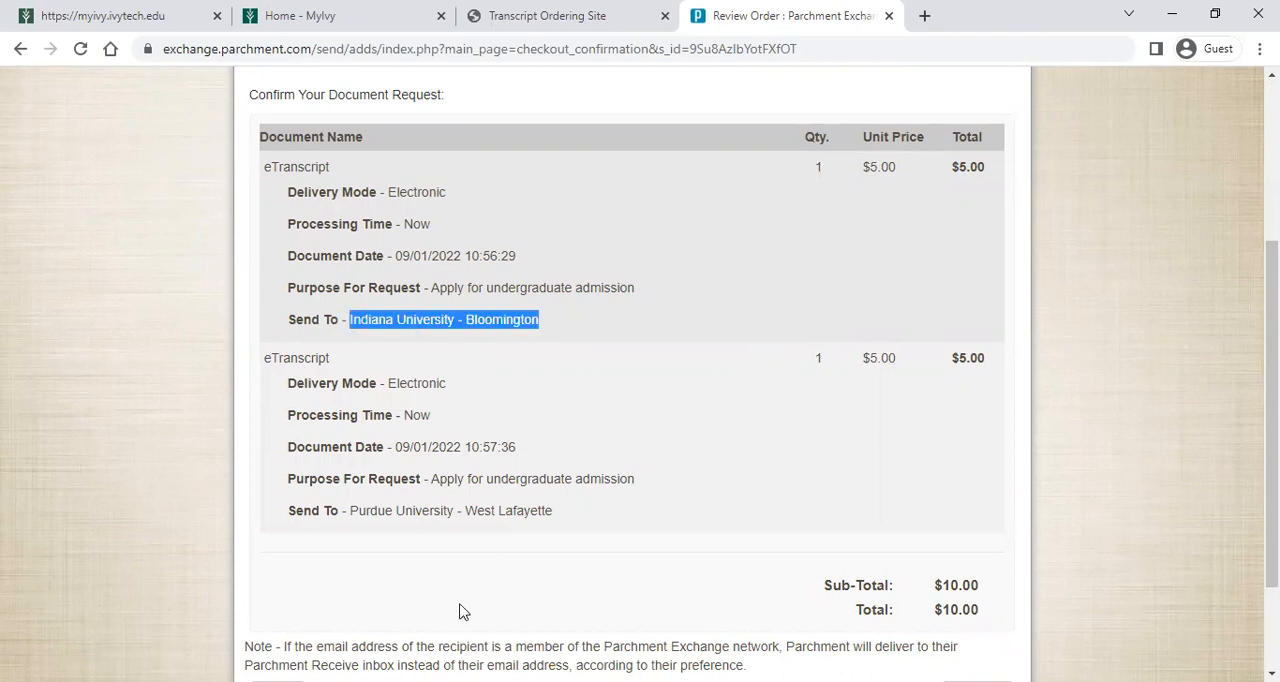
double_click(450, 510)
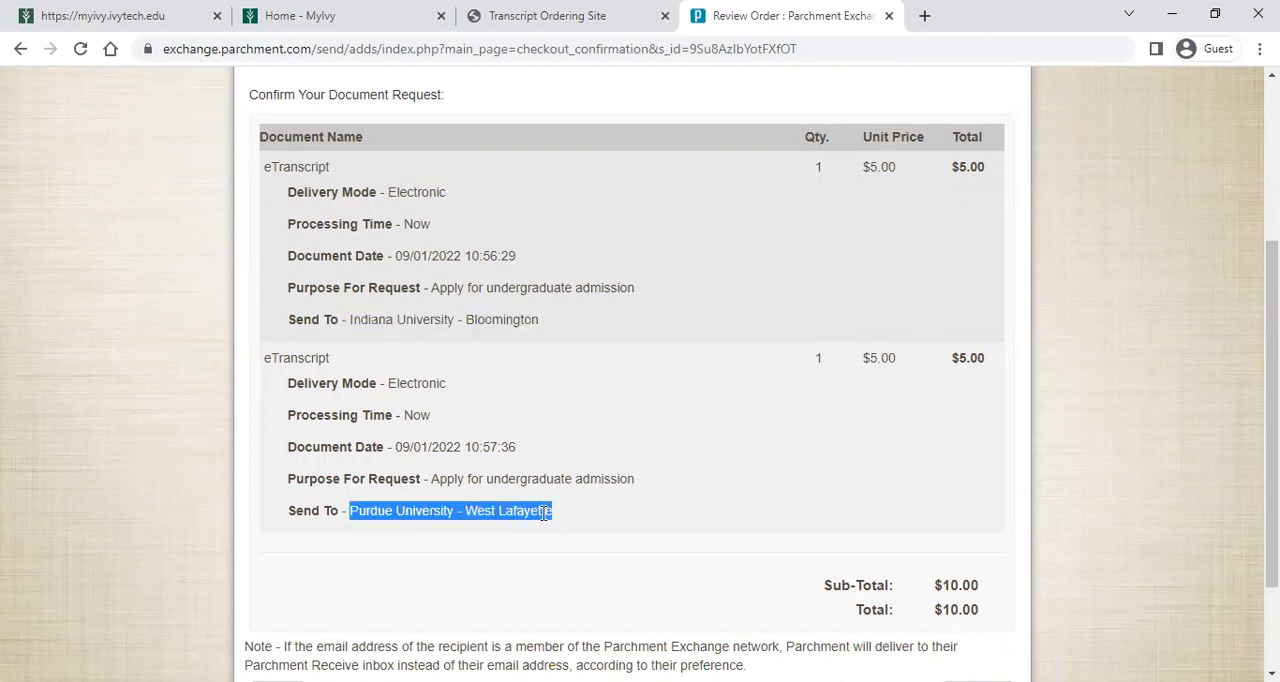
scroll("down", 3)
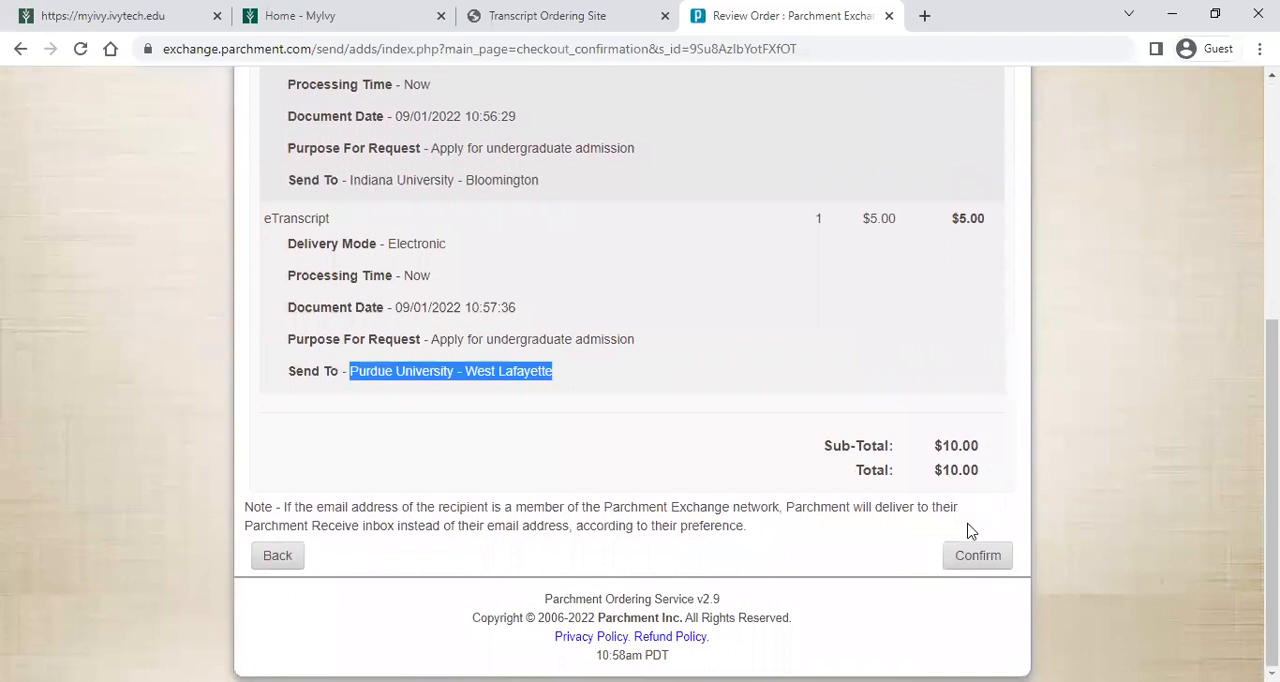
left_click(976, 556)
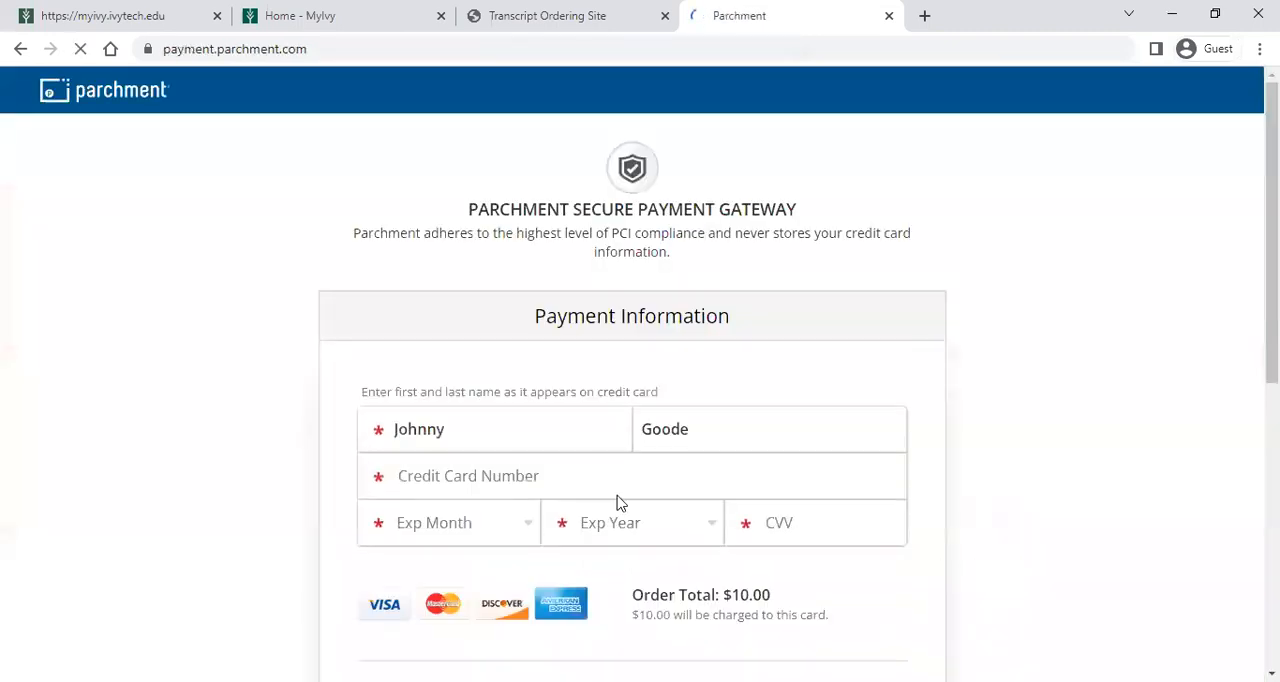
mouse_move(1100, 208)
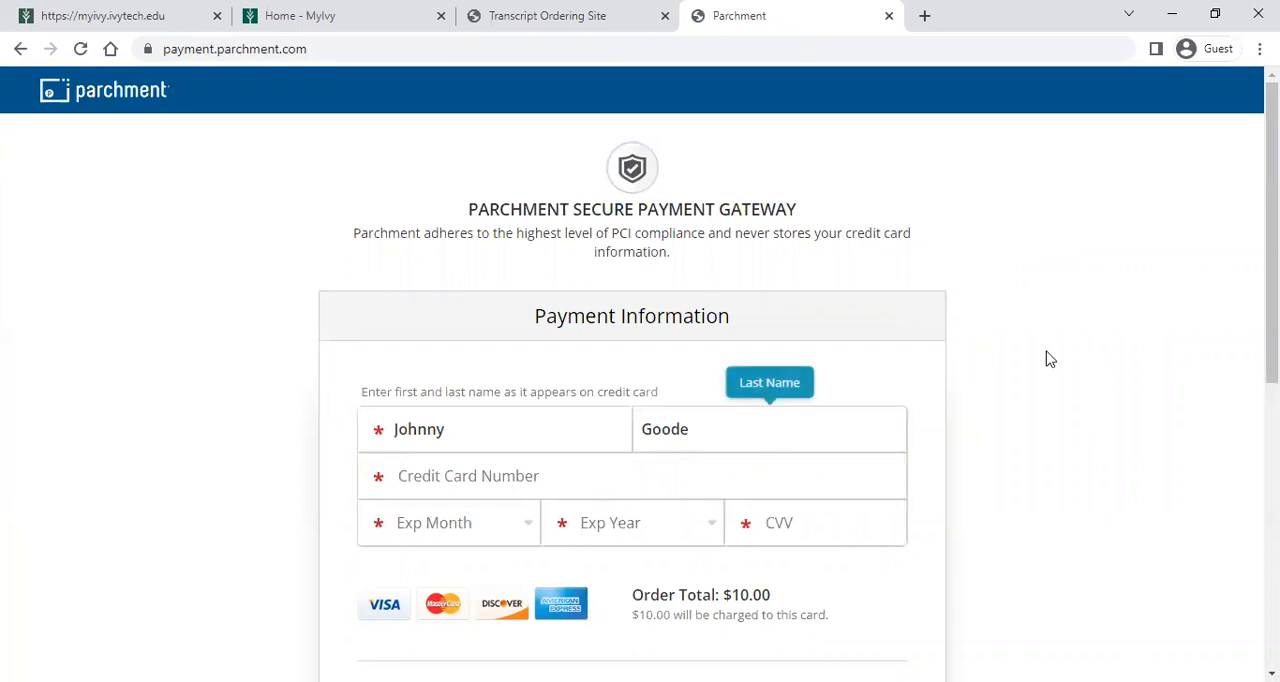
mouse_move(1030, 374)
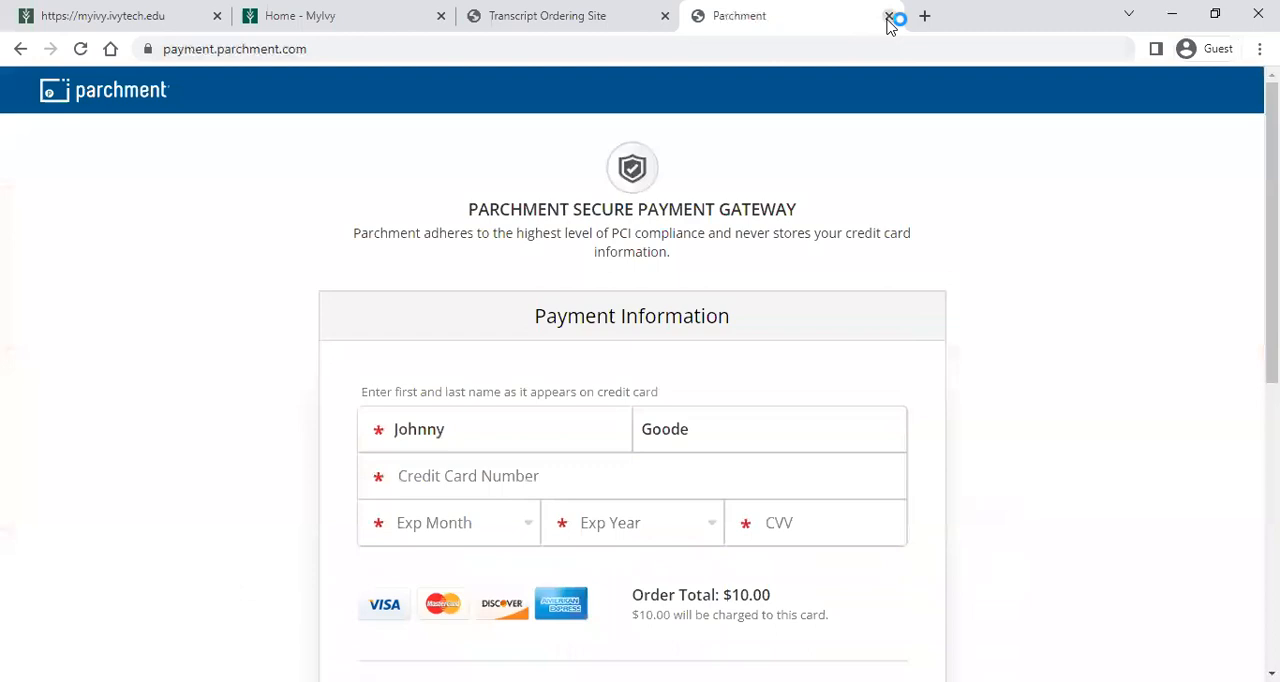
Close the Parchment secure payment tab, returning to the MyIvy home page
left_click(888, 18)
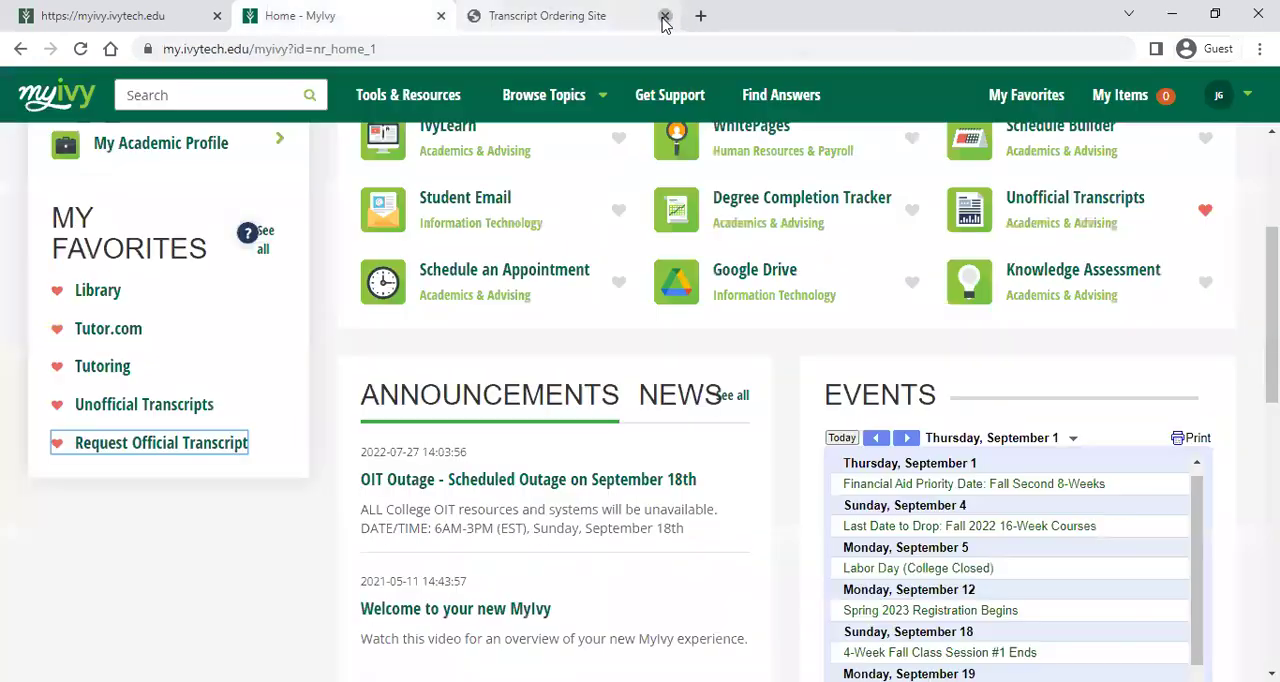
Close the Transcript Ordering Site tab, leaving only the MyIvy home page with its transcript favorites
left_click(664, 16)
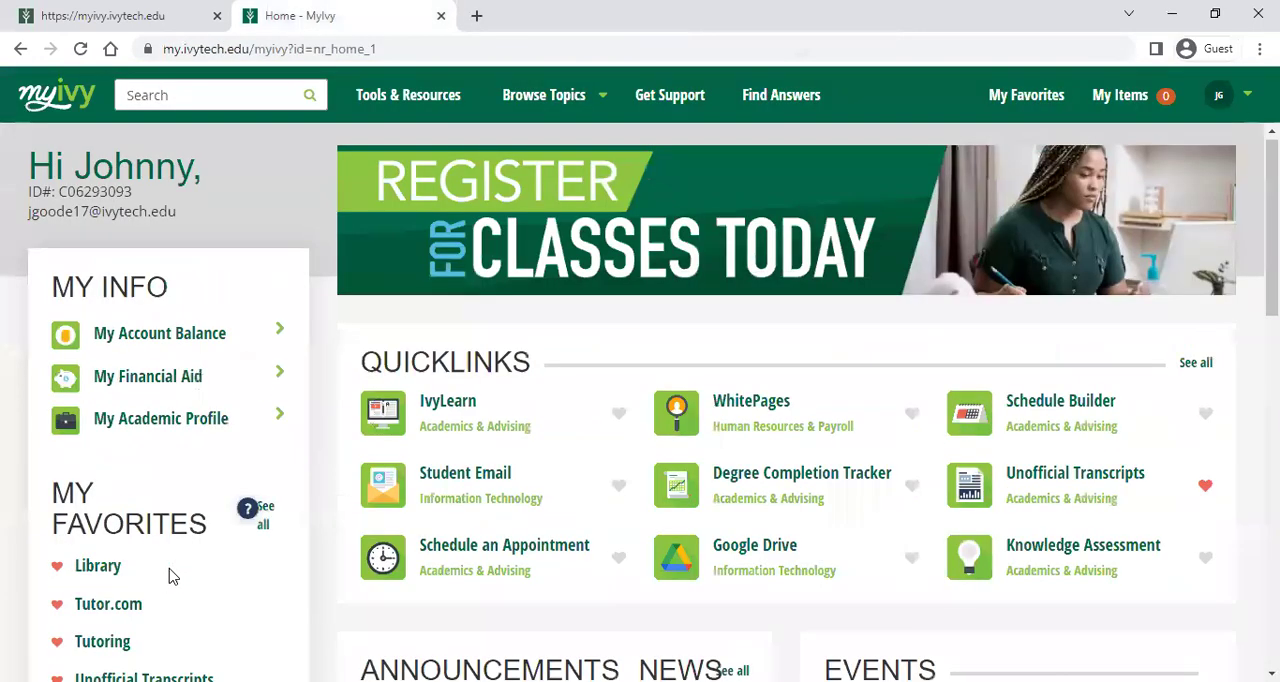
scroll("down", 3)
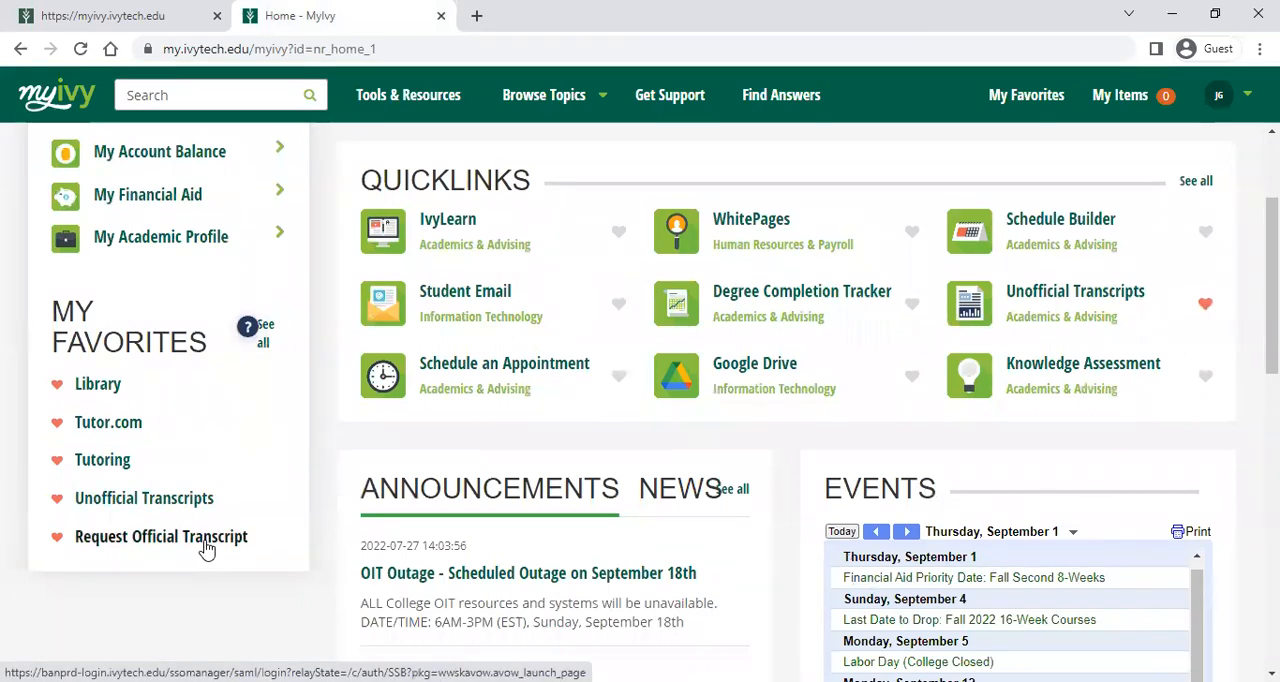
mouse_move(188, 556)
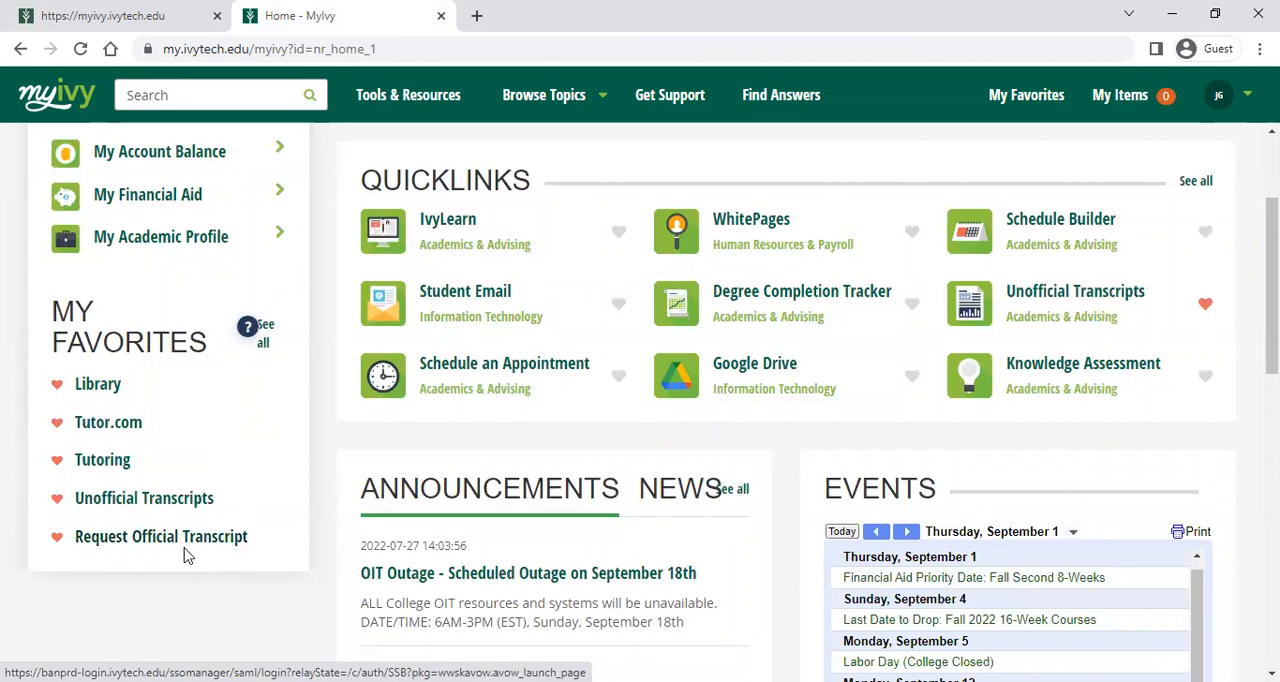